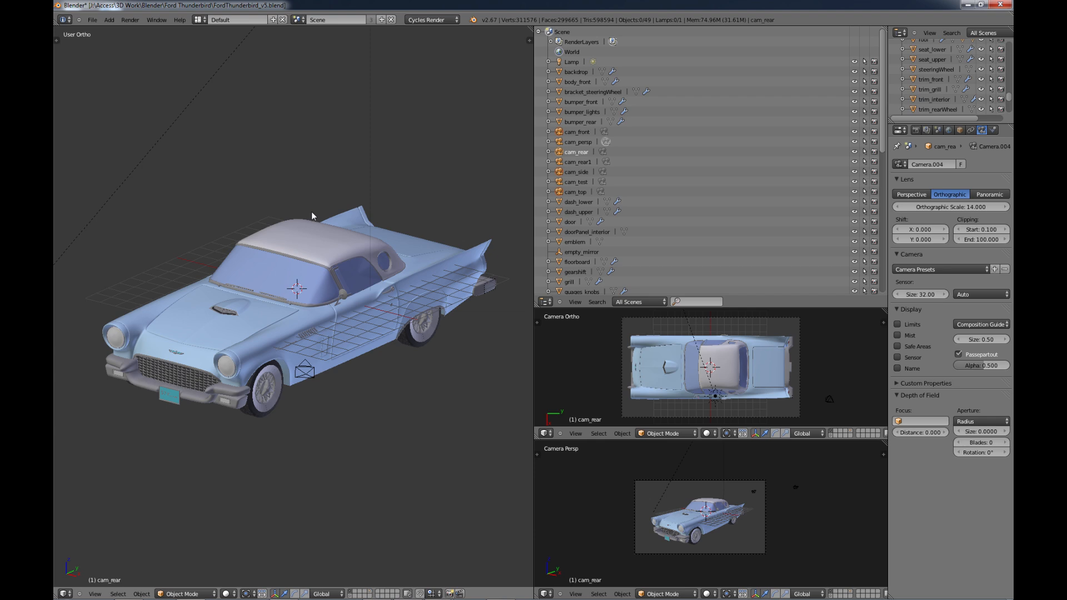
mouse_move(325, 318)
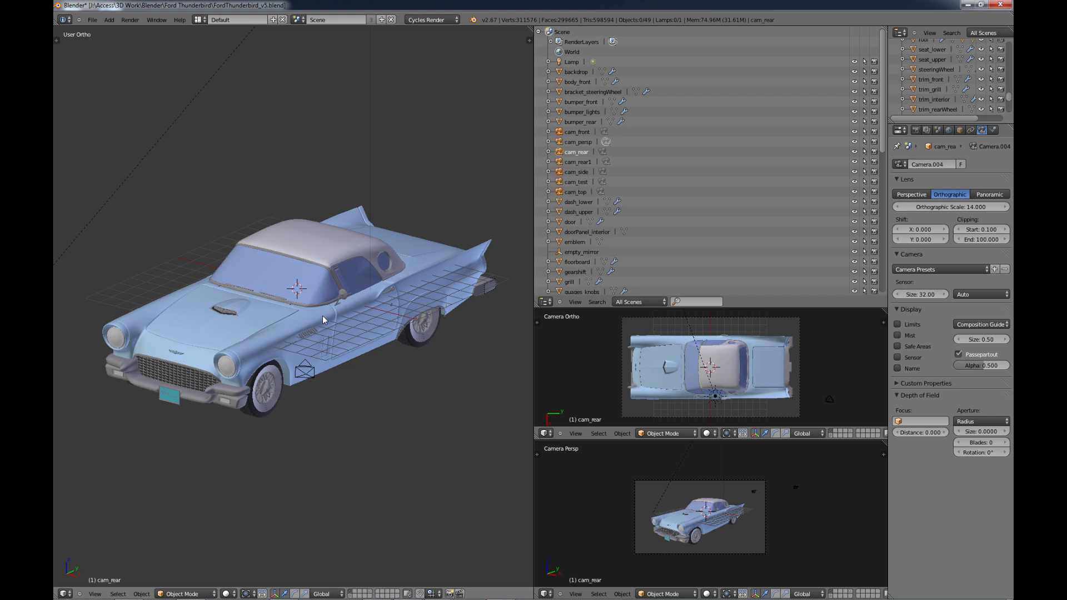
mouse_move(322, 332)
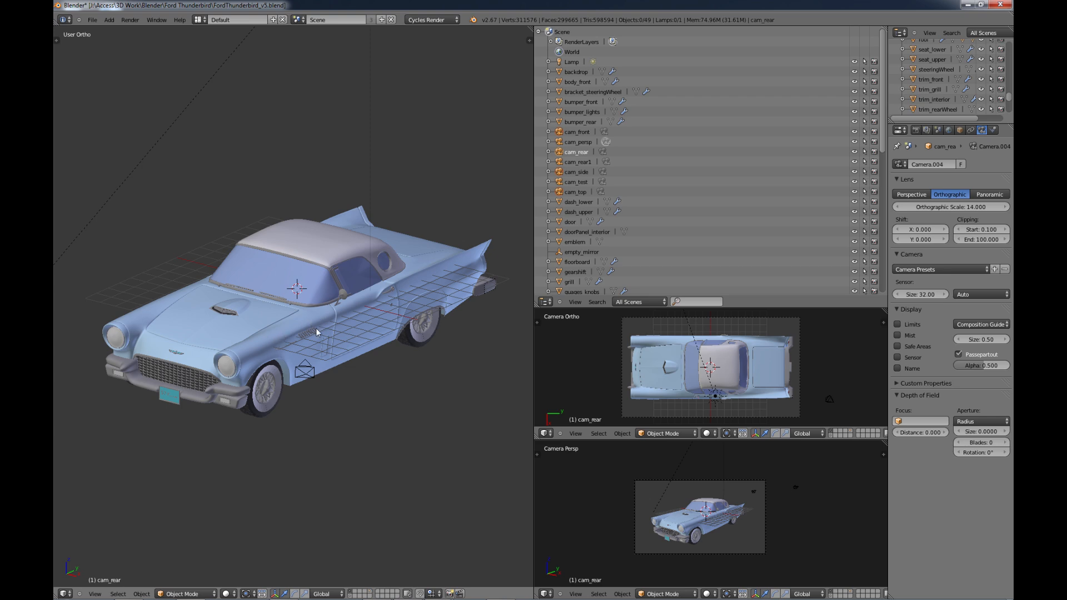
mouse_move(294, 339)
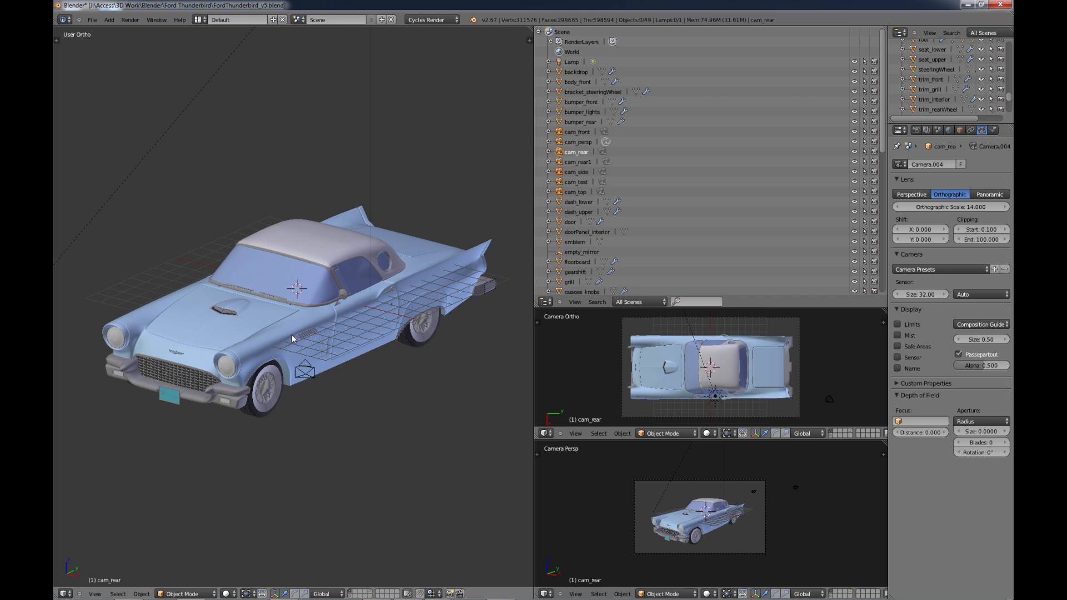
mouse_move(247, 354)
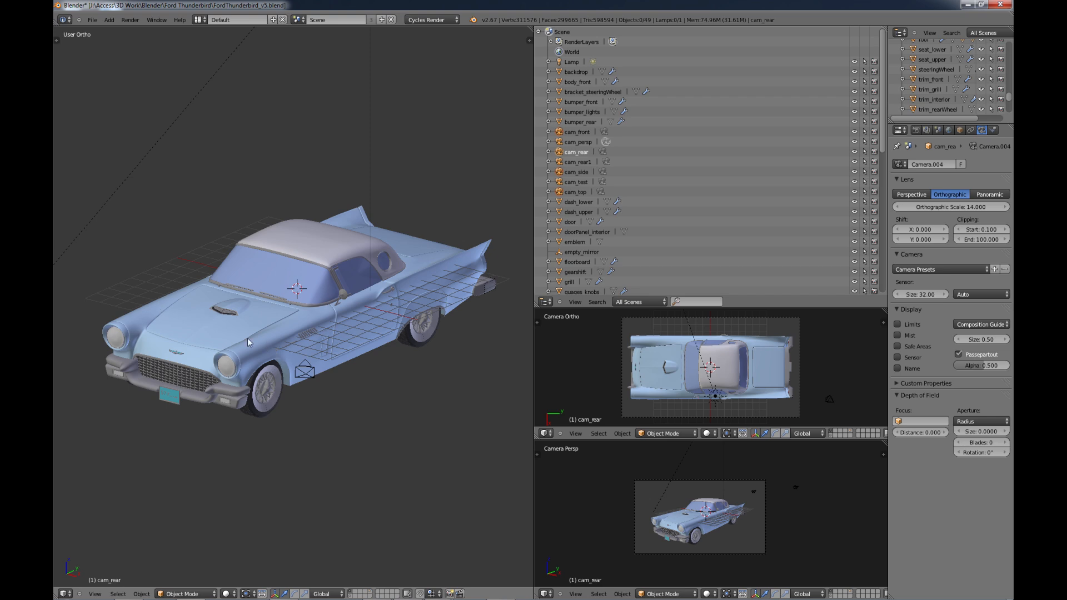
mouse_move(242, 378)
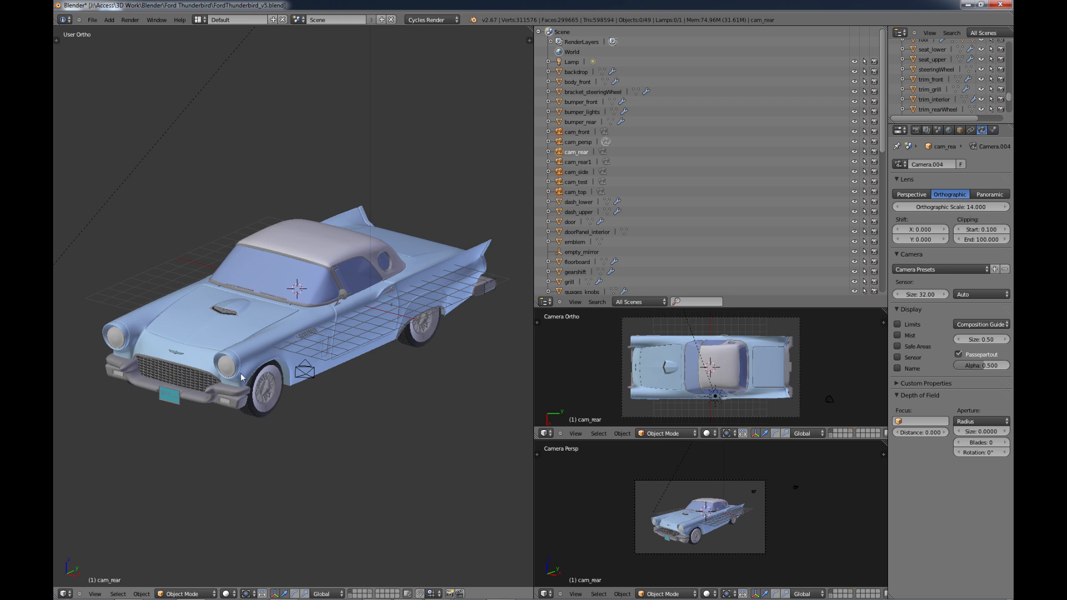
mouse_move(263, 340)
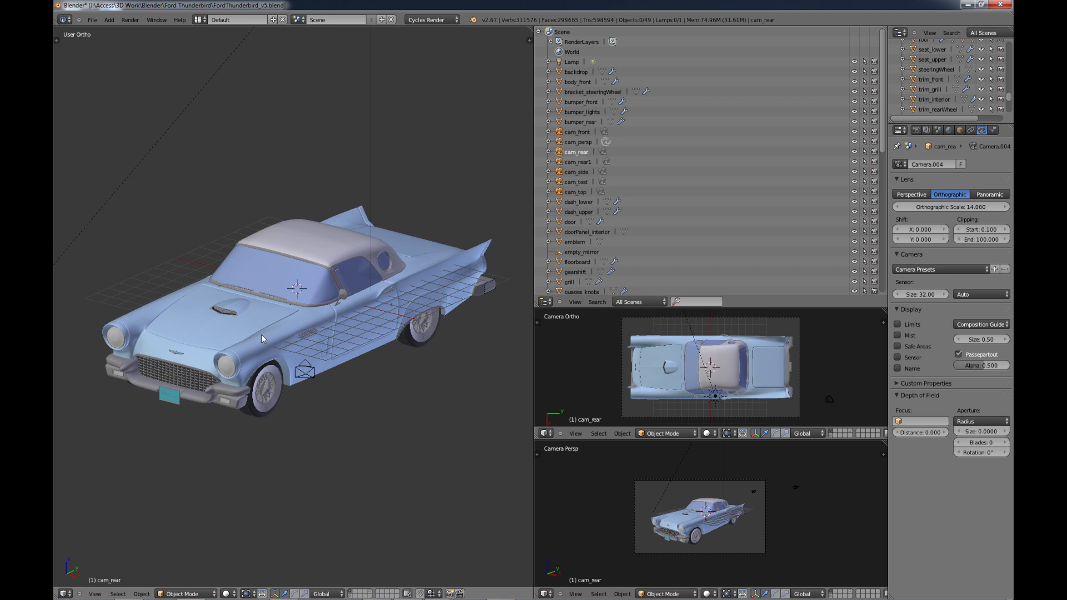
mouse_move(246, 332)
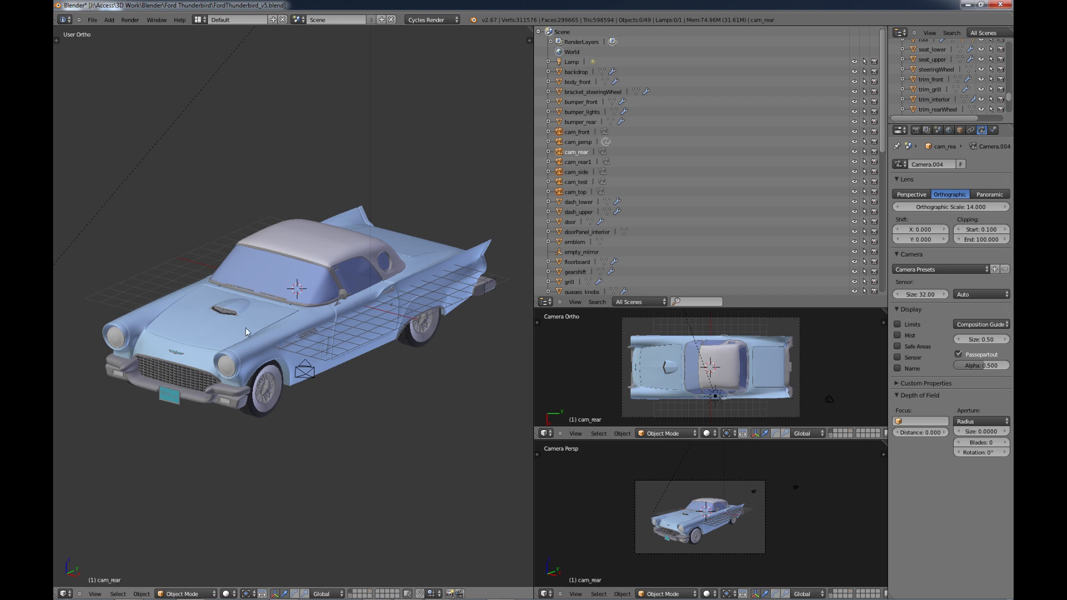
mouse_move(277, 334)
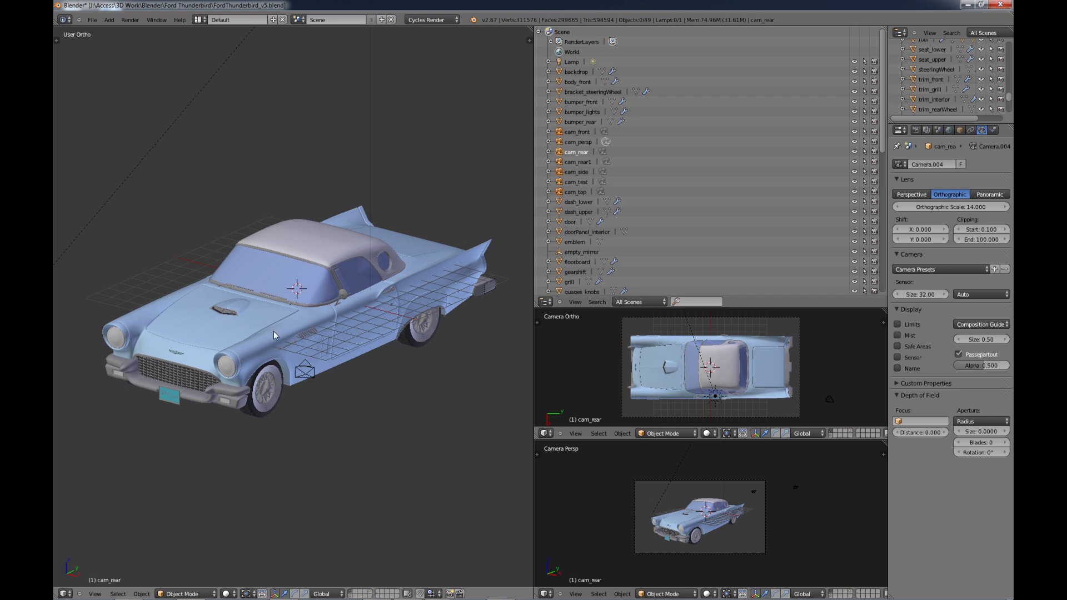
mouse_move(290, 334)
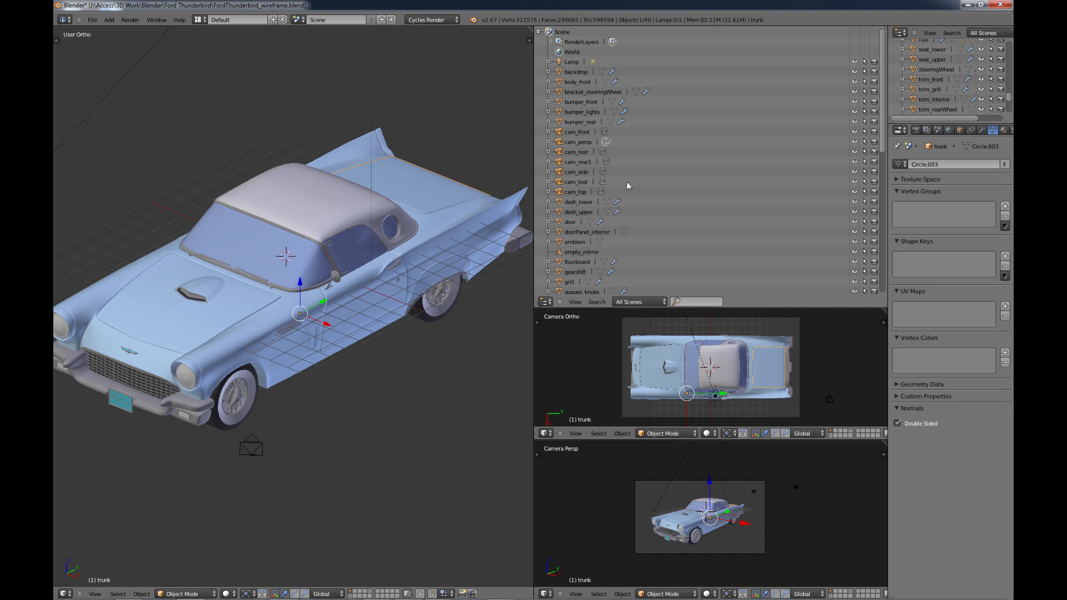
mouse_move(678, 134)
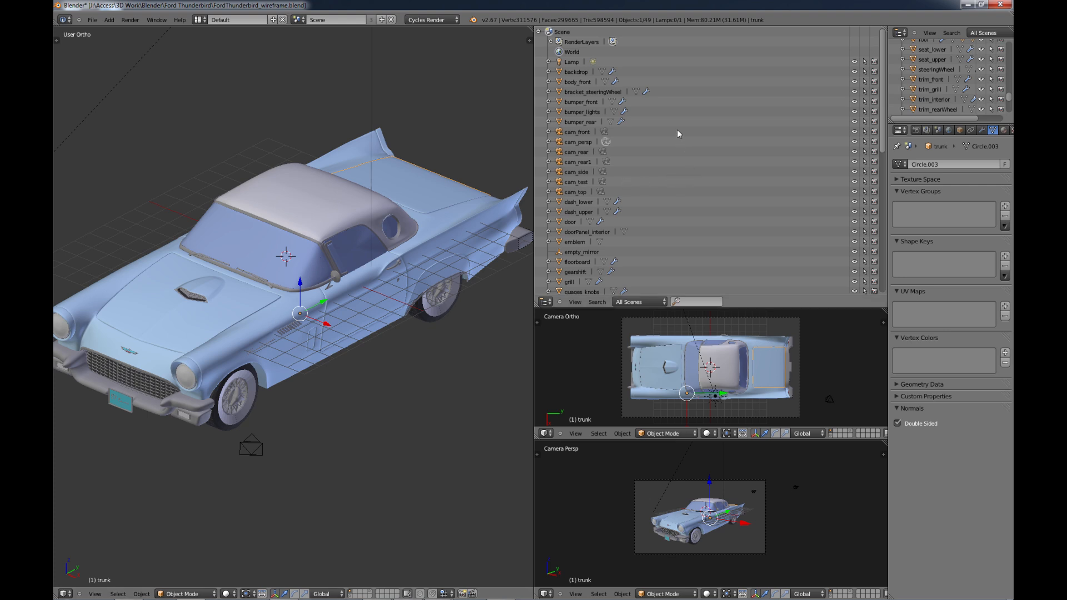
mouse_move(299, 271)
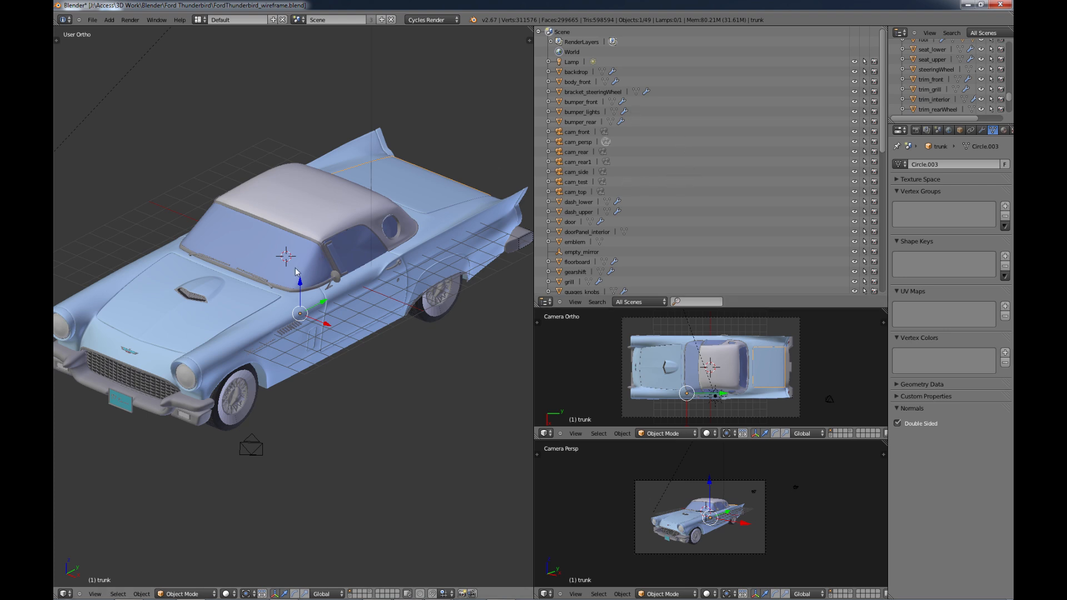
- Select every object in the scene, then adjust the selection via the backdrop in the Outliner
key("A")
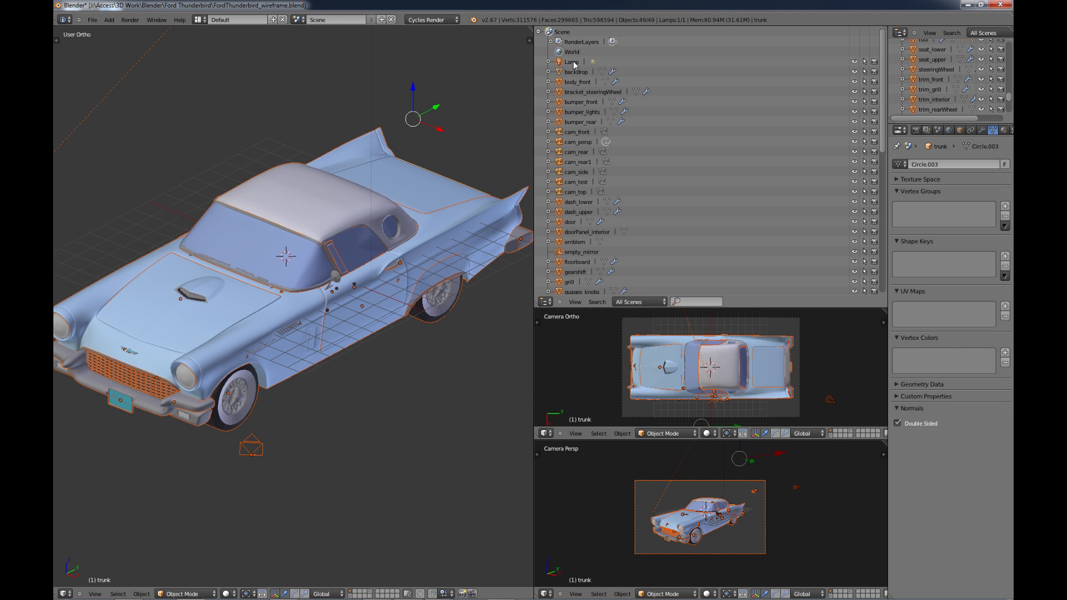
left_click(576, 71)
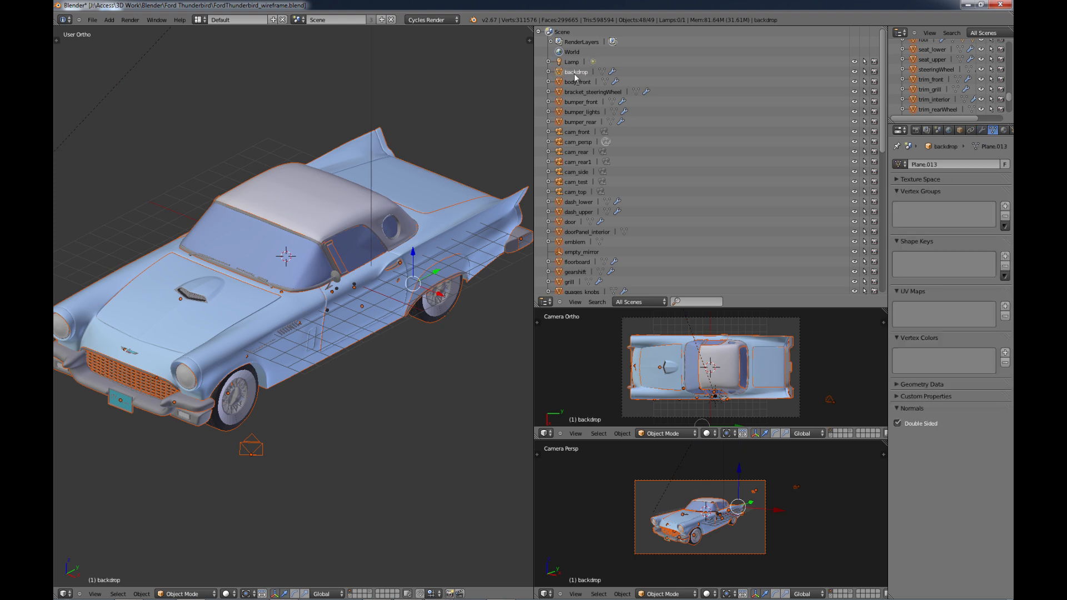
mouse_move(594, 100)
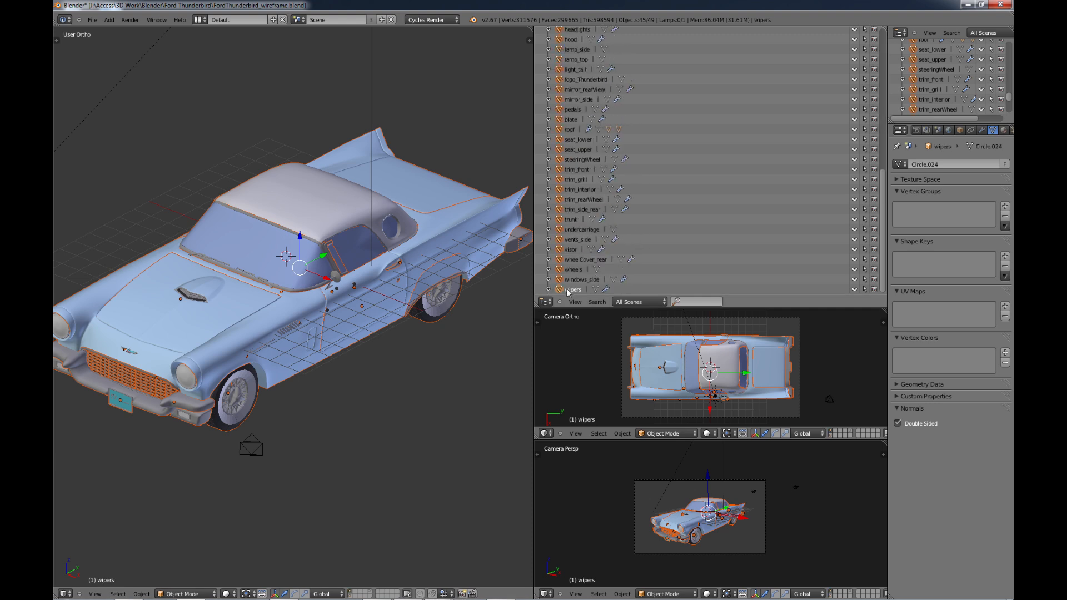
mouse_move(560, 303)
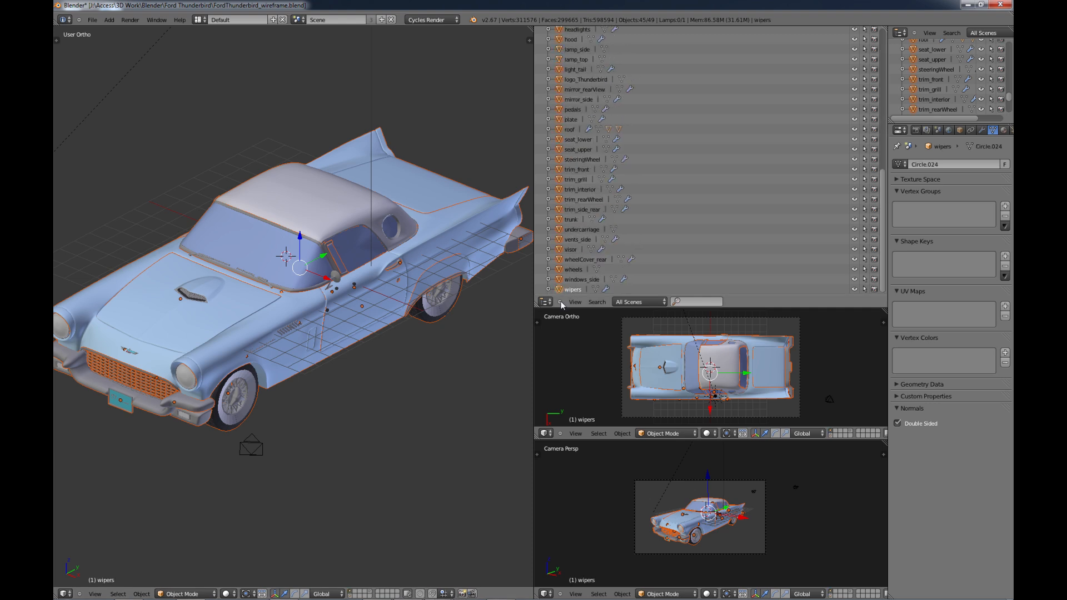
mouse_move(384, 381)
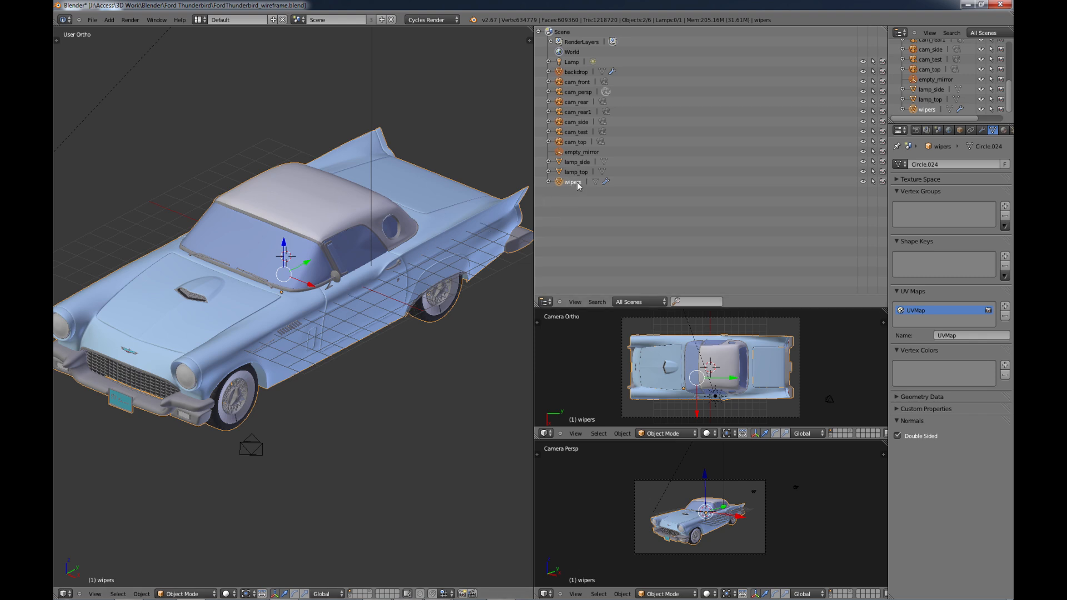
mouse_move(570, 189)
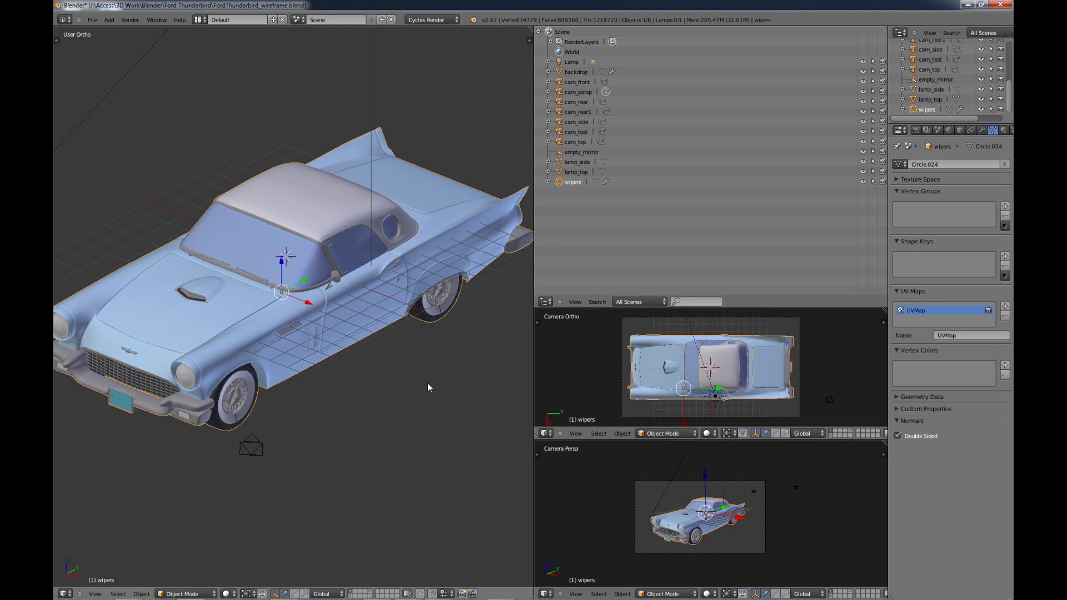
mouse_move(372, 373)
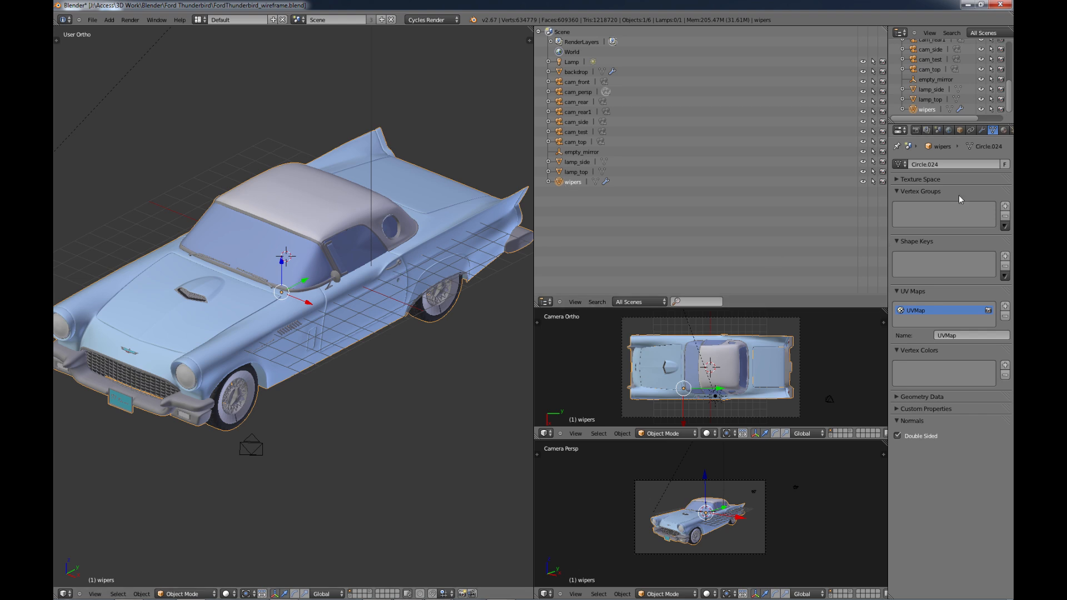
- Remove the car's flat black and teal materials and rename the new plain material to 'wireframe'
left_click(1002, 130)
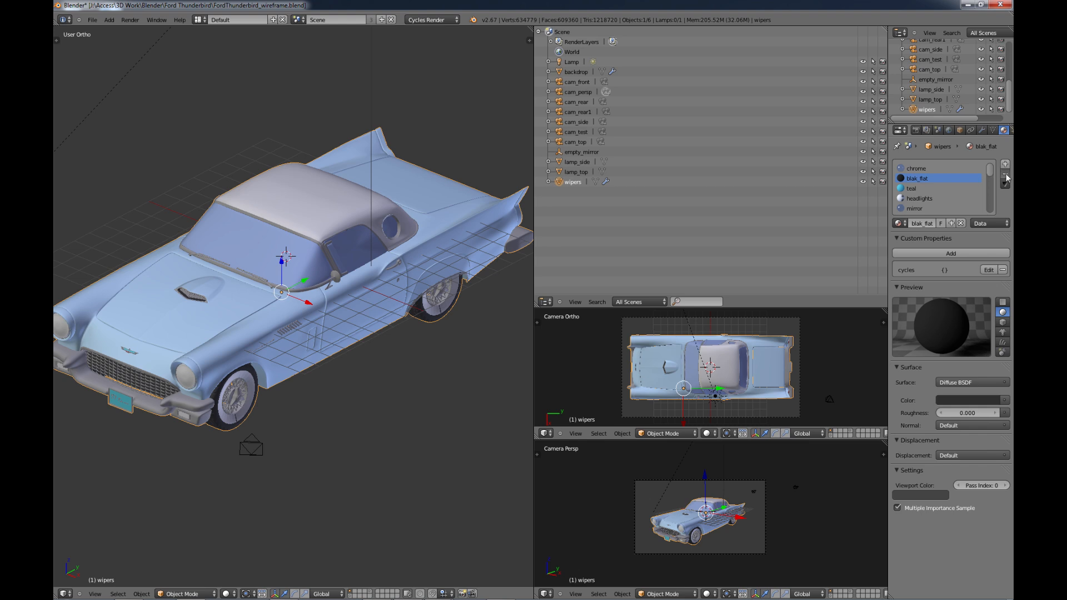
left_click(1003, 178)
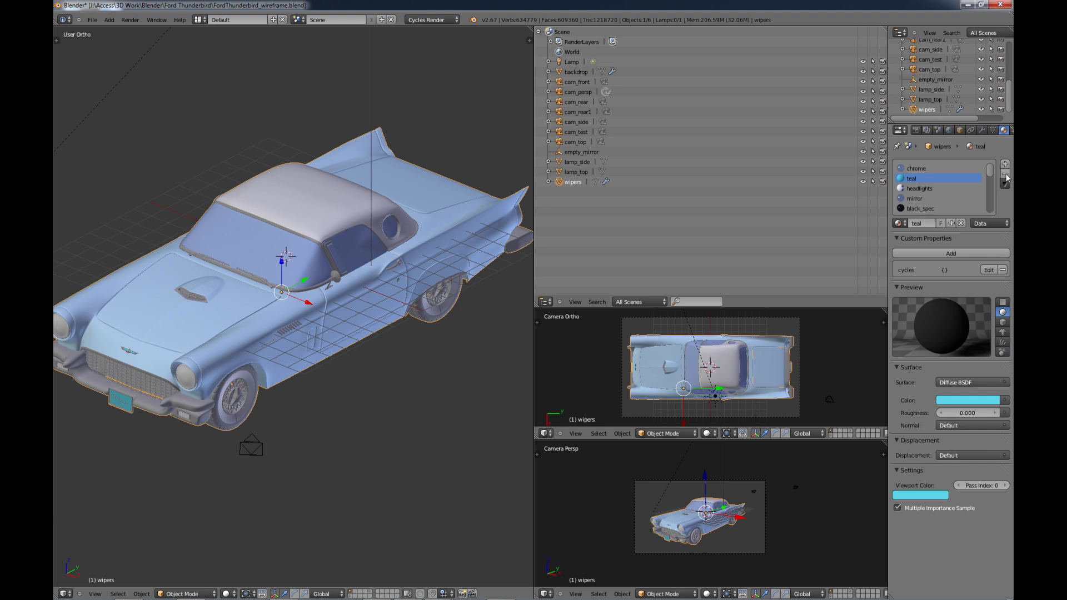
left_click(919, 188)
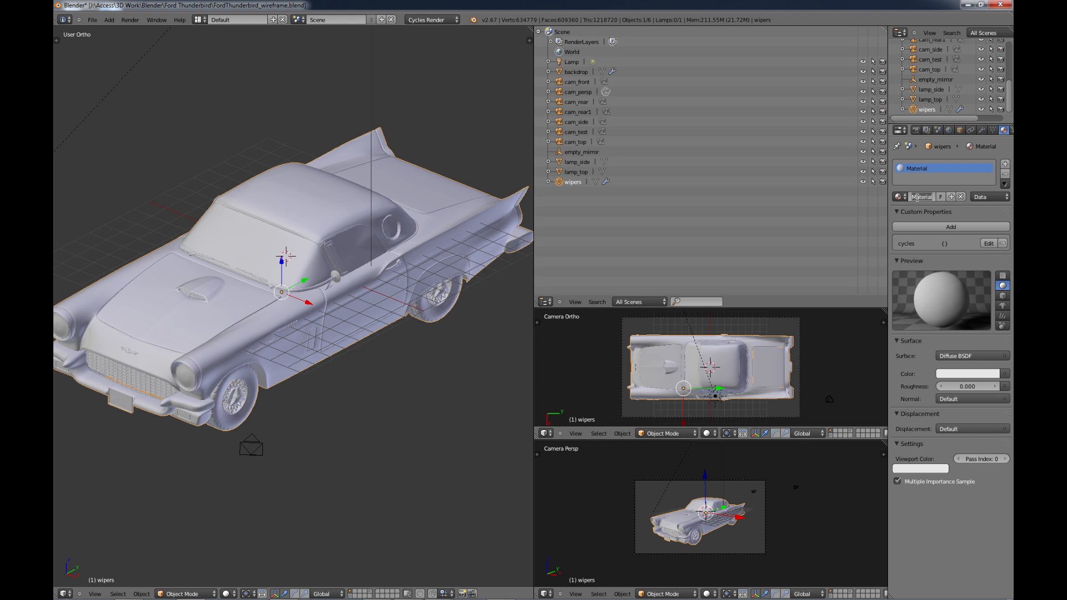
left_click(920, 197)
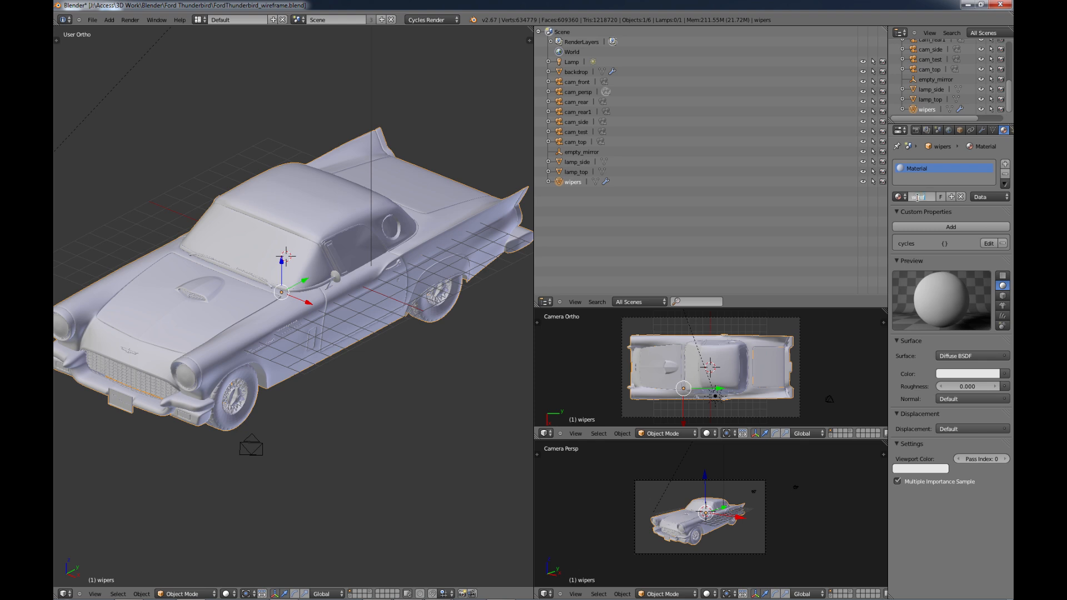
type("wireframe")
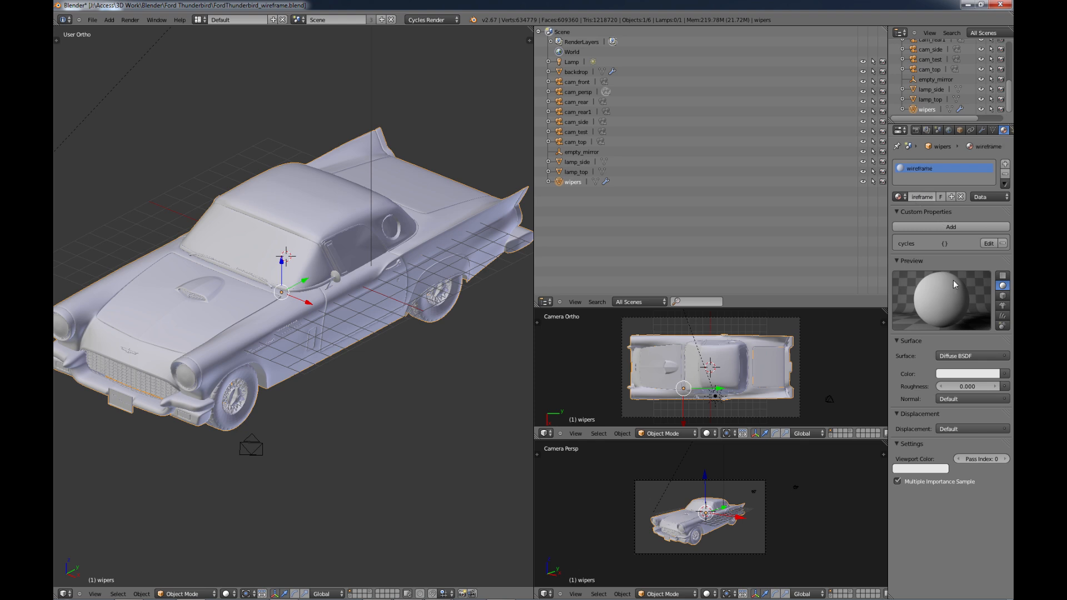
mouse_move(405, 350)
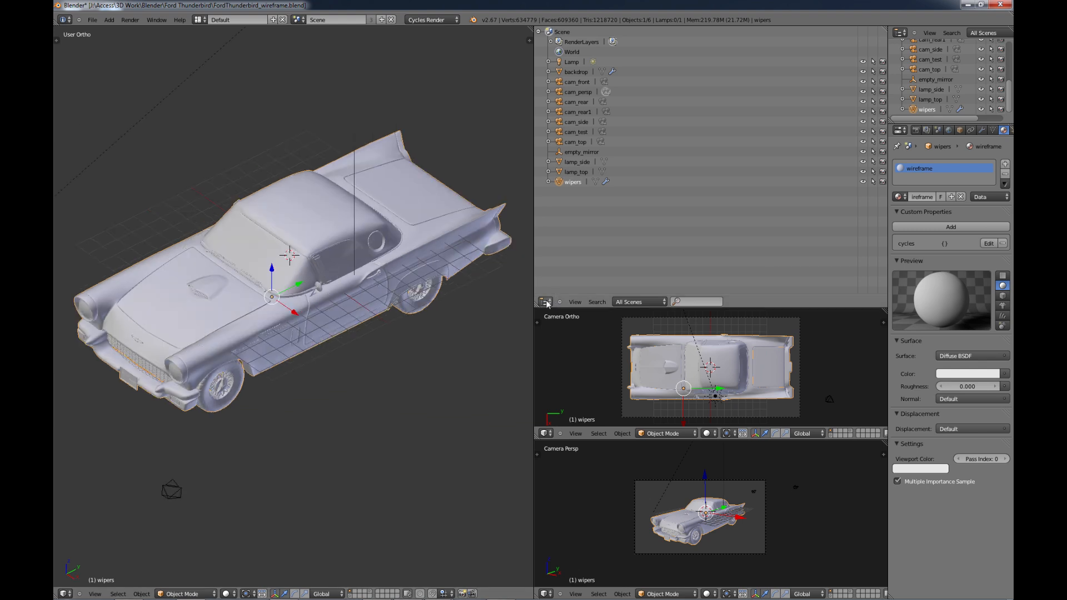
- Switch an area to the image editor and run Smart UV Project on all of the car's geometry
left_click(545, 303)
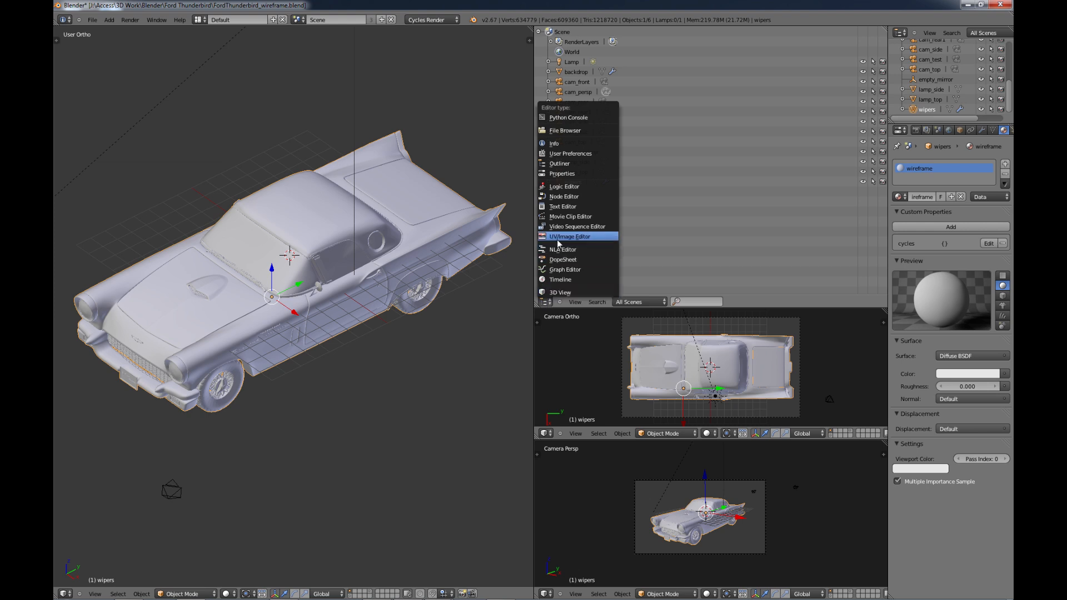
left_click(570, 235)
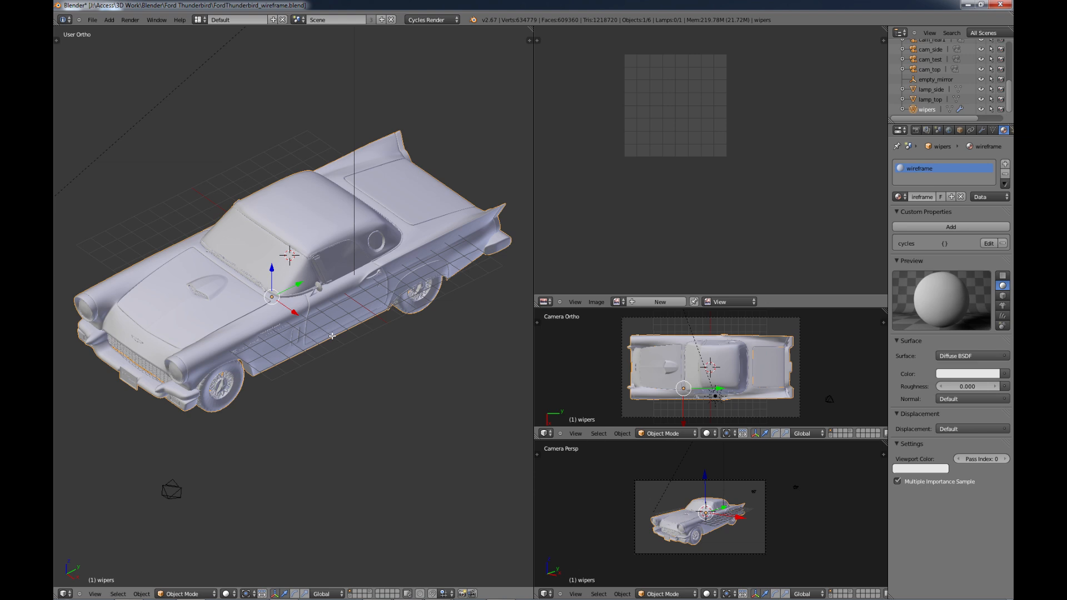
key("Tab")
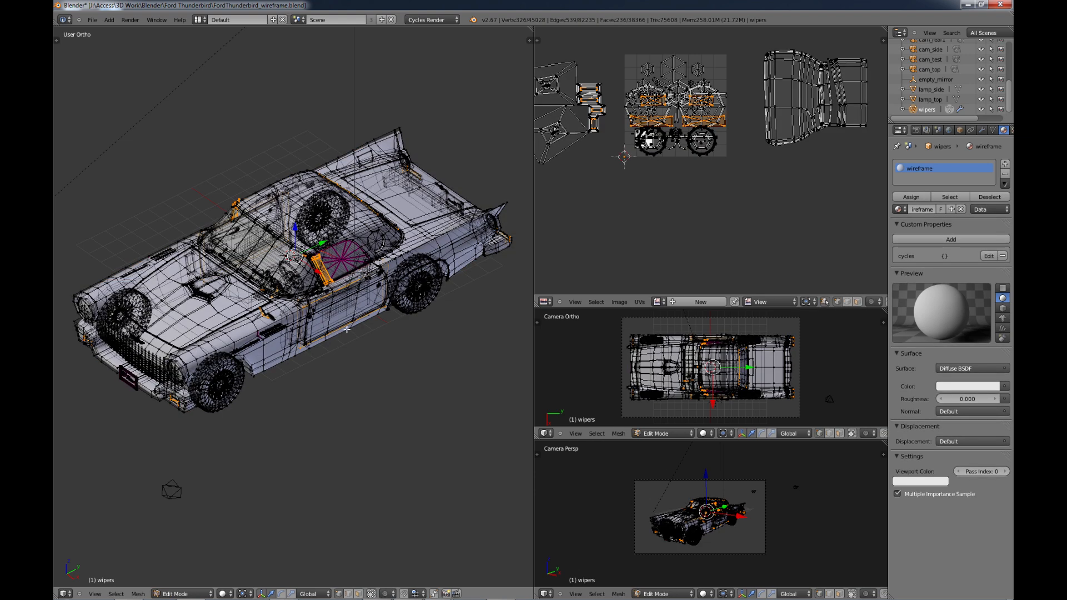
mouse_move(471, 280)
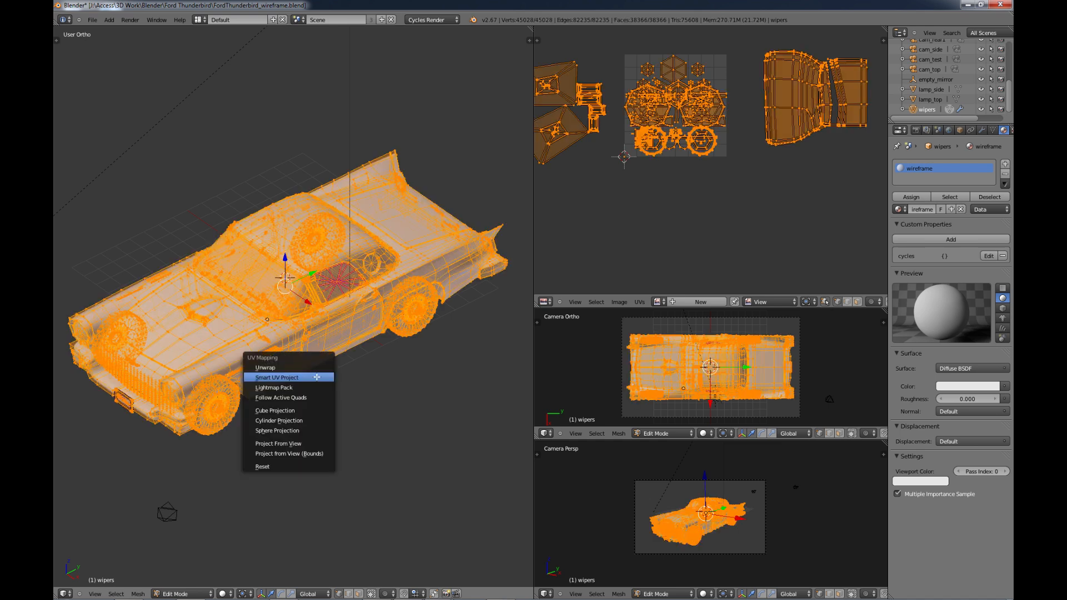
mouse_move(284, 378)
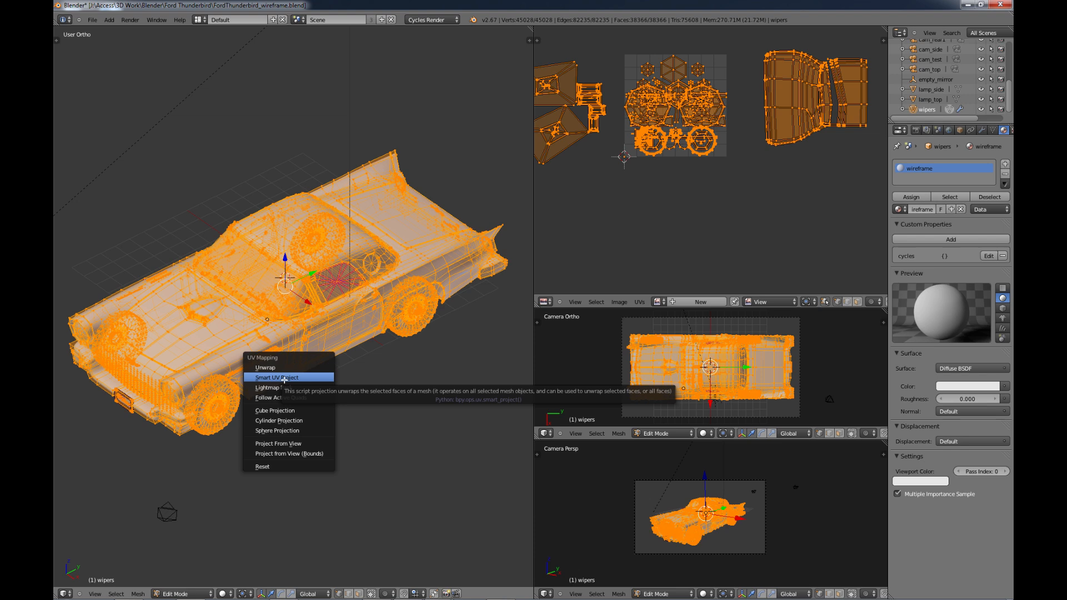
left_click(283, 377)
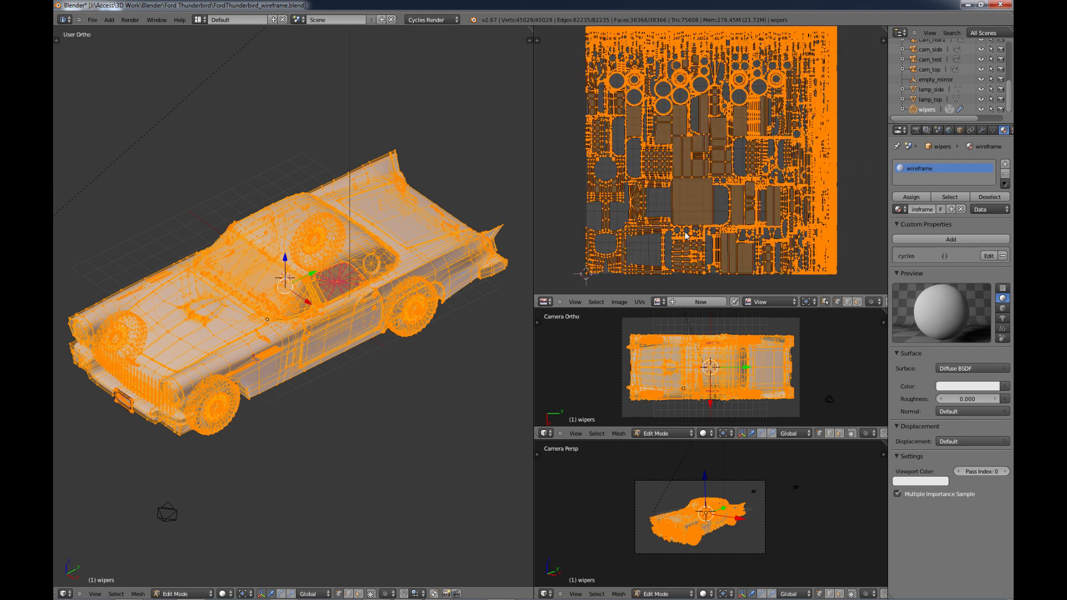
- Export the UV layout with All UVs at 4096x4096 as FordThunderbird_wireframe.png
left_click(639, 303)
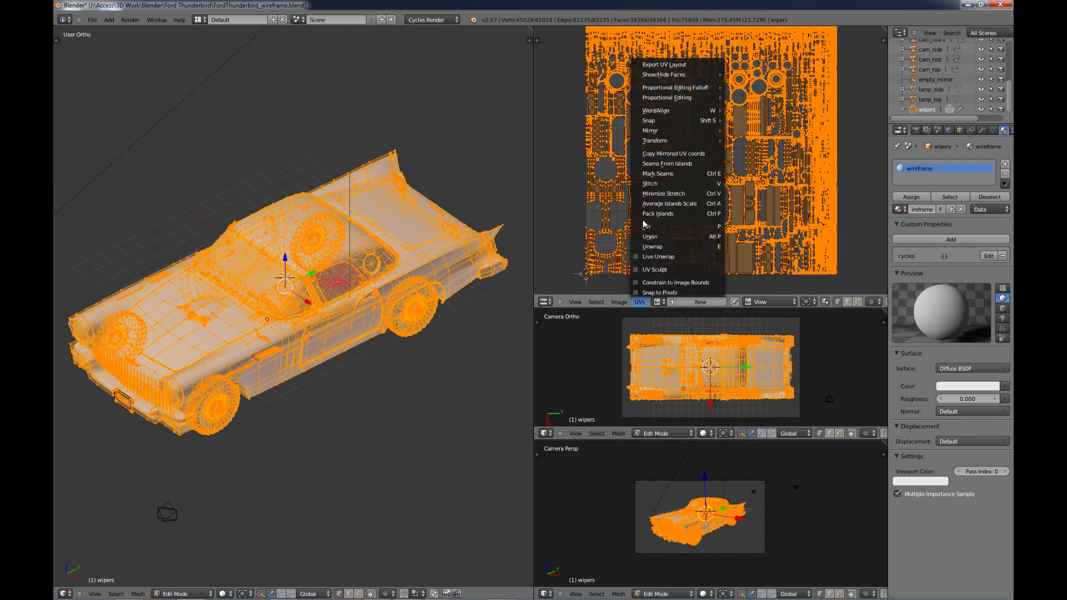
mouse_move(662, 65)
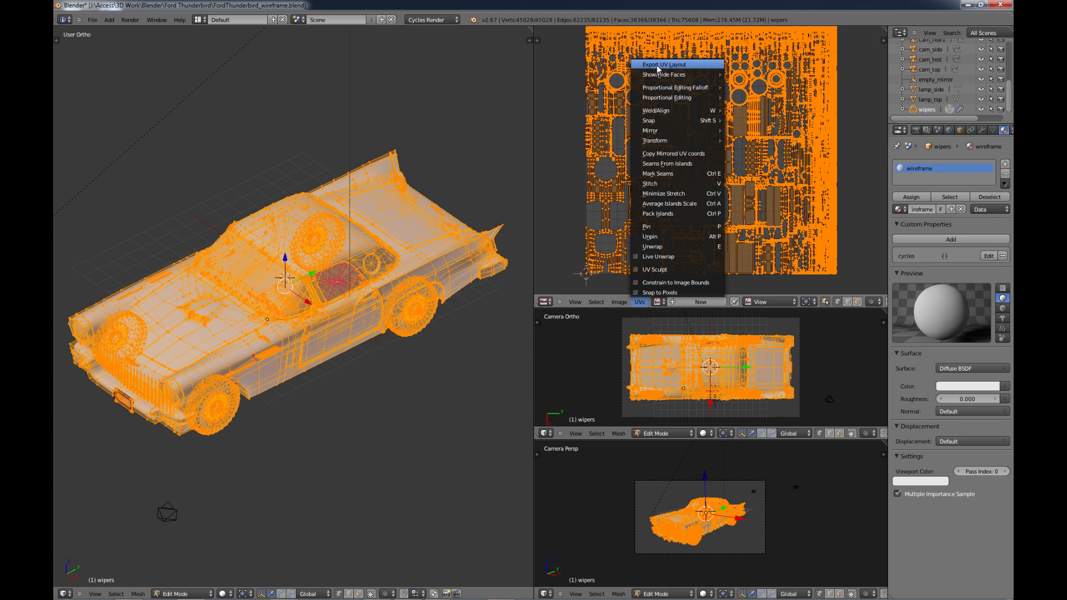
left_click(663, 65)
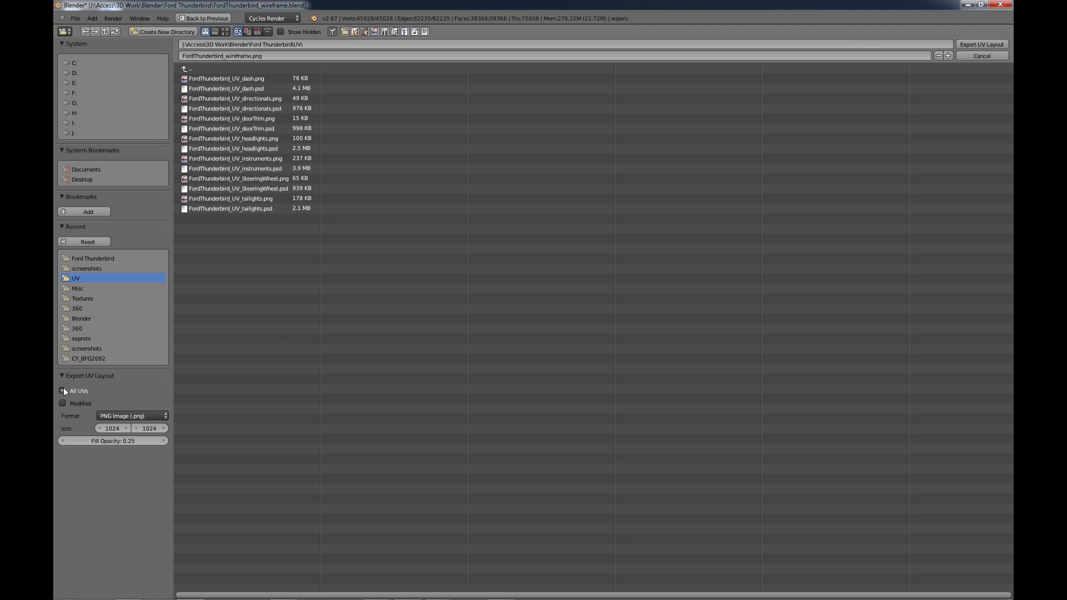
left_click(63, 391)
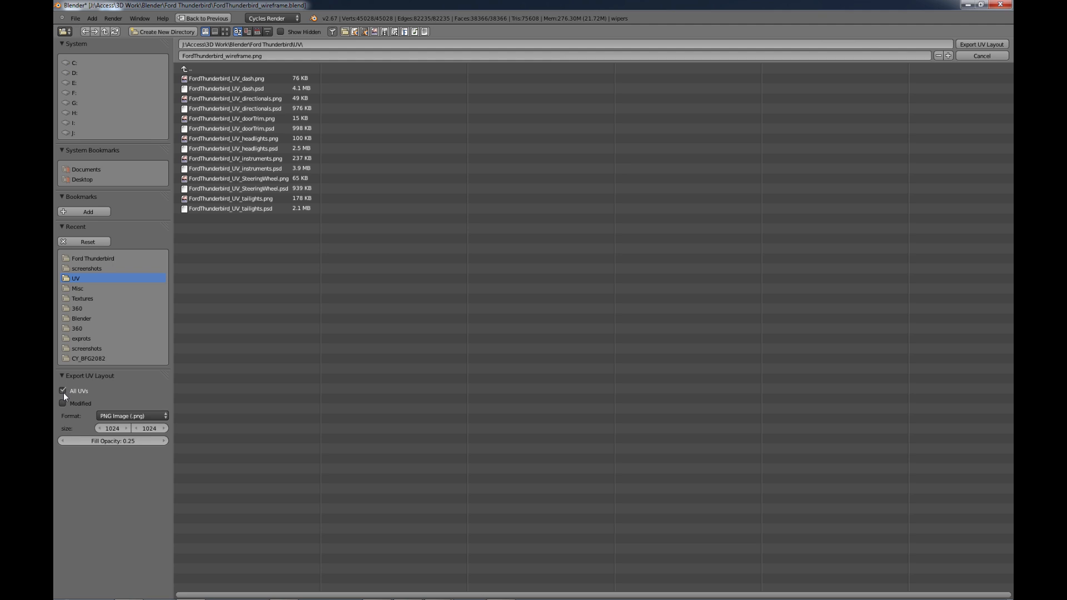
mouse_move(133, 454)
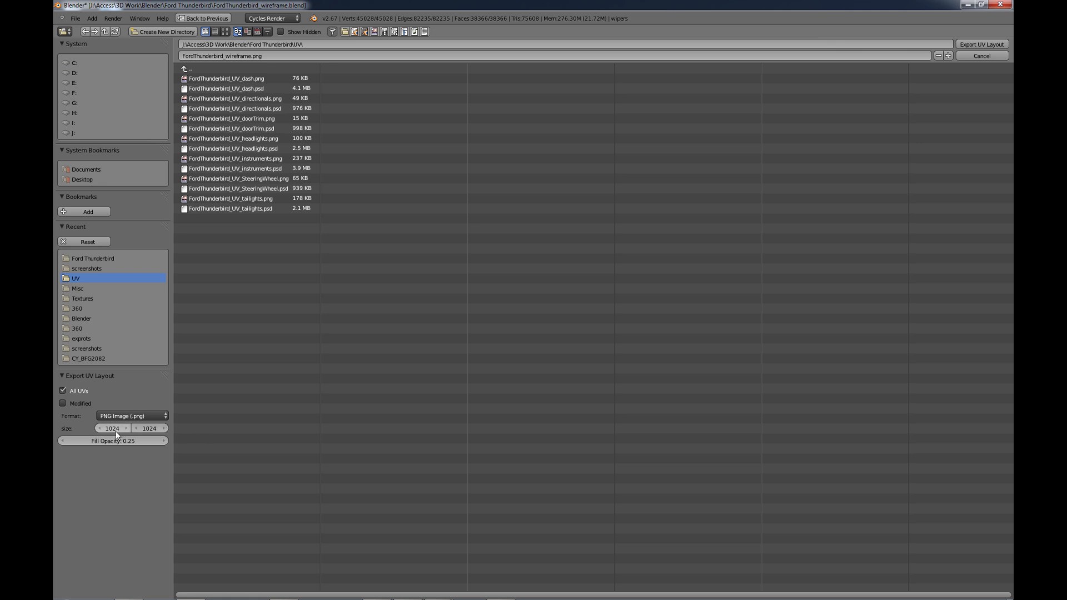
mouse_move(115, 431)
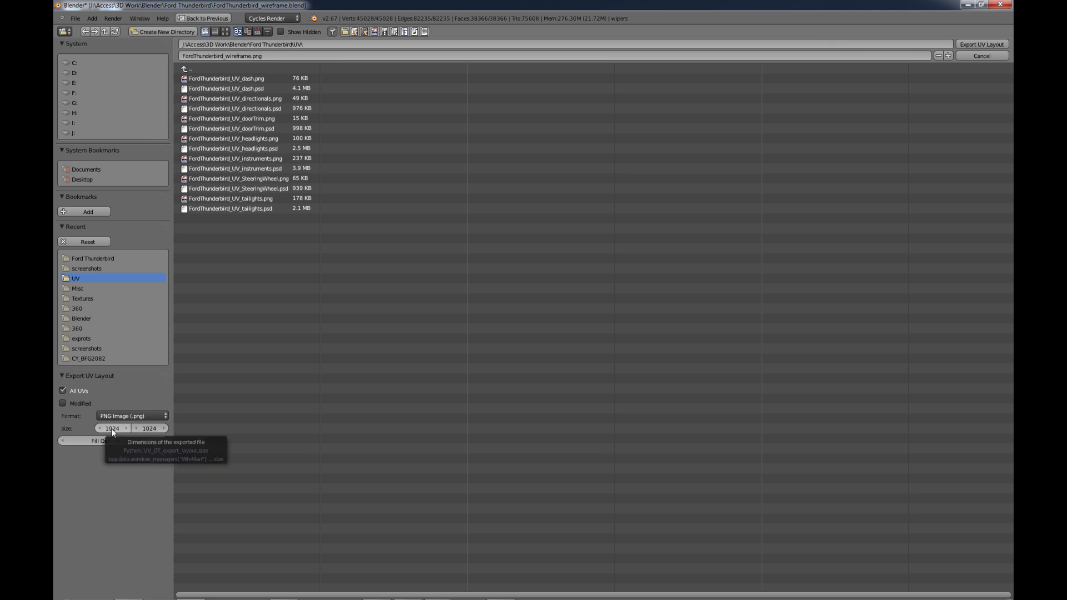
left_click(111, 429)
type("4096")
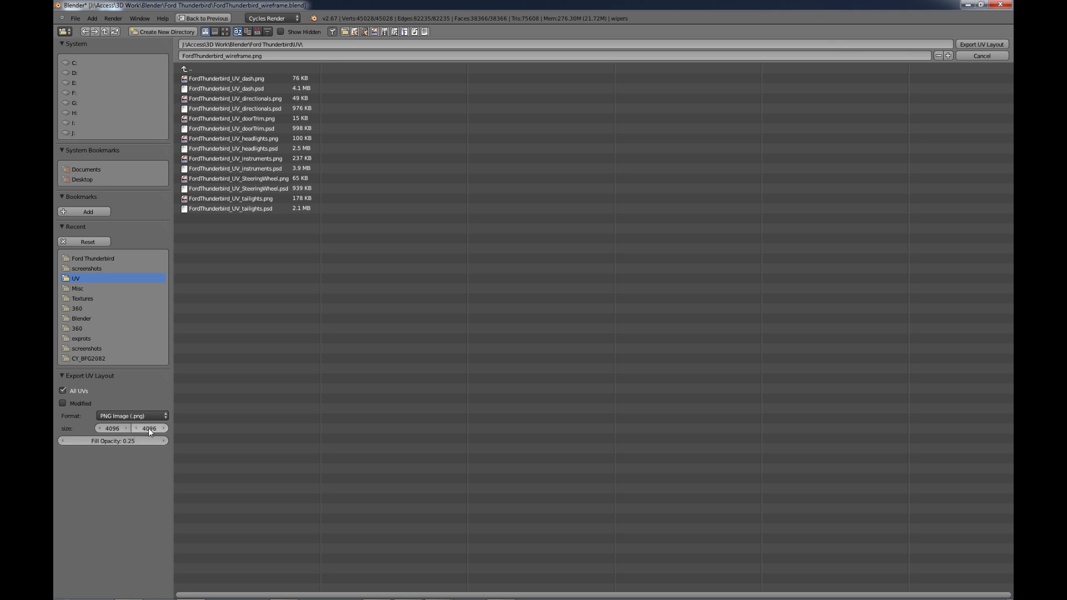
mouse_move(114, 476)
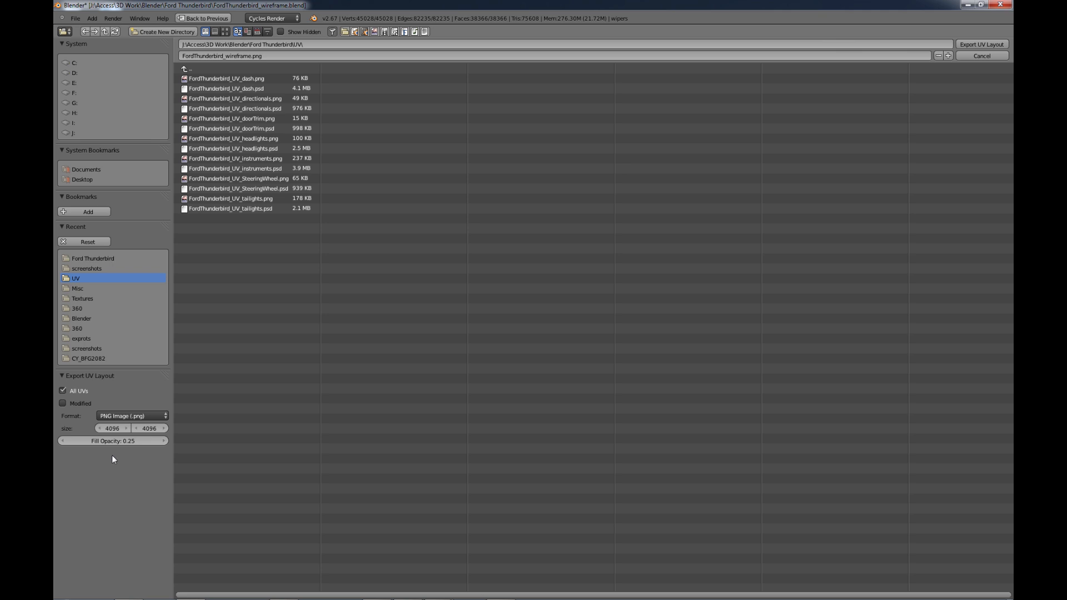
mouse_move(139, 449)
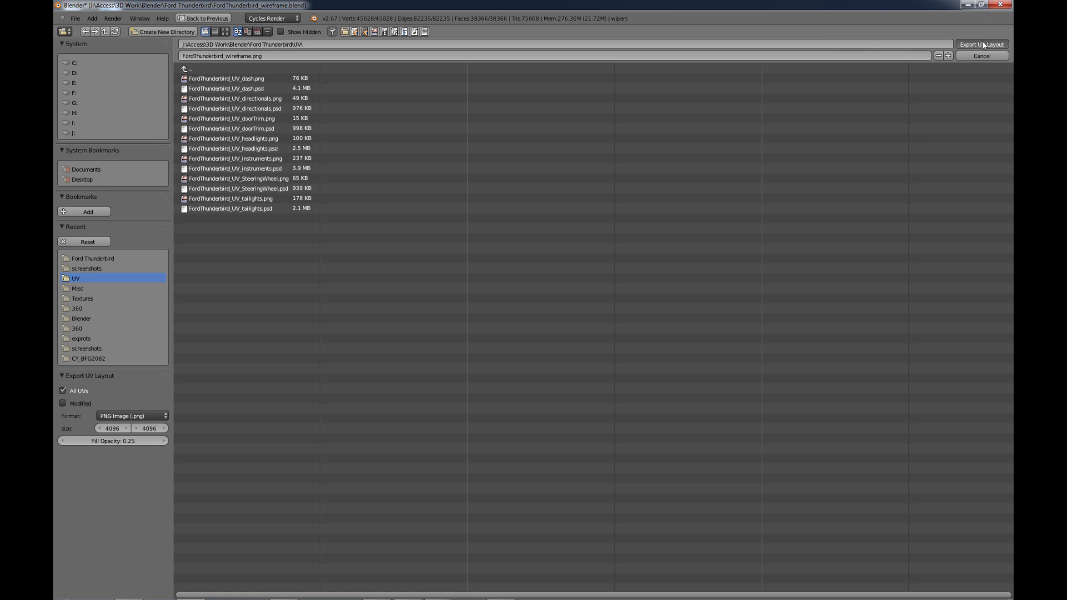
left_click(985, 44)
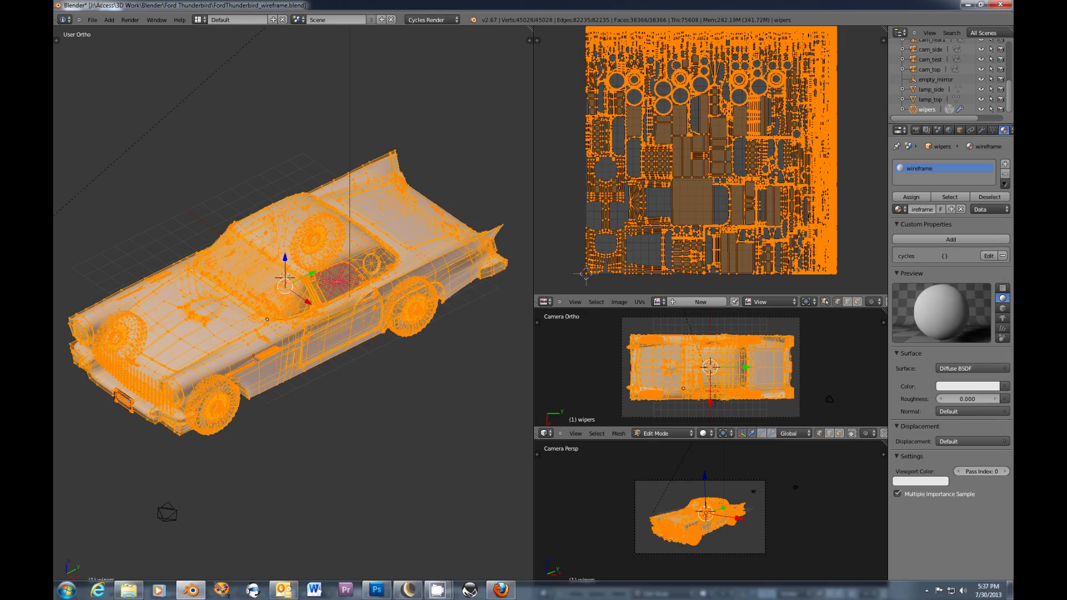
- Switch to Photoshop and open FordThunderbird_wireframe.png
left_click(377, 589)
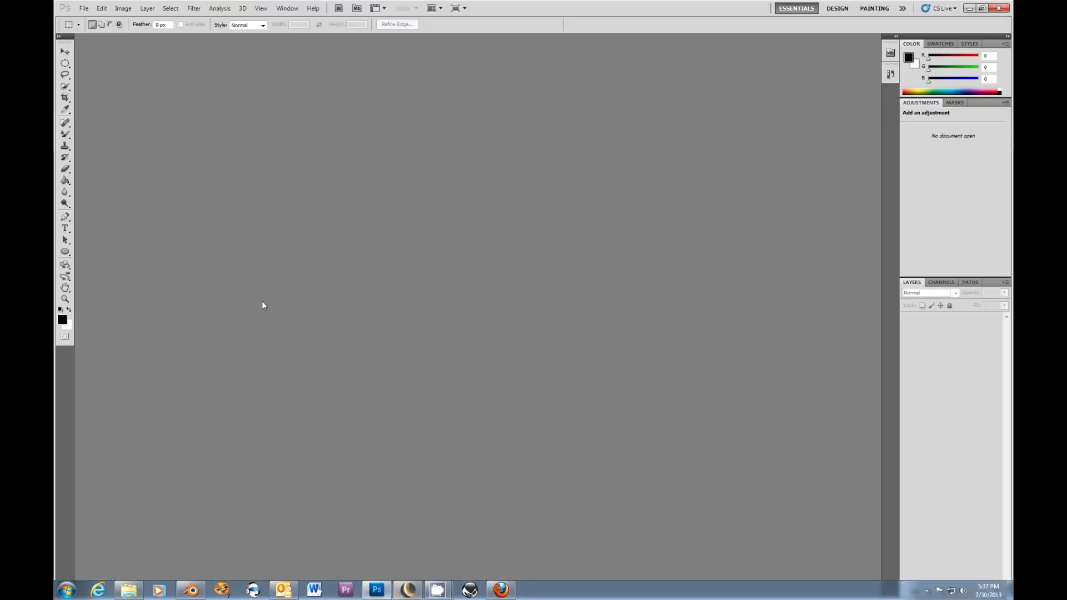
left_click(84, 9)
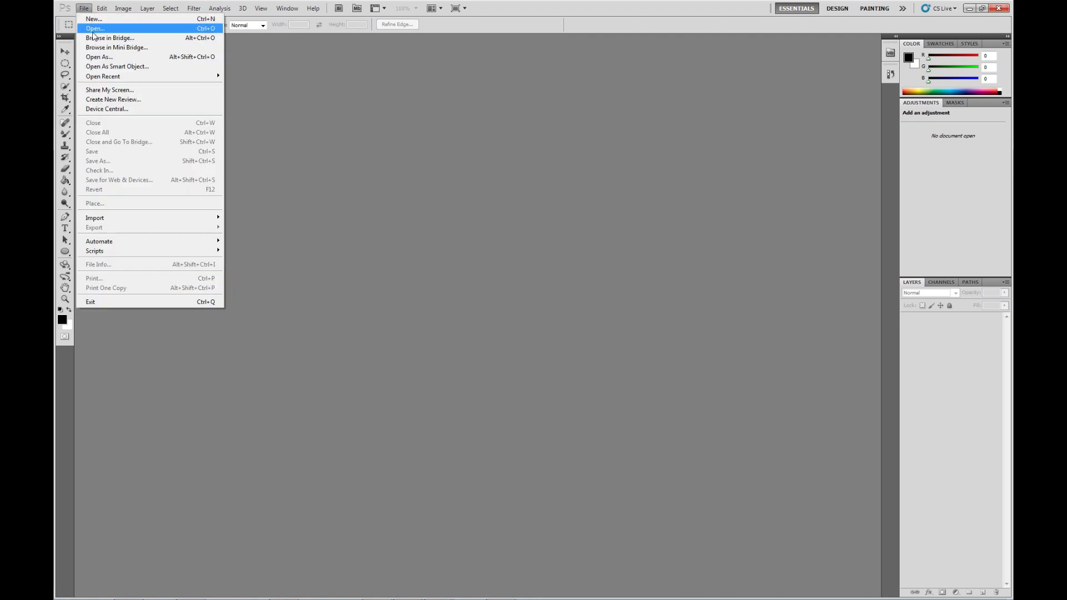
left_click(98, 29)
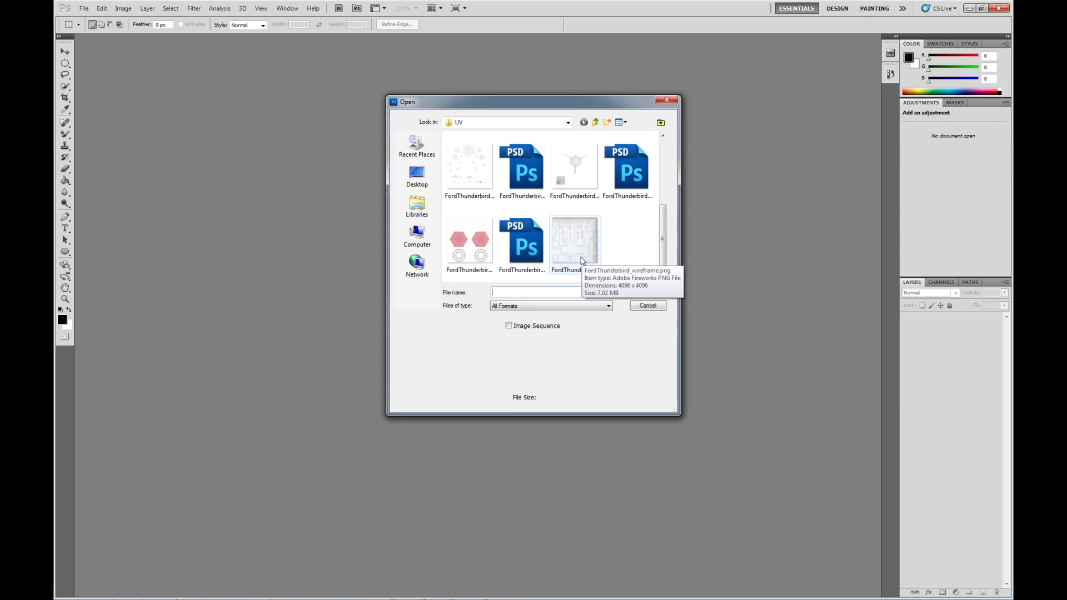
double_click(575, 238)
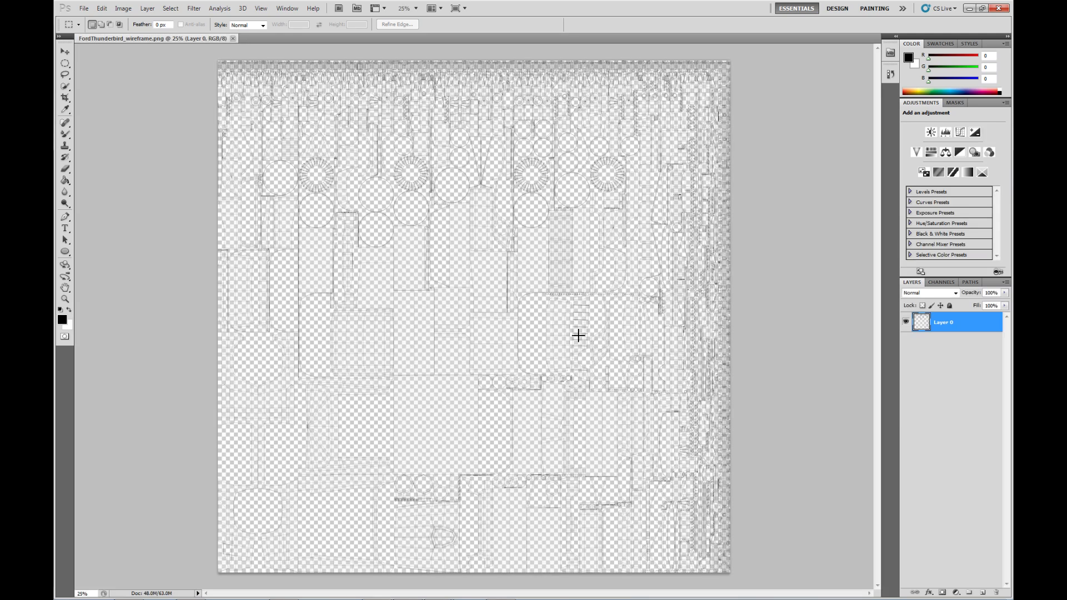
mouse_move(521, 294)
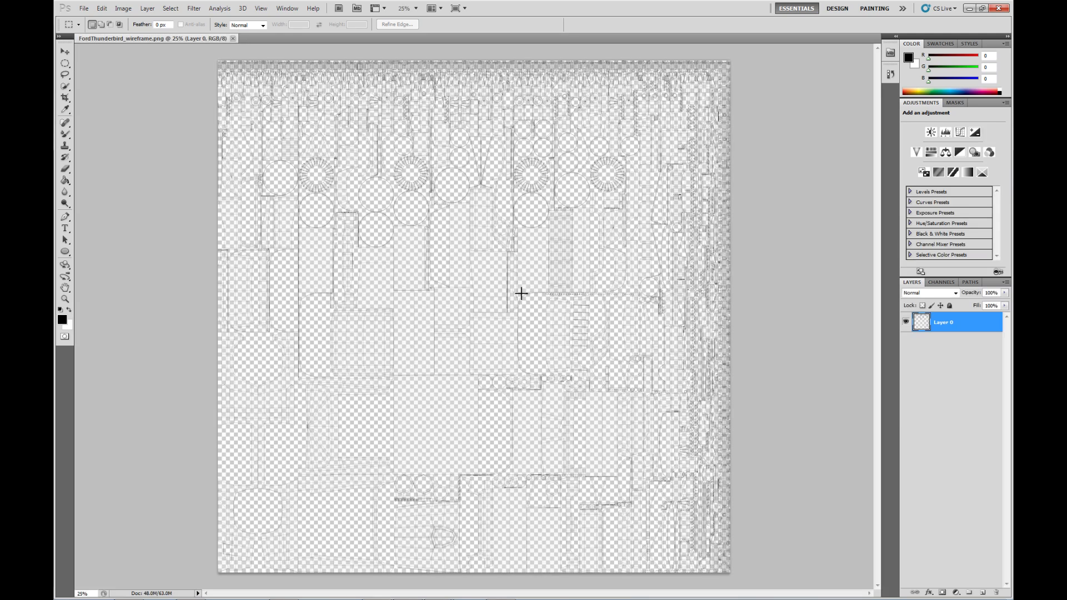
mouse_move(451, 209)
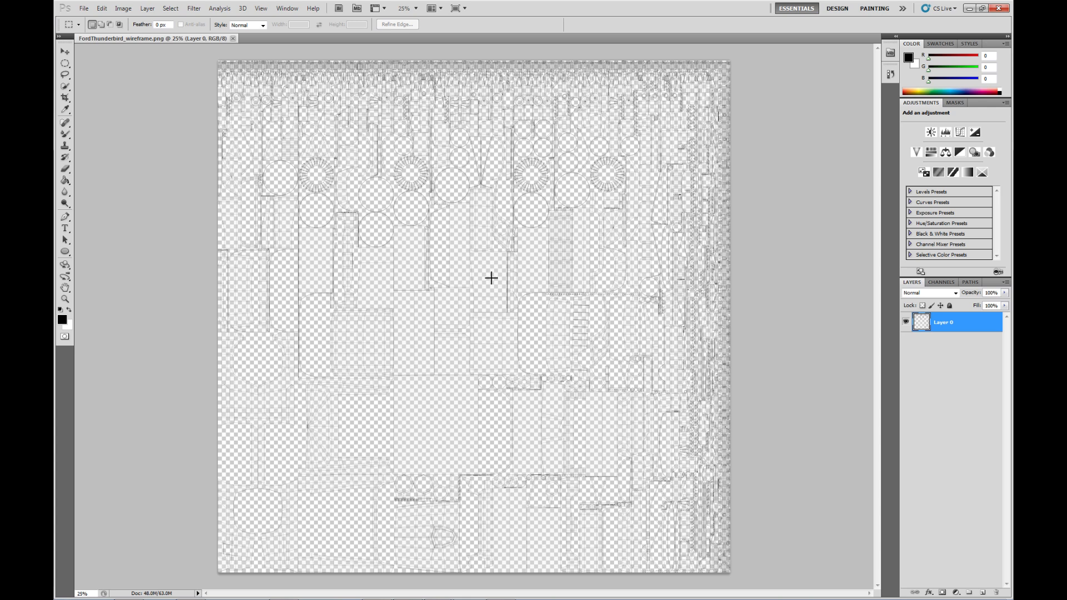
mouse_move(517, 215)
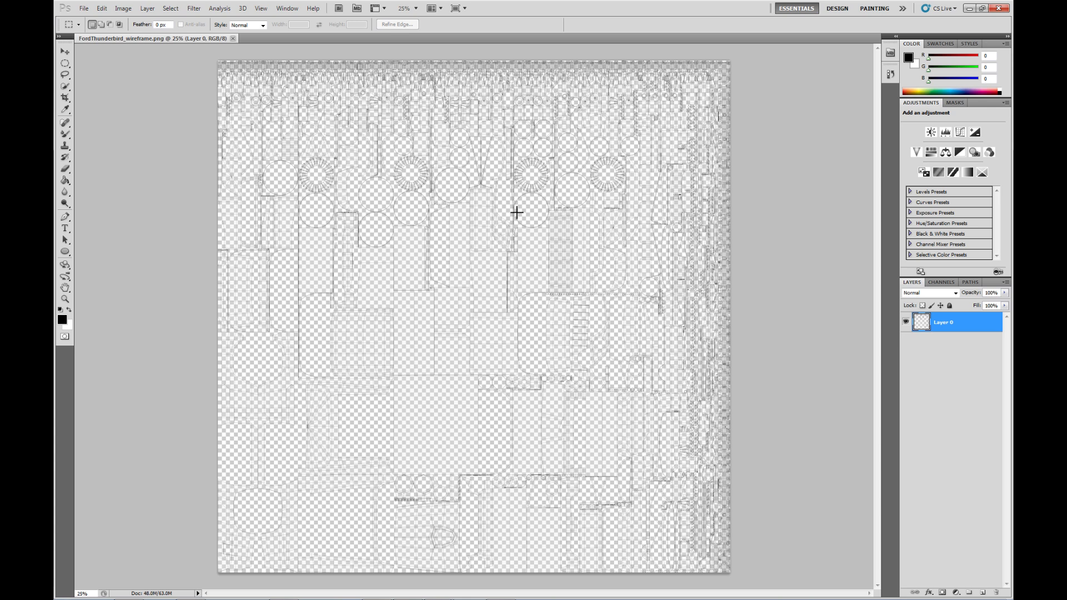
mouse_move(243, 147)
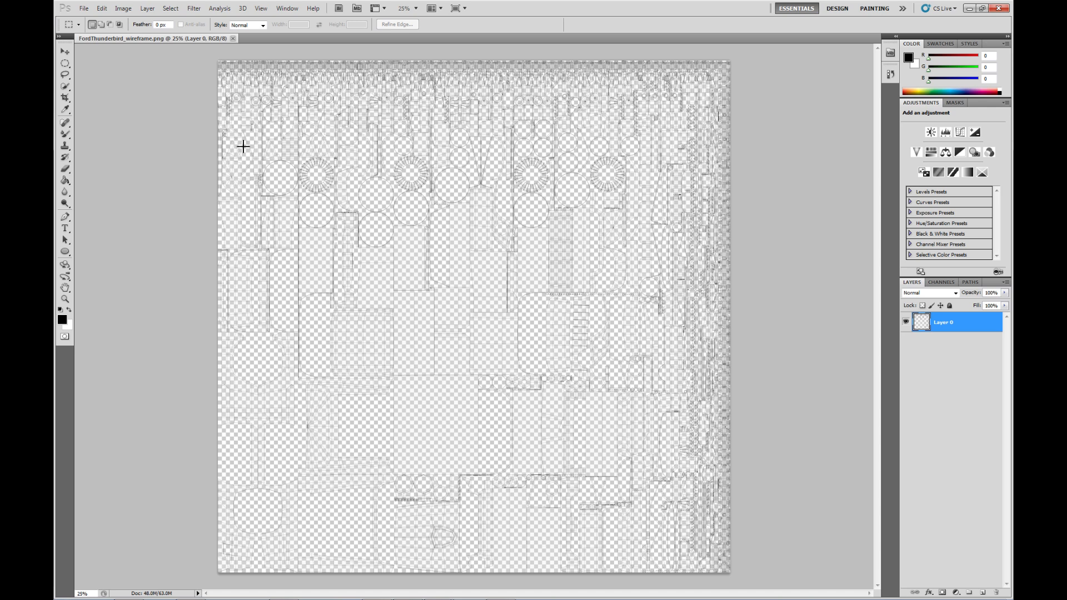
mouse_move(81, 9)
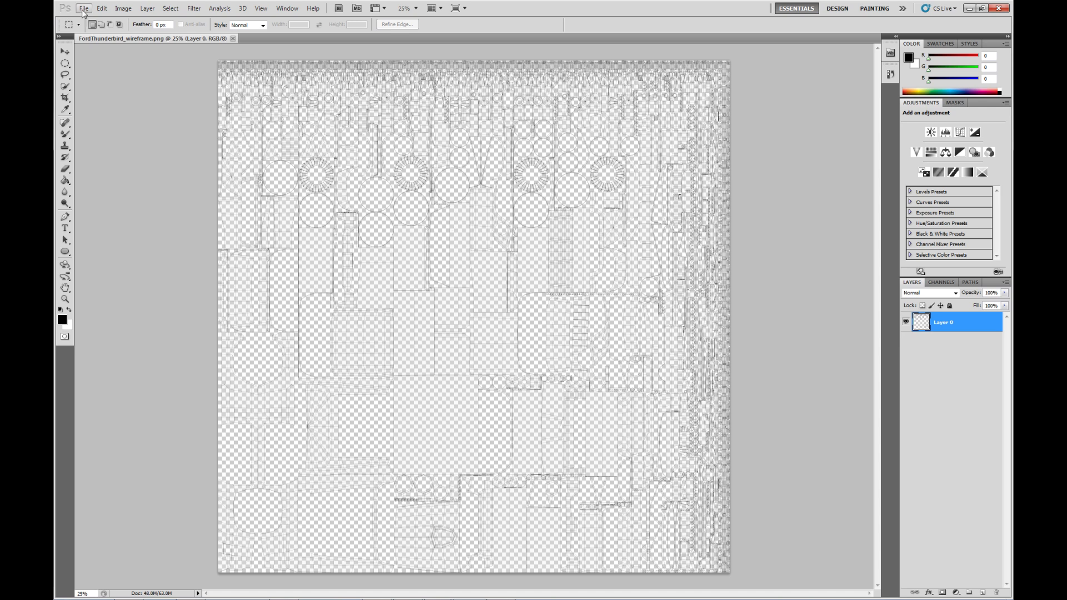
- Save a copy of the wireframe image in JPEG format
left_click(83, 8)
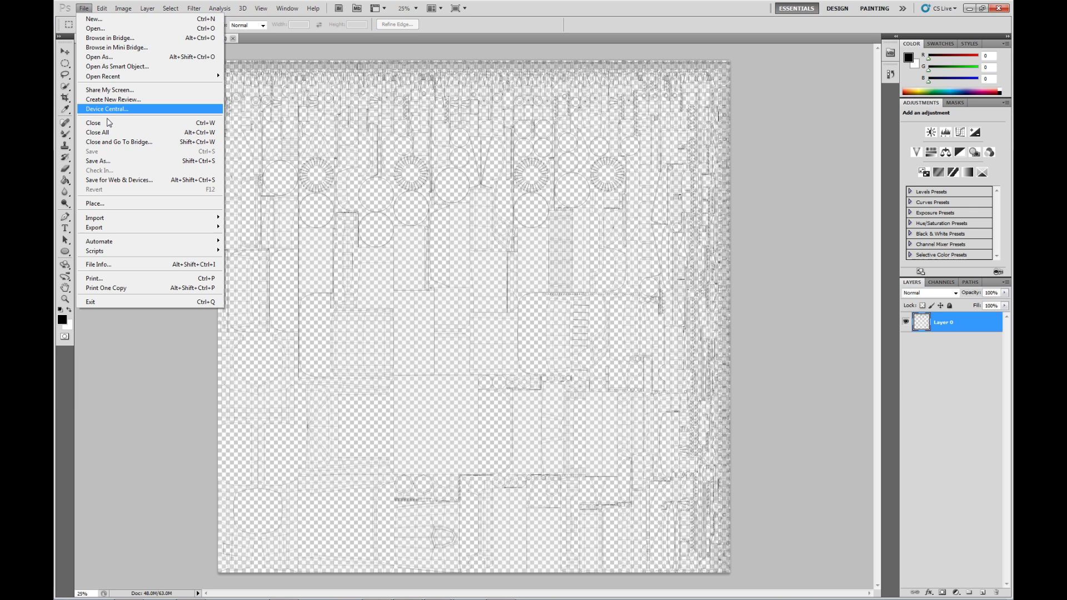
left_click(98, 160)
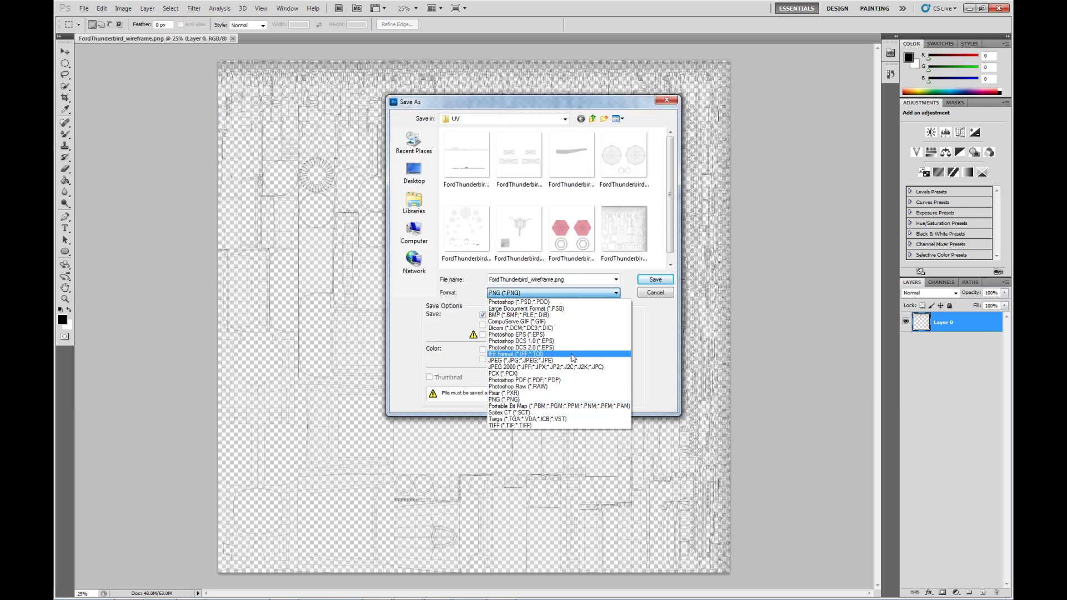
left_click(514, 360)
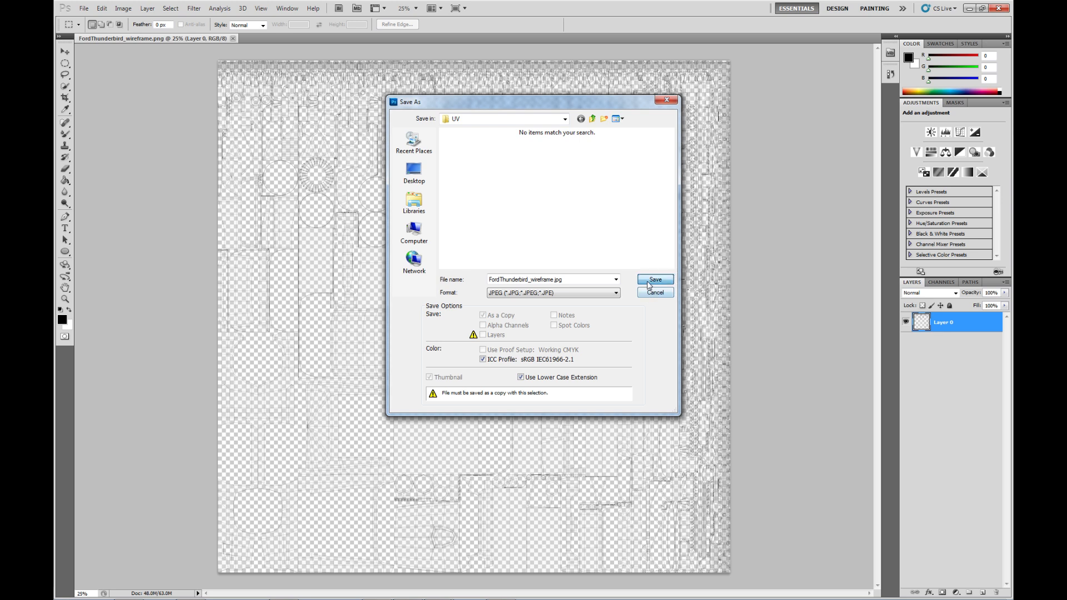
left_click(654, 280)
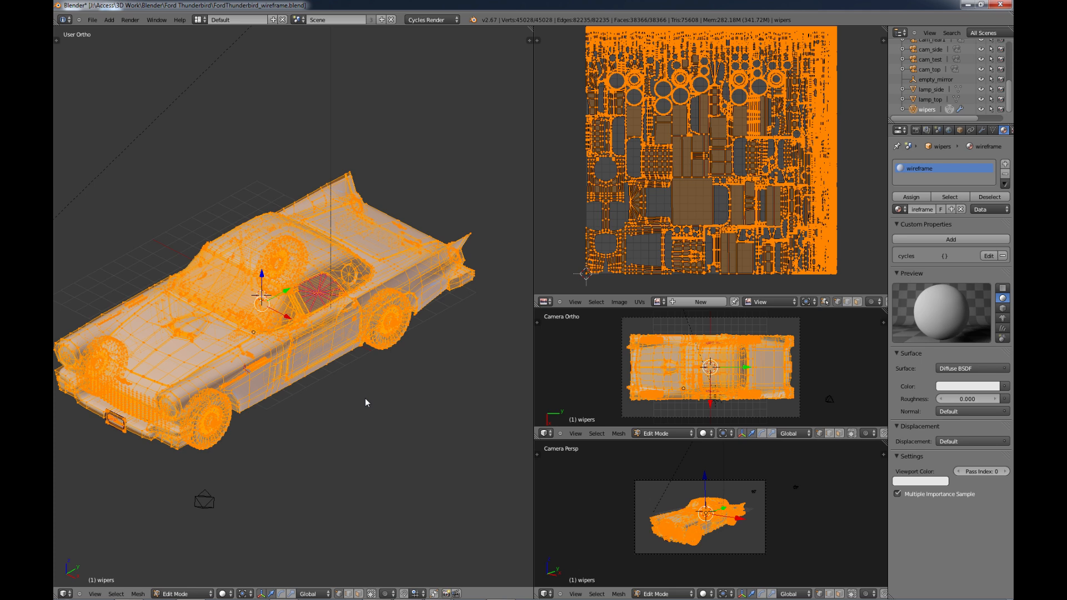
- Return to Object Mode and turn the image editor area into the Node Editor
key("Tab")
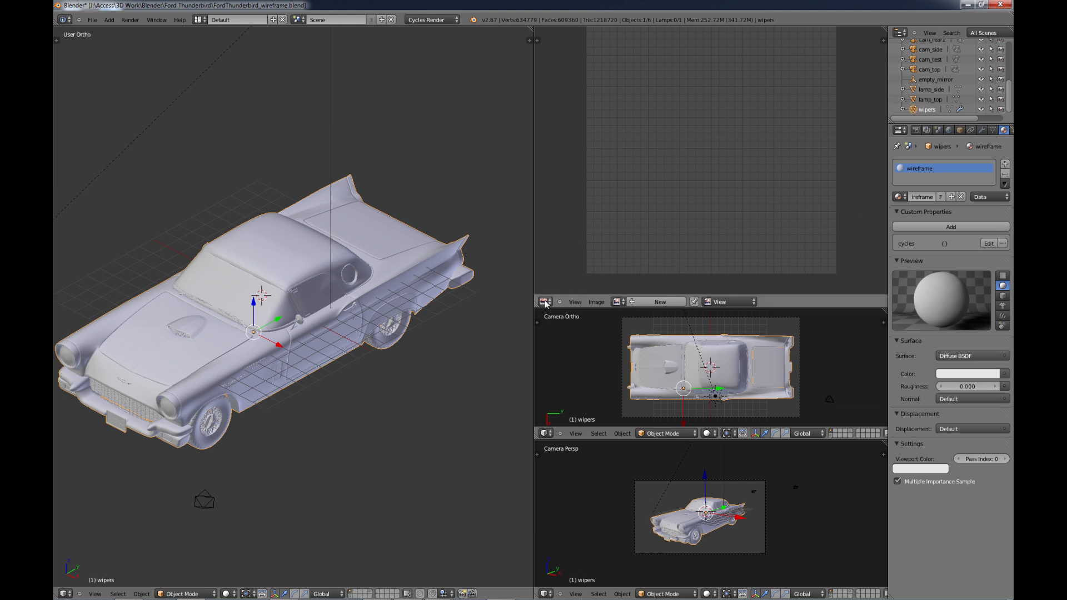
left_click(542, 302)
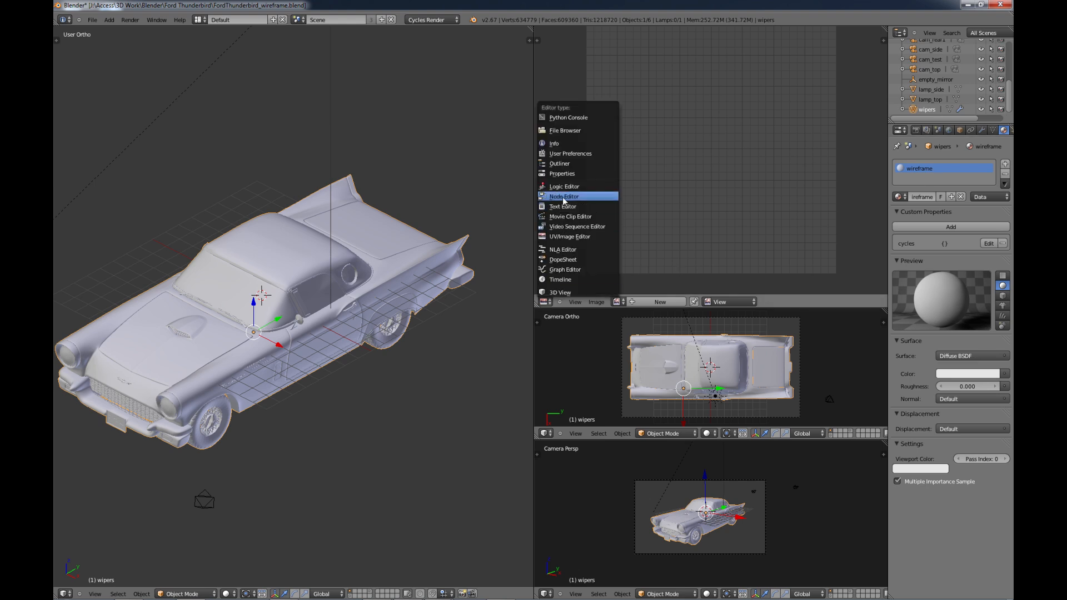
left_click(564, 195)
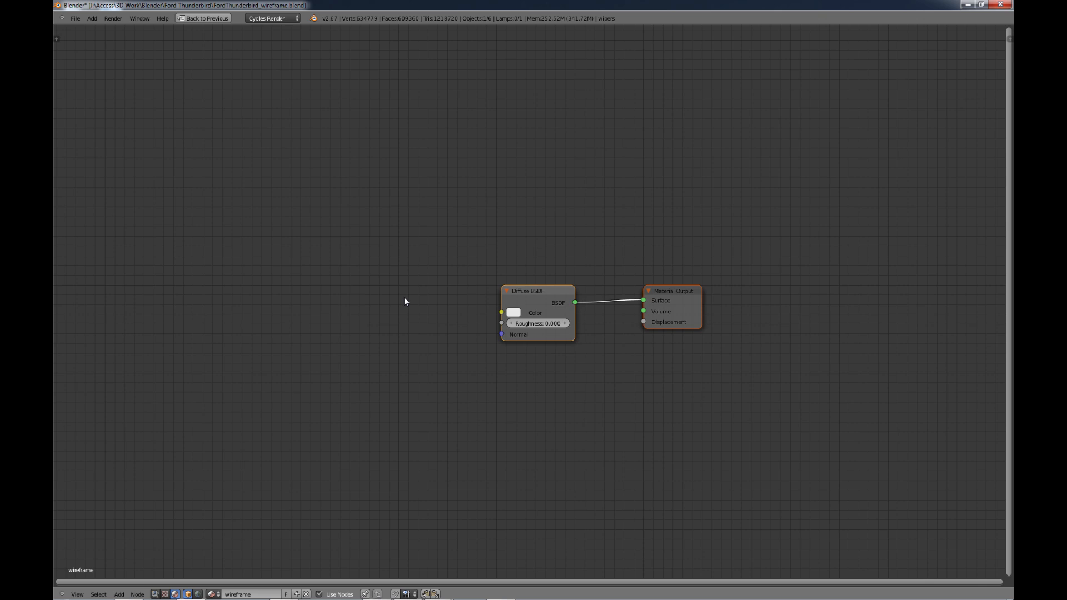
- Add Texture Coordinate and a second Diffuse BSDF, feed UV into the image texture's Vector and load an image file
left_click(329, 259)
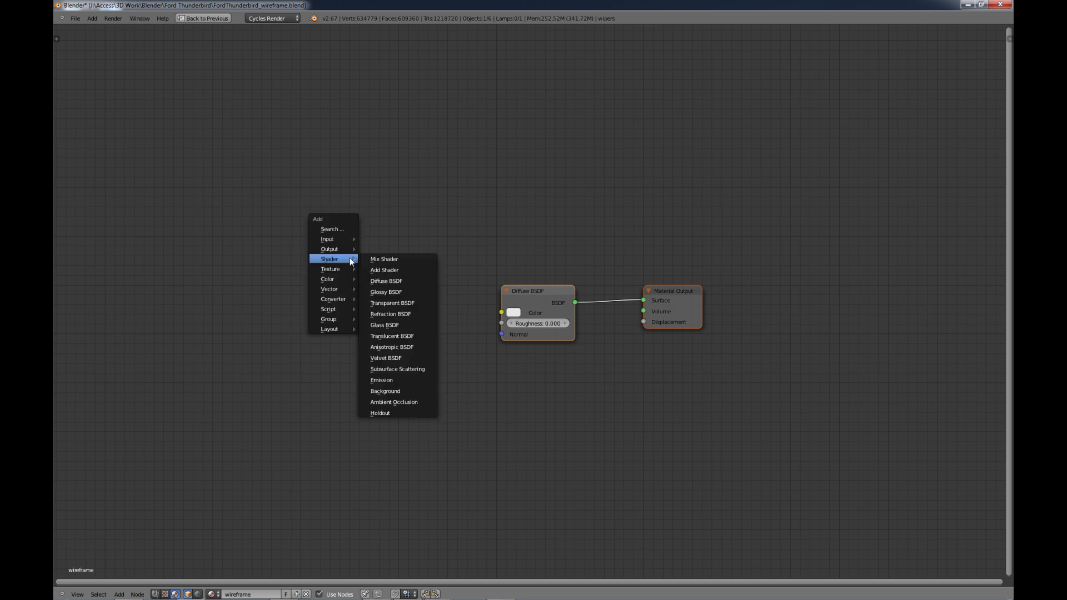
mouse_move(343, 240)
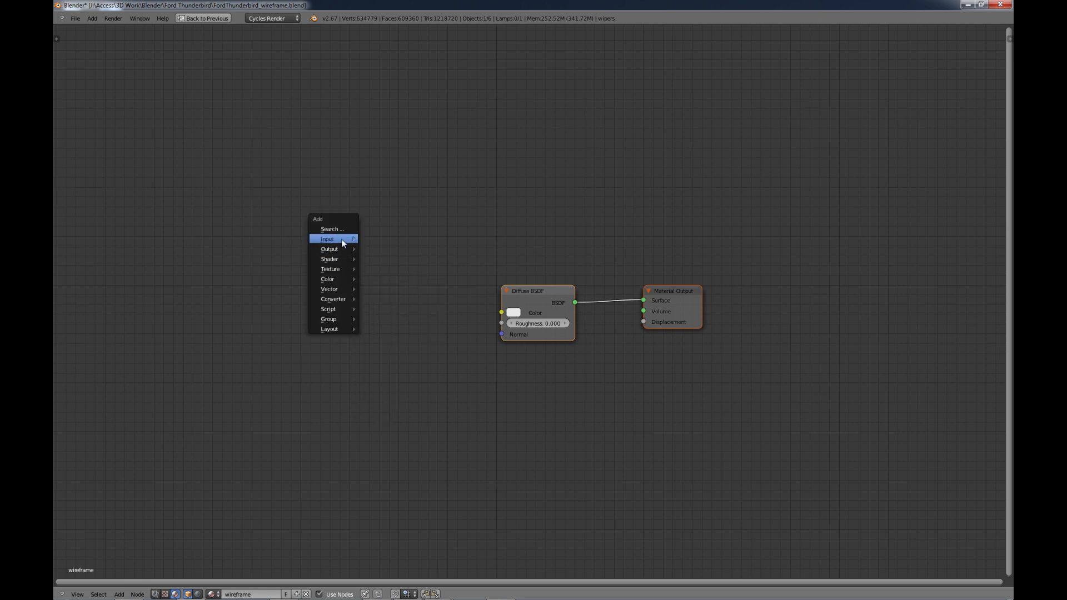
left_click(327, 239)
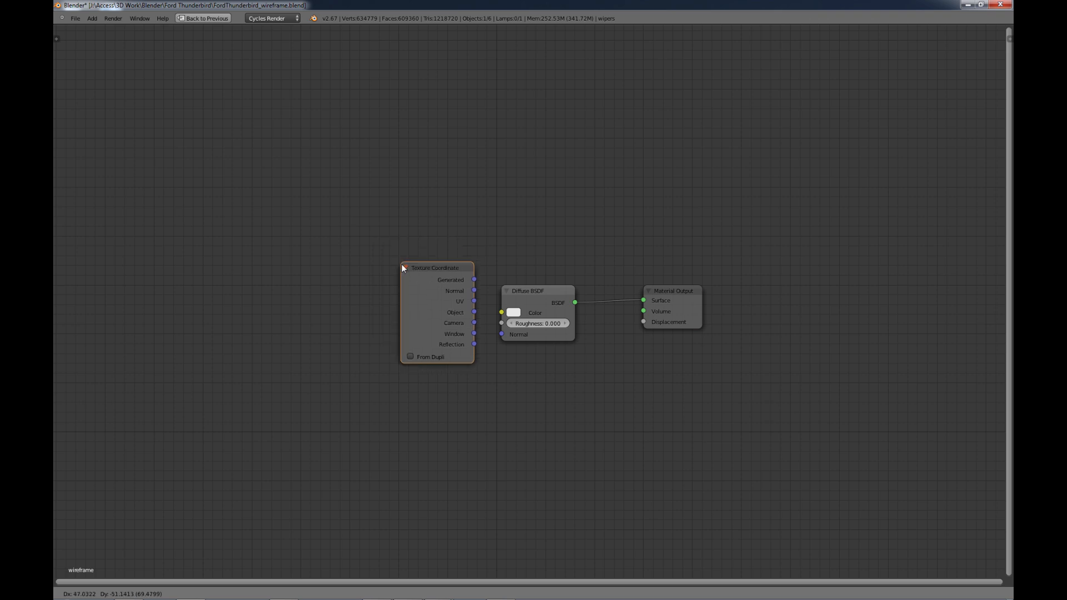
left_click_drag(436, 268, 186, 155)
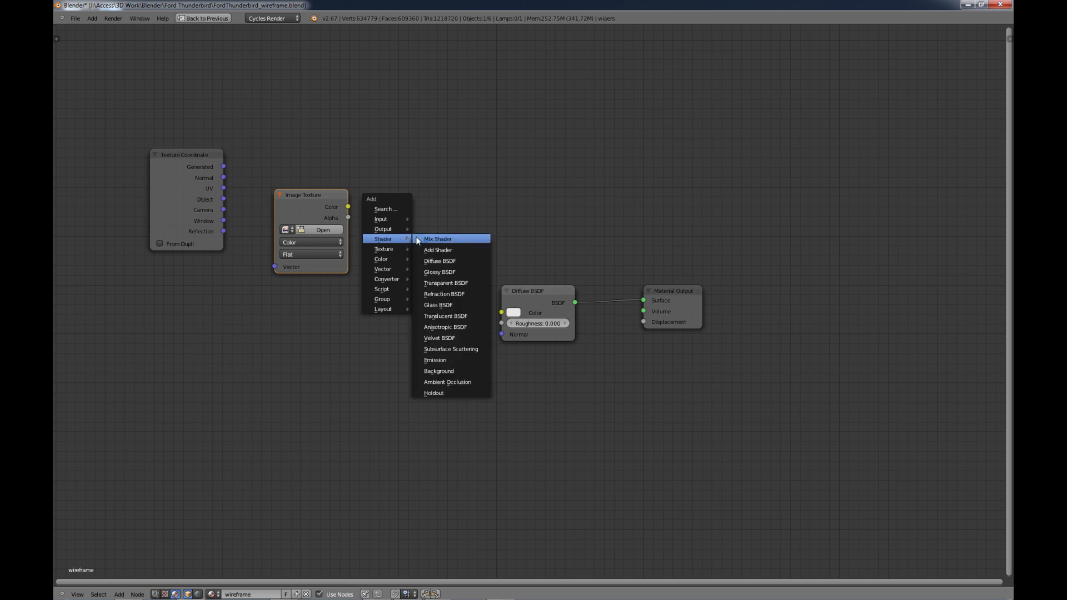
mouse_move(440, 261)
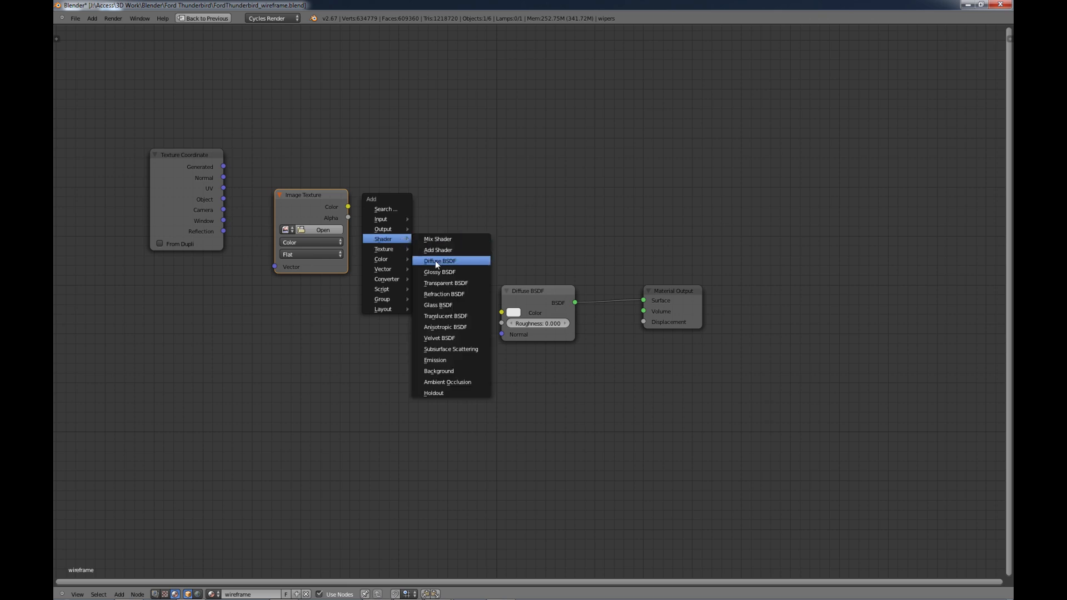
left_click(441, 260)
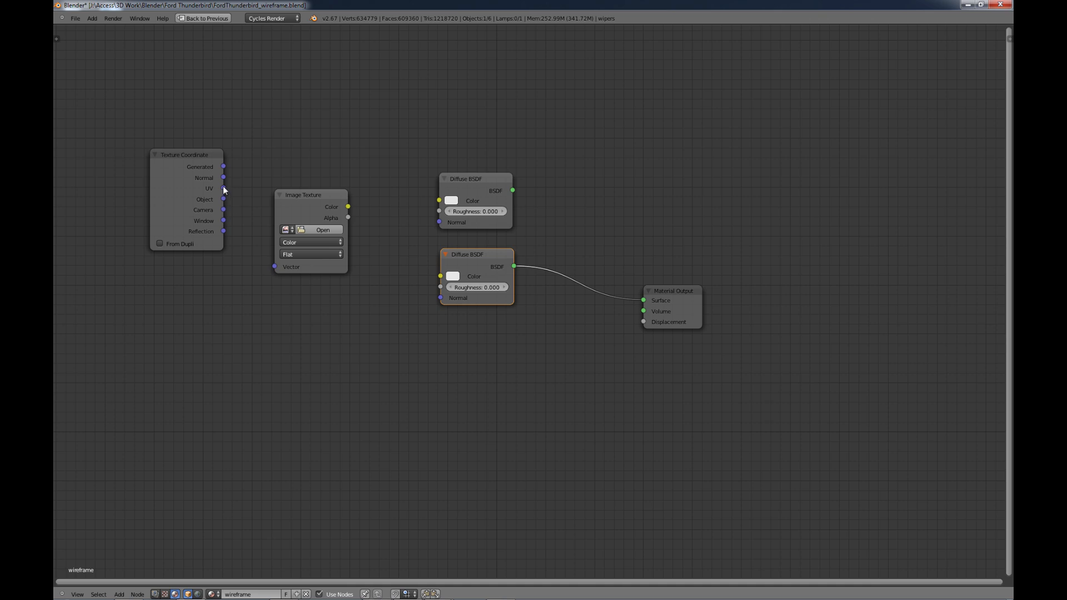
left_click_drag(223, 189, 274, 267)
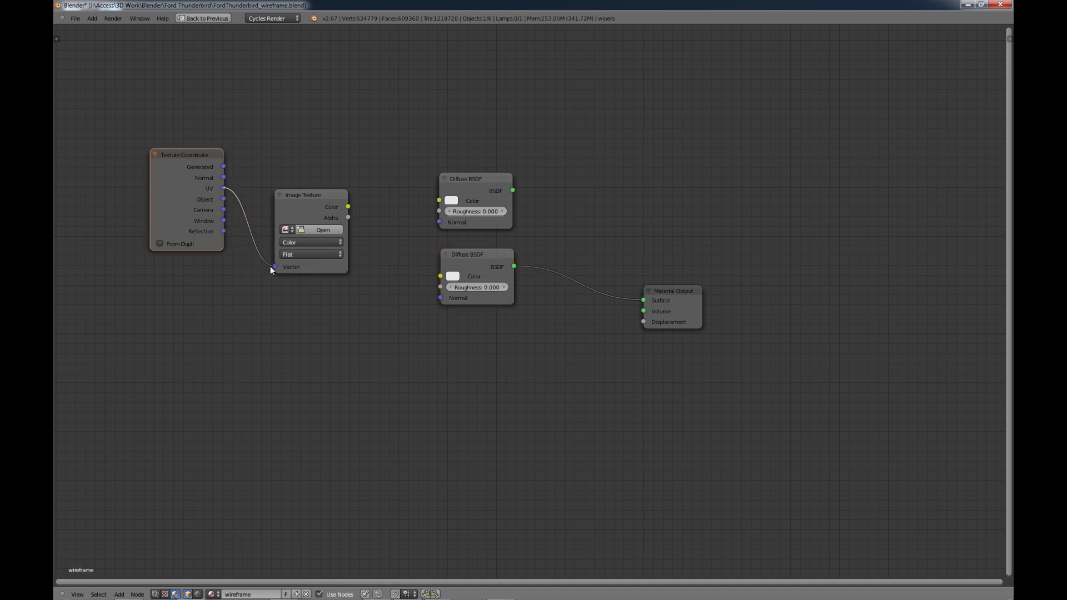
mouse_move(318, 231)
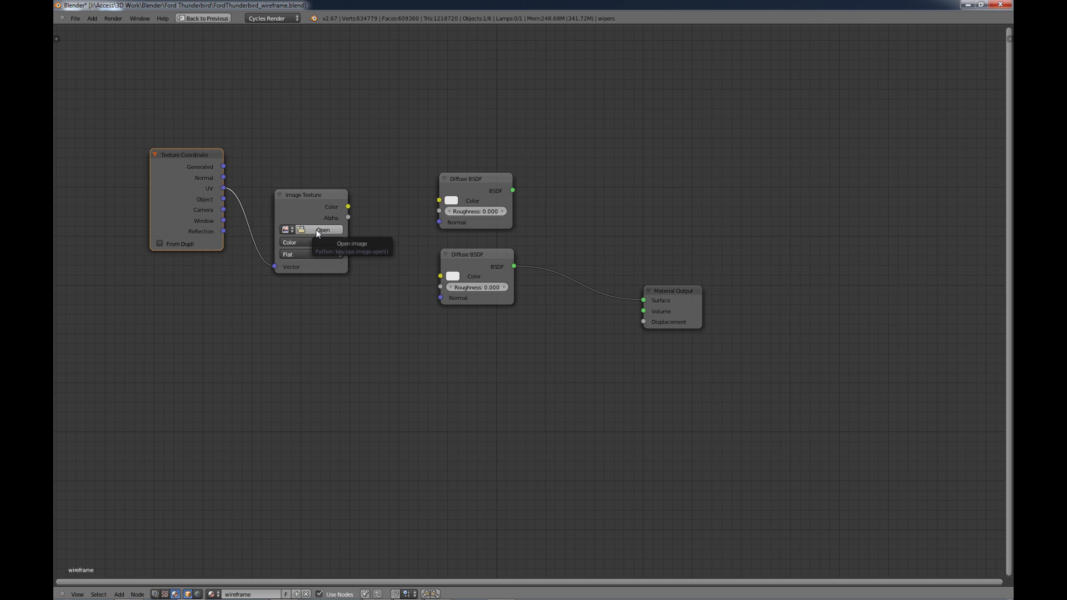
left_click(327, 229)
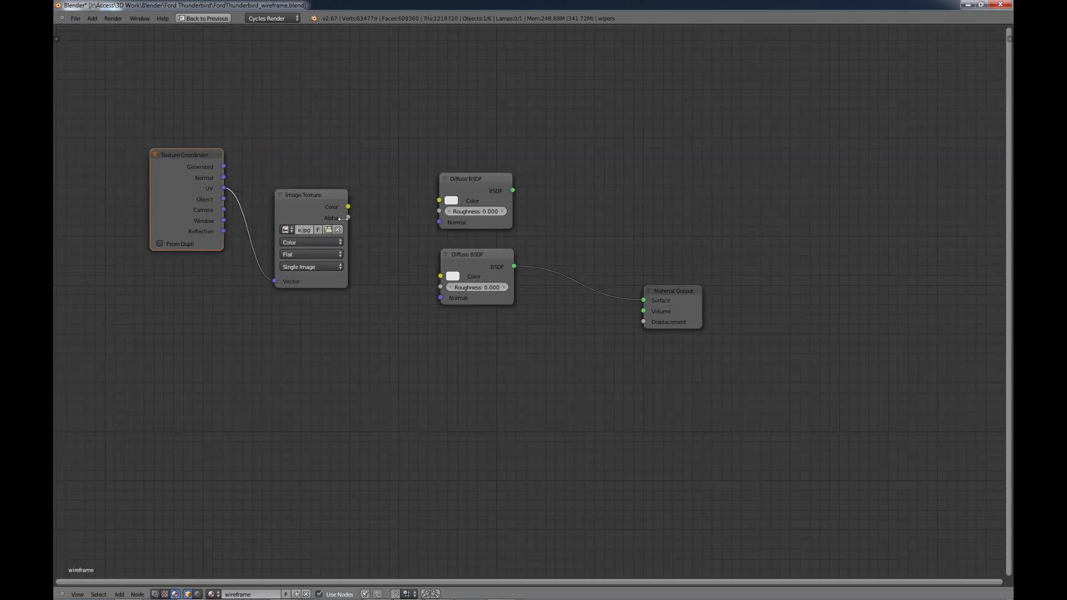
mouse_move(349, 208)
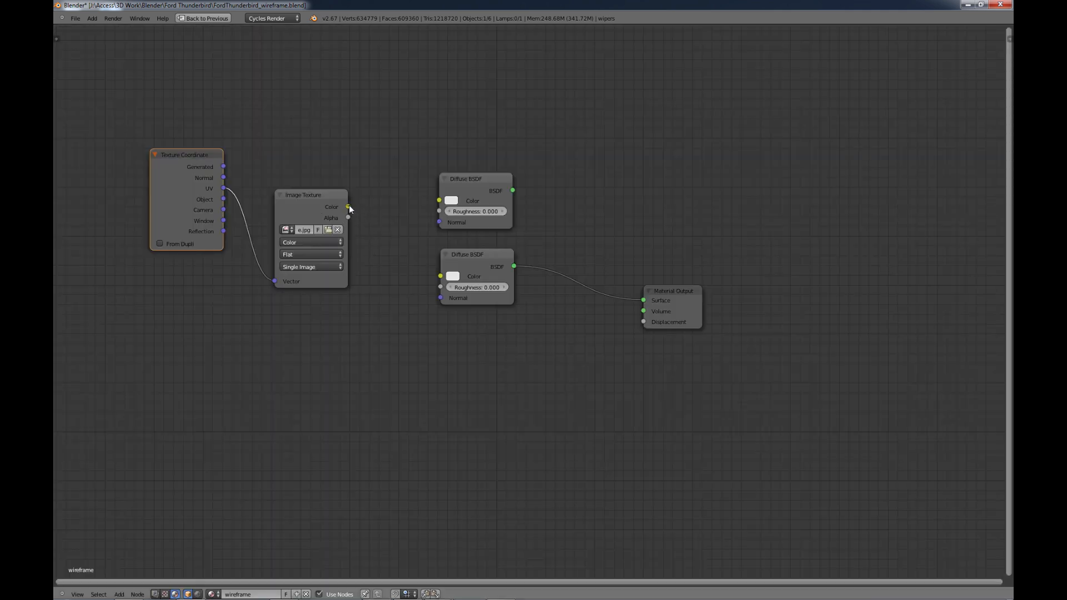
- Insert a Mix Shader before the output, driving its Fac from the image colour and the upper diffuse into its shader input
left_click_drag(348, 207, 439, 201)
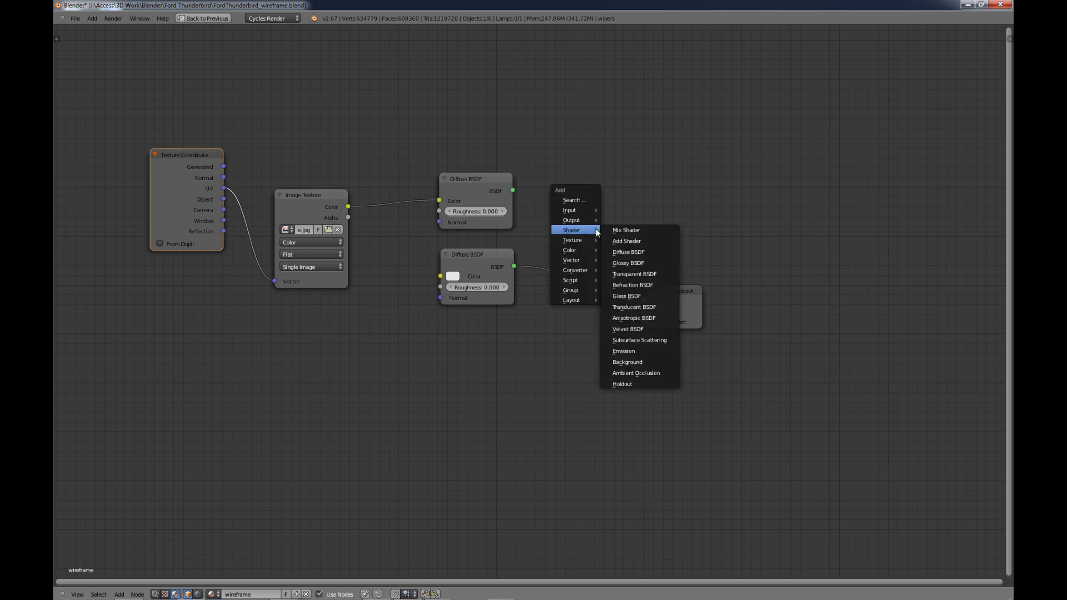
left_click(626, 229)
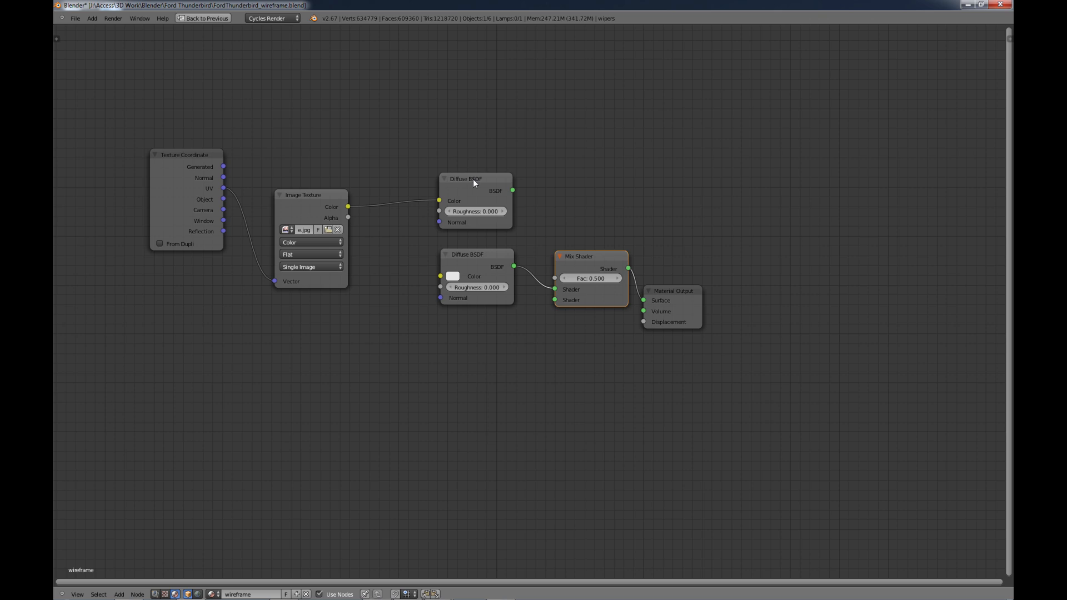
mouse_move(396, 183)
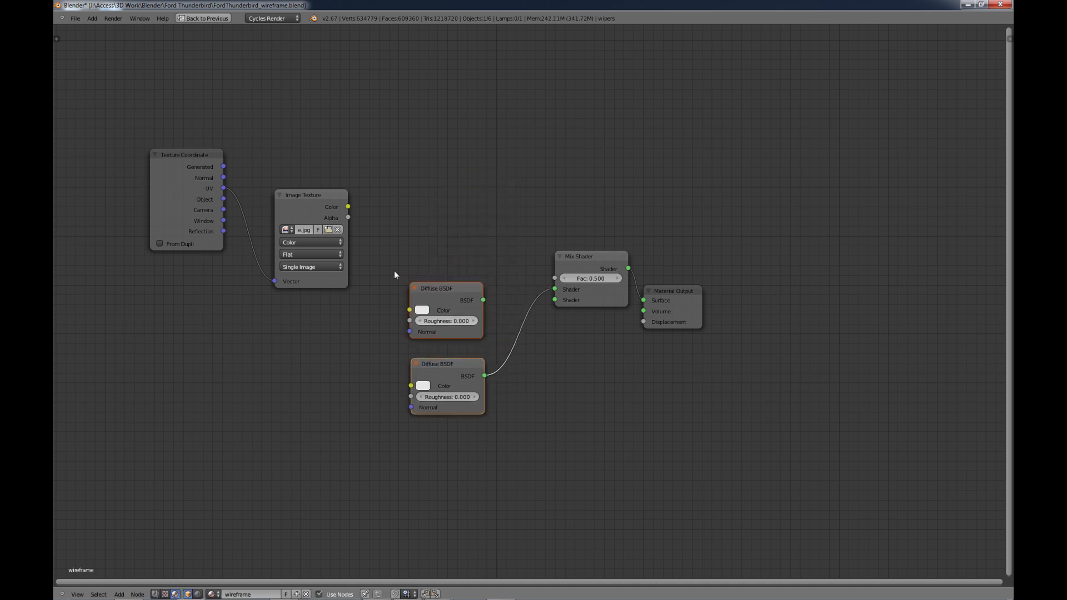
left_click_drag(348, 207, 553, 278)
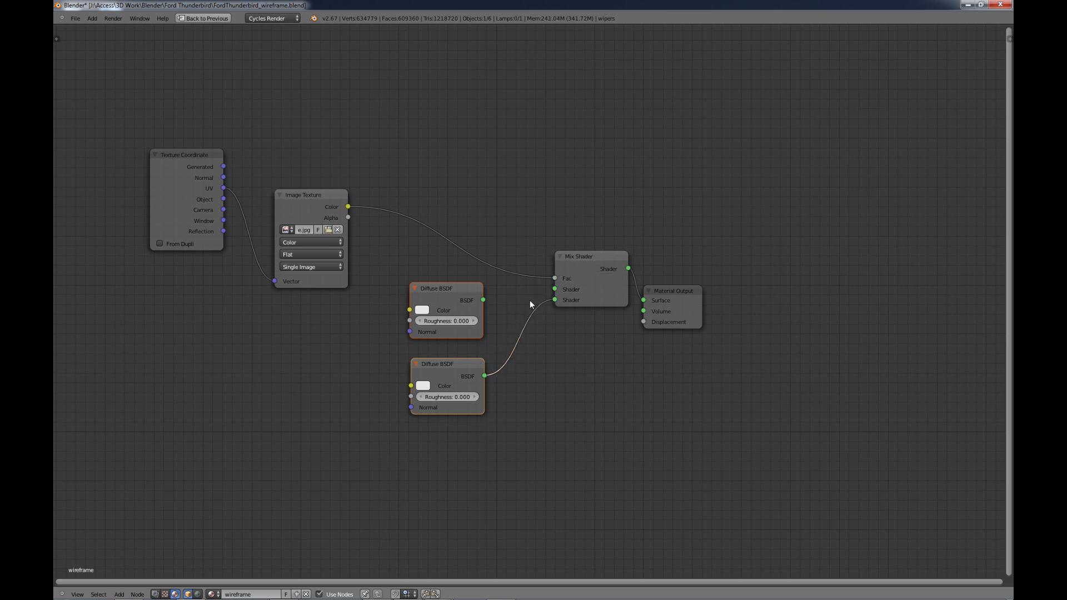
left_click_drag(483, 300, 553, 289)
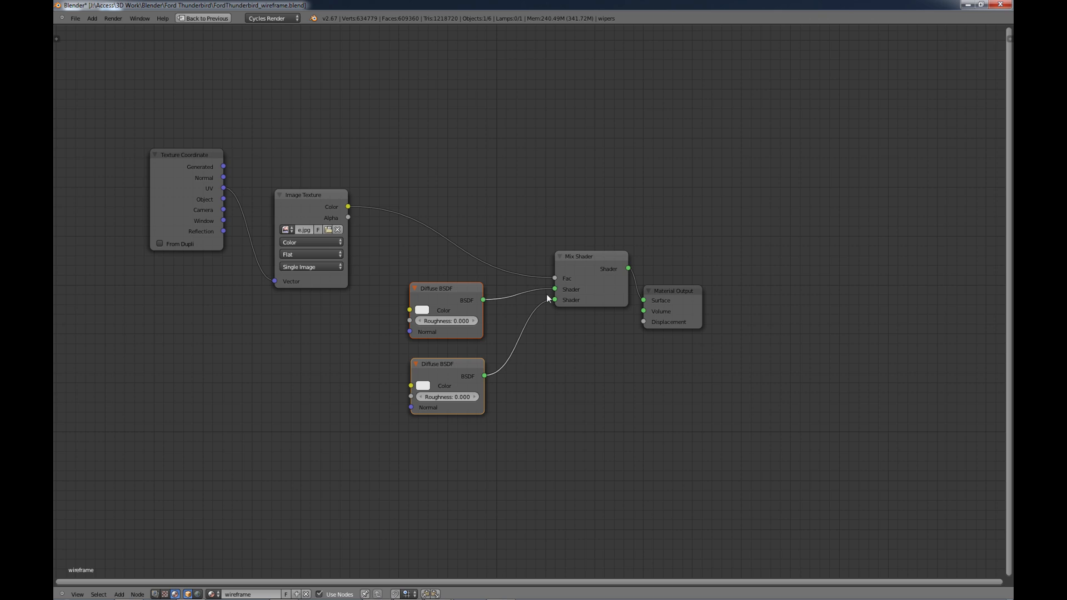
mouse_move(628, 314)
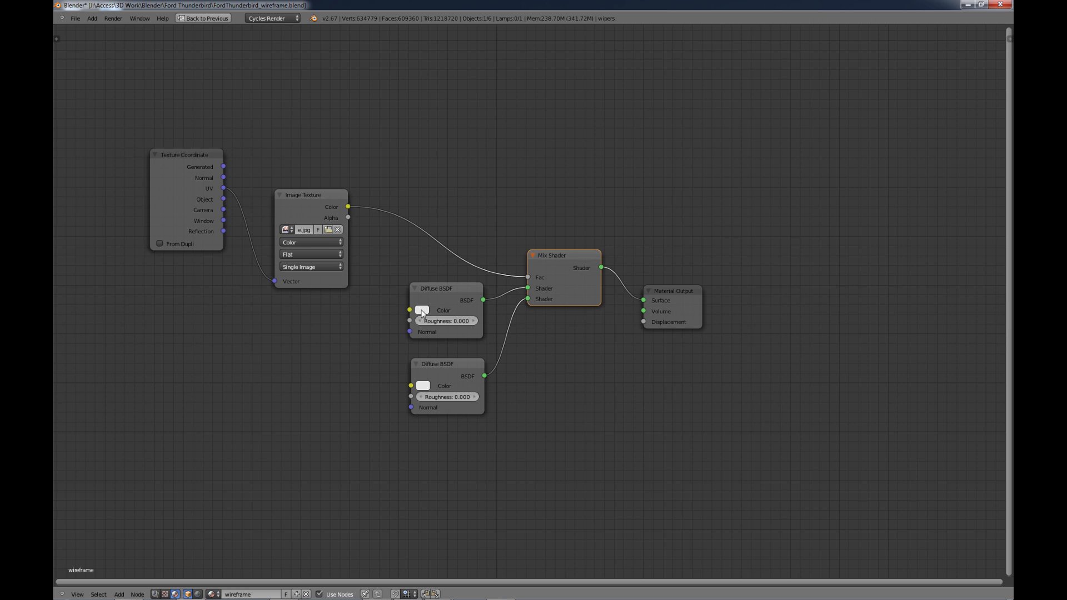
- Set the upper Diffuse BSDF colour to black and the lower one to off-white, then restore the full layout
left_click(422, 311)
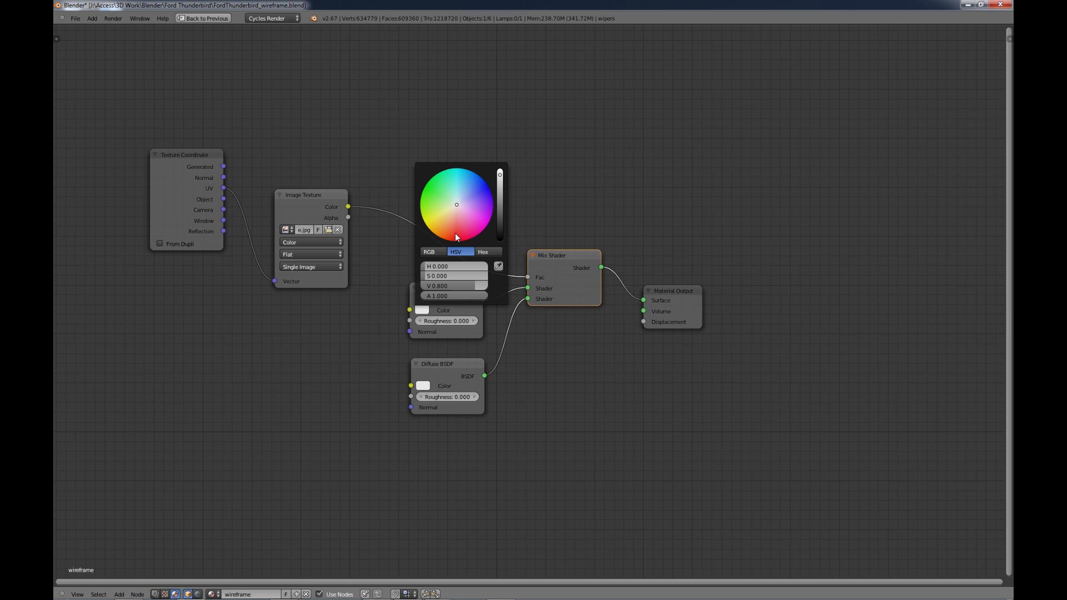
mouse_move(474, 219)
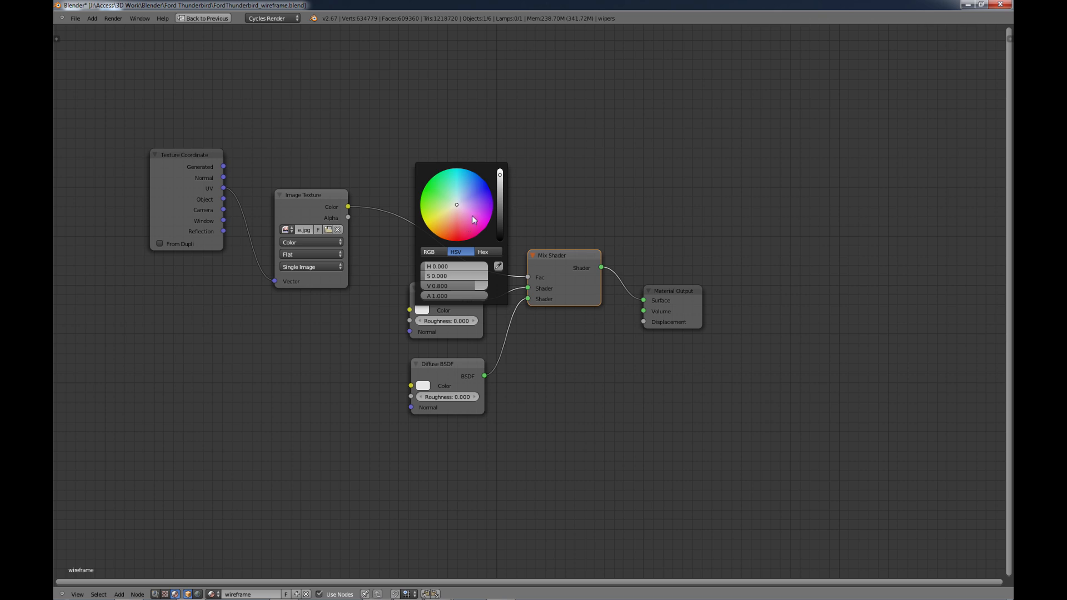
left_click_drag(500, 177, 500, 223)
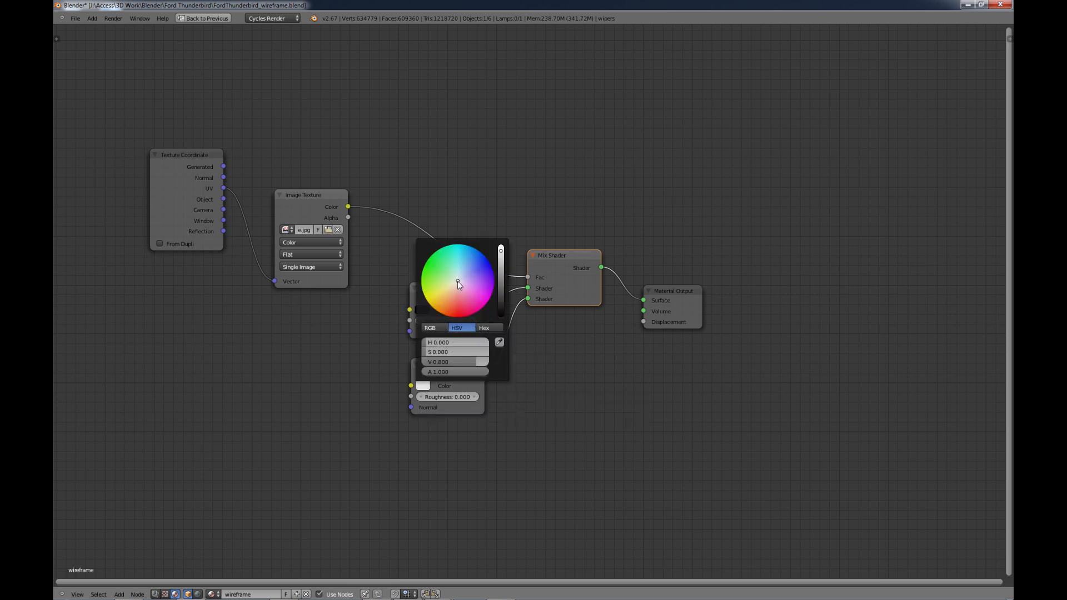
left_click(450, 289)
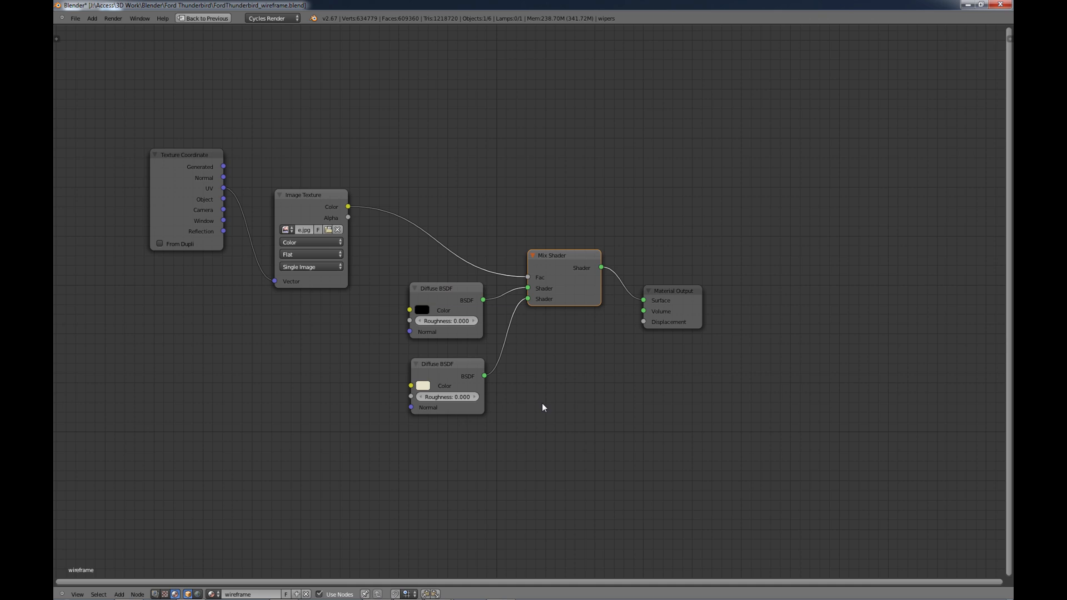
mouse_move(535, 287)
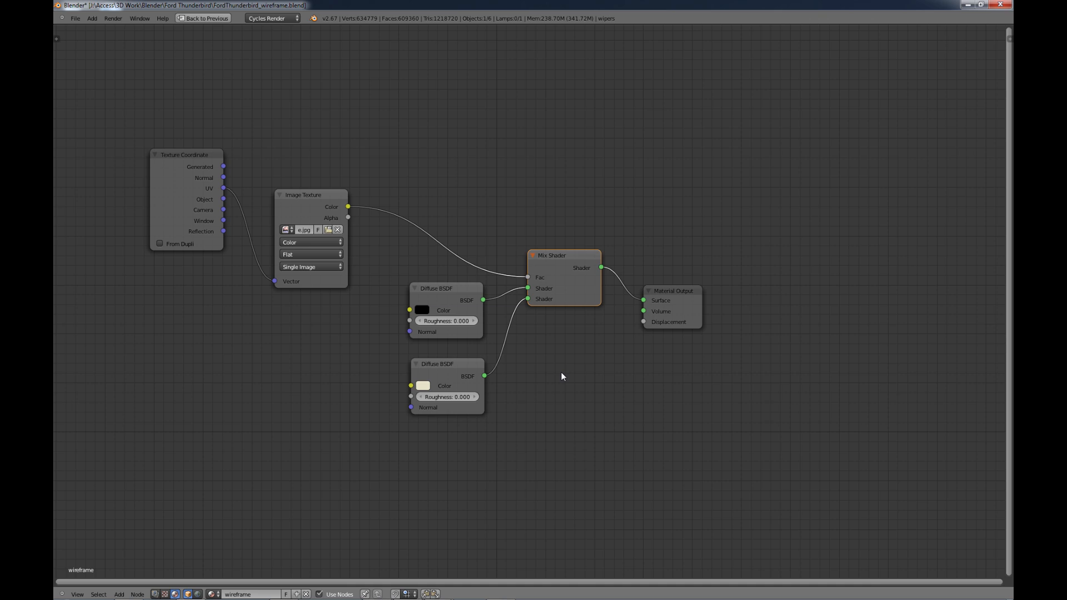
left_click(205, 18)
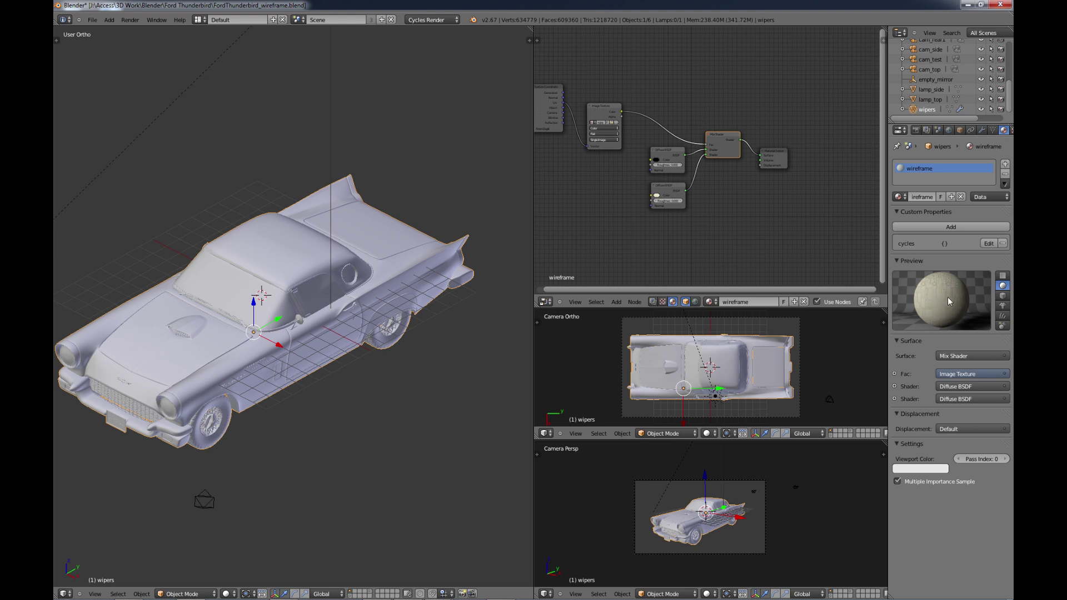
mouse_move(941, 301)
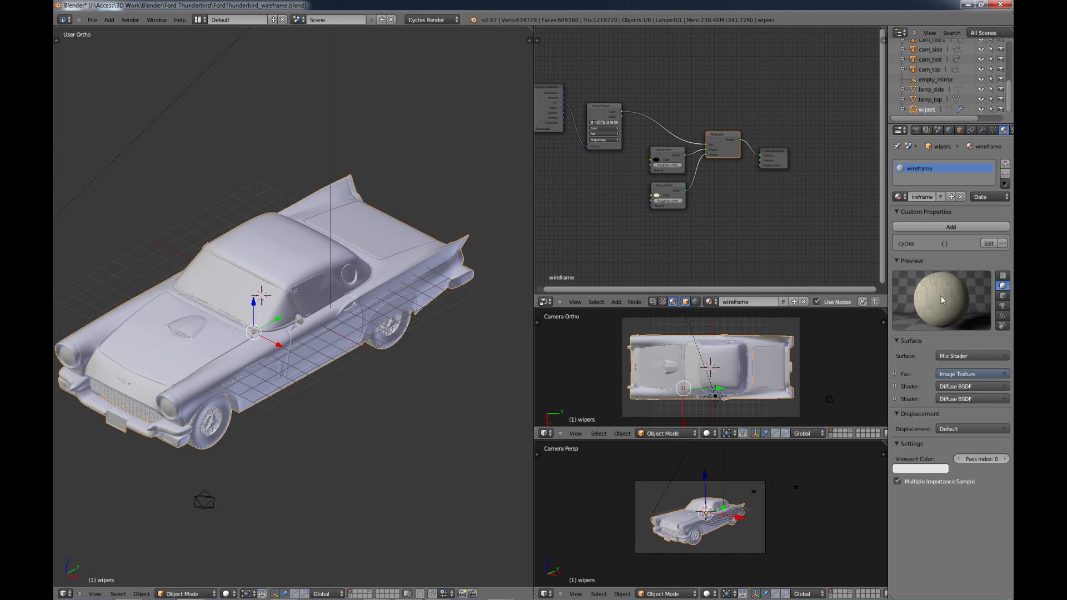
mouse_move(369, 399)
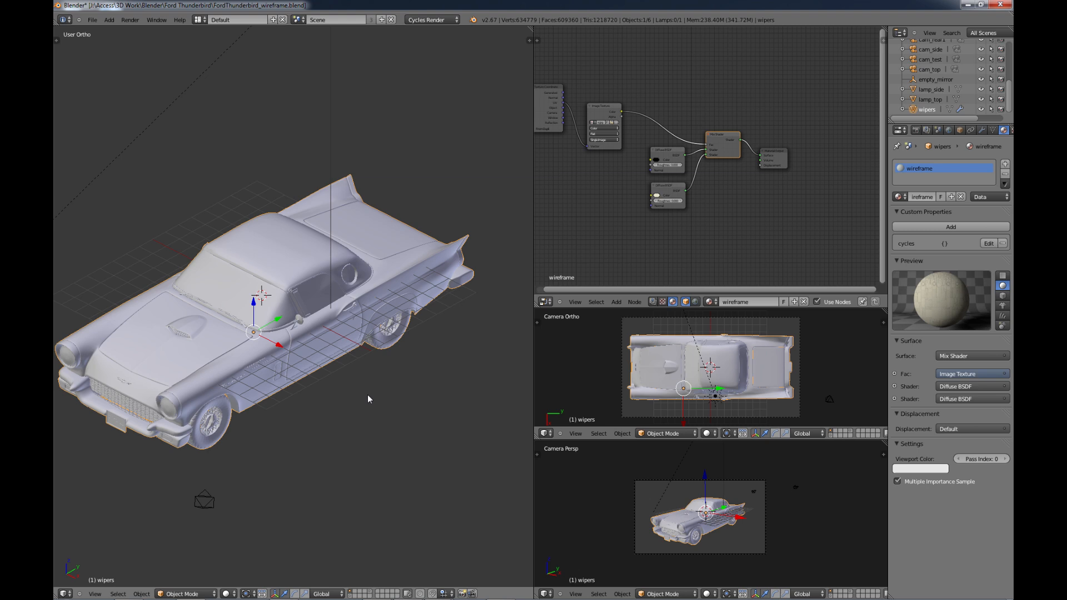
mouse_move(367, 402)
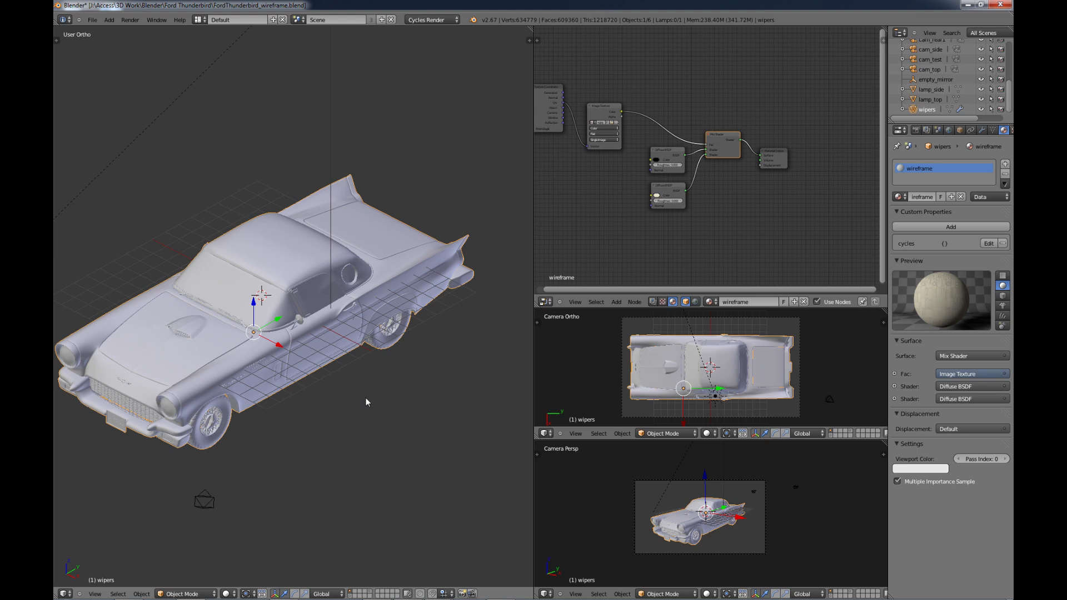
mouse_move(382, 412)
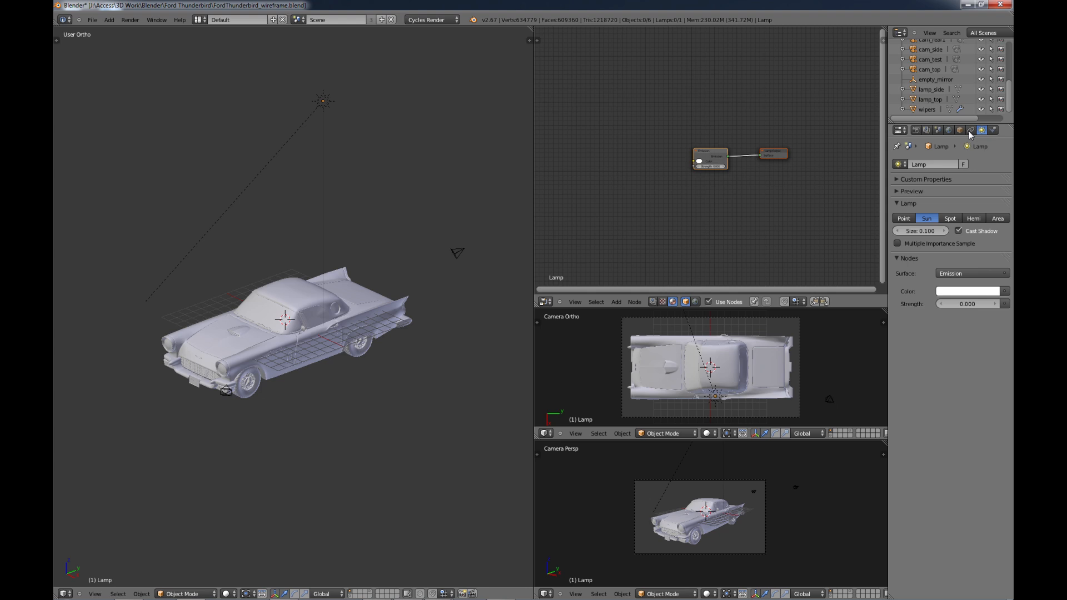
- Enable world Ambient Occlusion with Factor 0.40
left_click(989, 130)
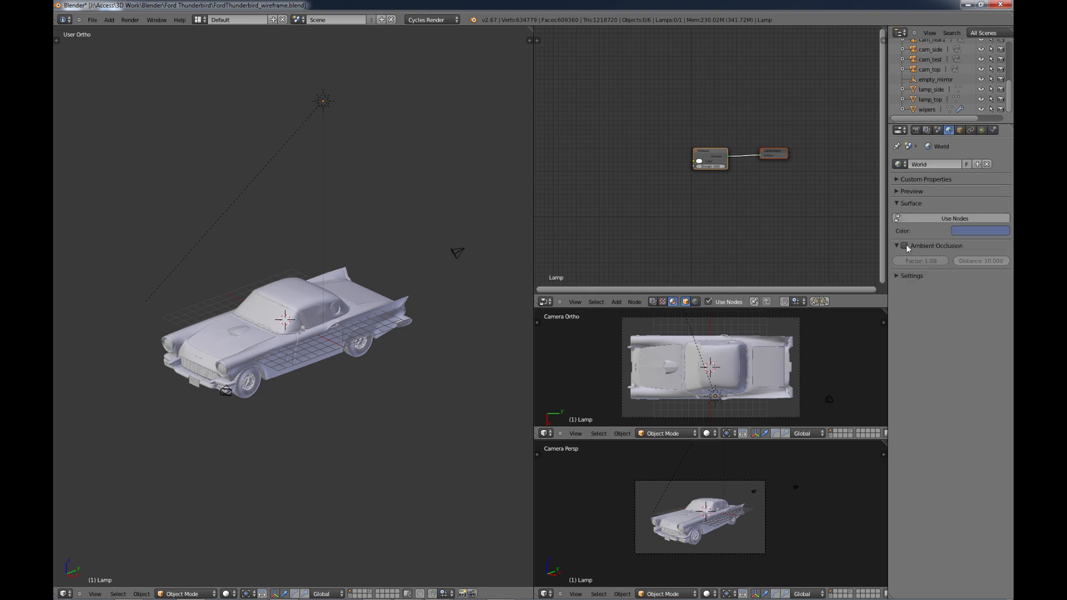
left_click(904, 246)
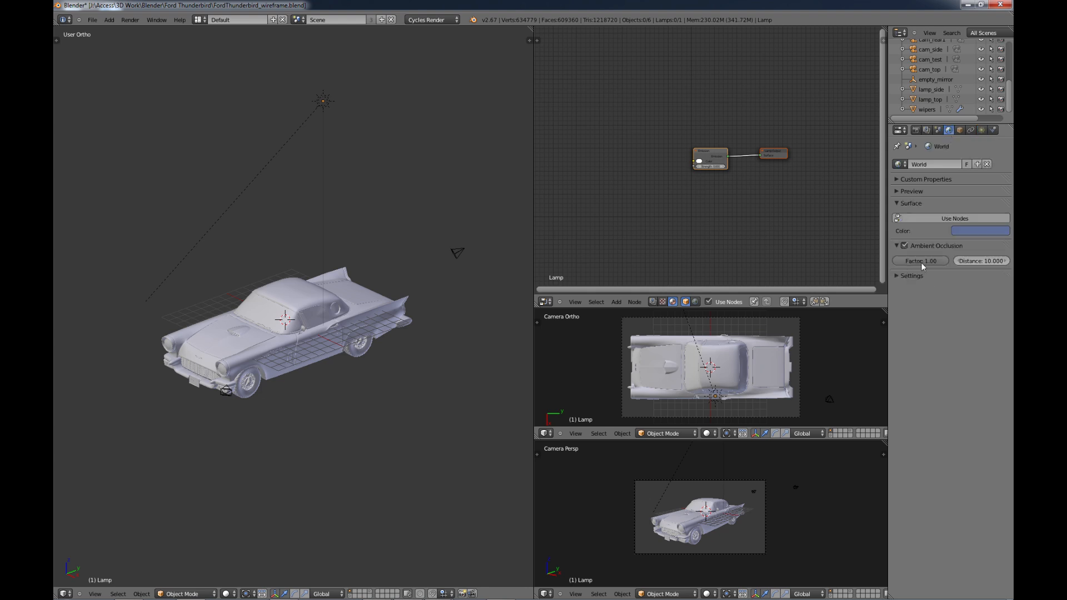
left_click(921, 260)
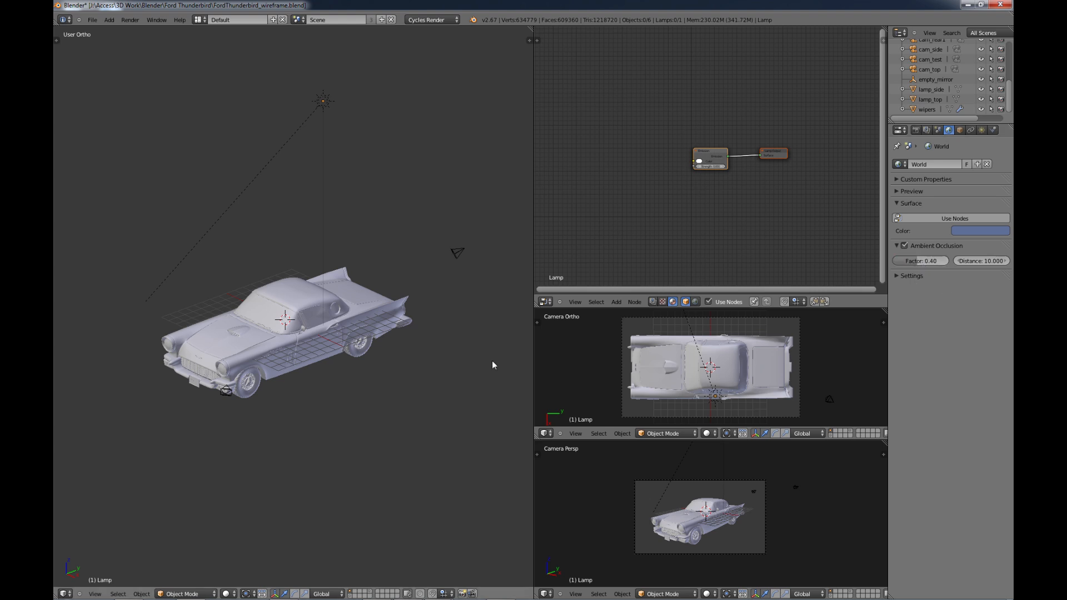
mouse_move(360, 376)
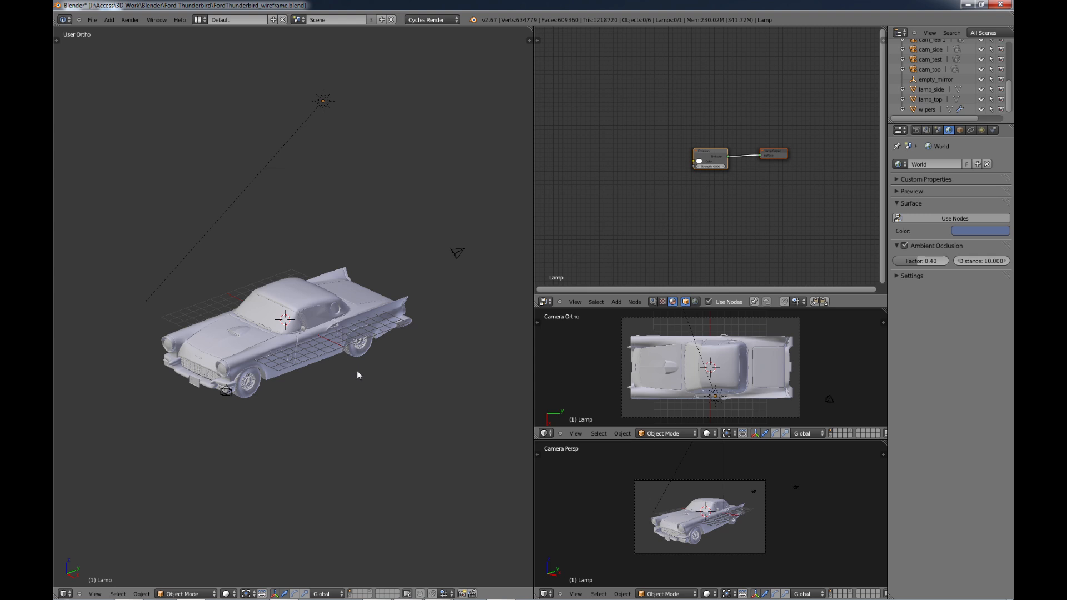
mouse_move(373, 523)
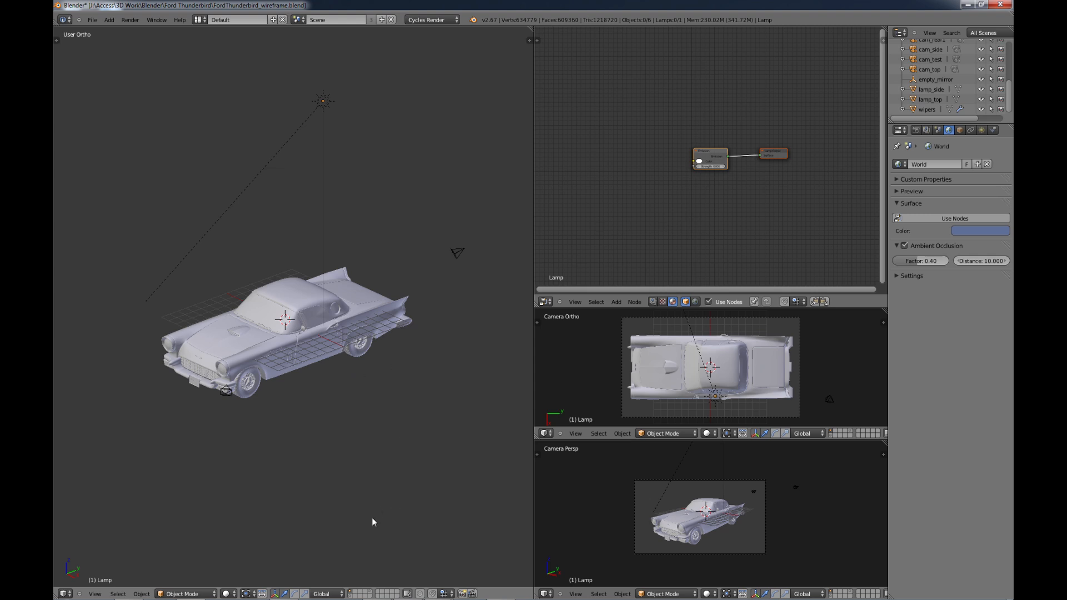
mouse_move(349, 594)
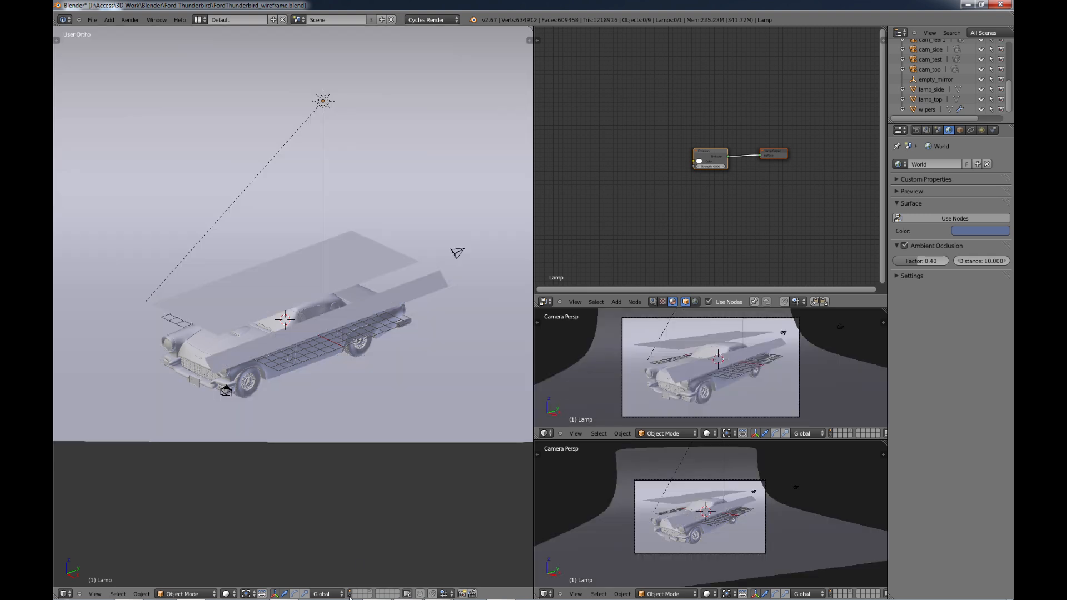
mouse_move(361, 260)
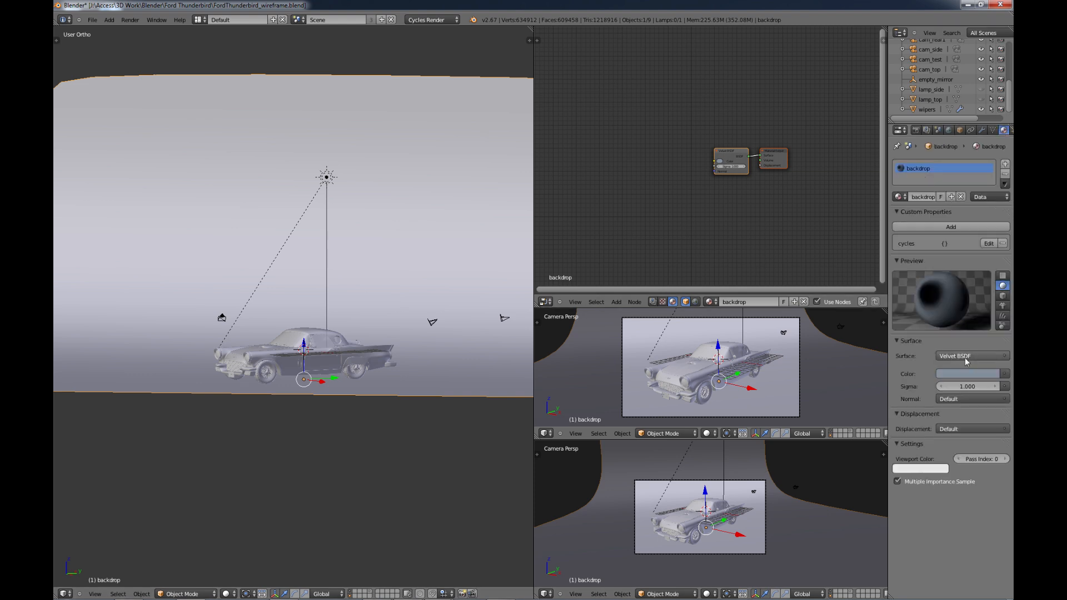
- Set the backdrop material's Surface shader to Velvet BSDF
left_click(969, 356)
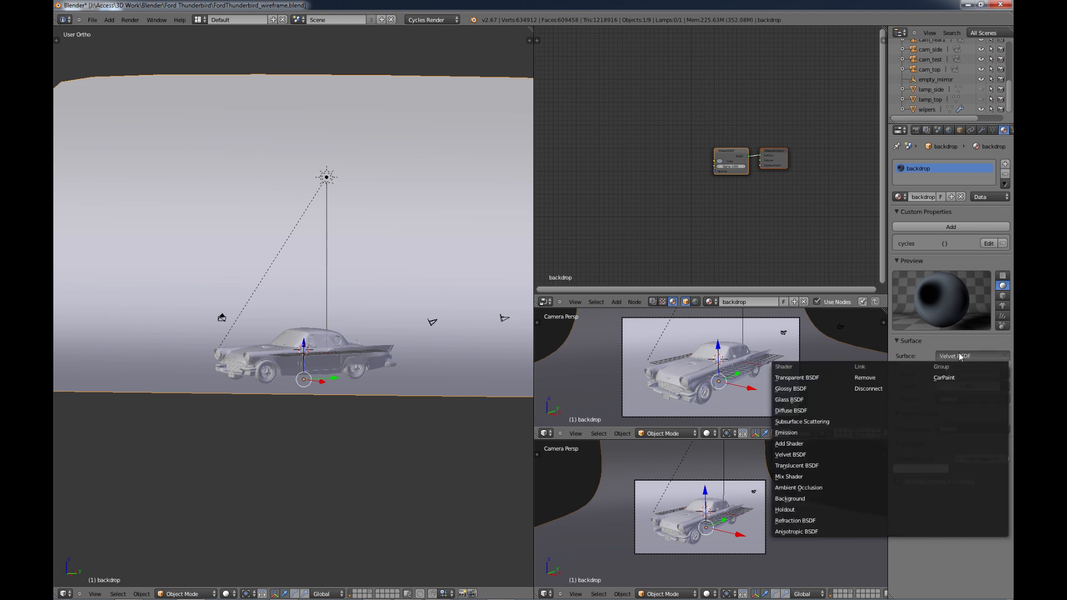
mouse_move(791, 412)
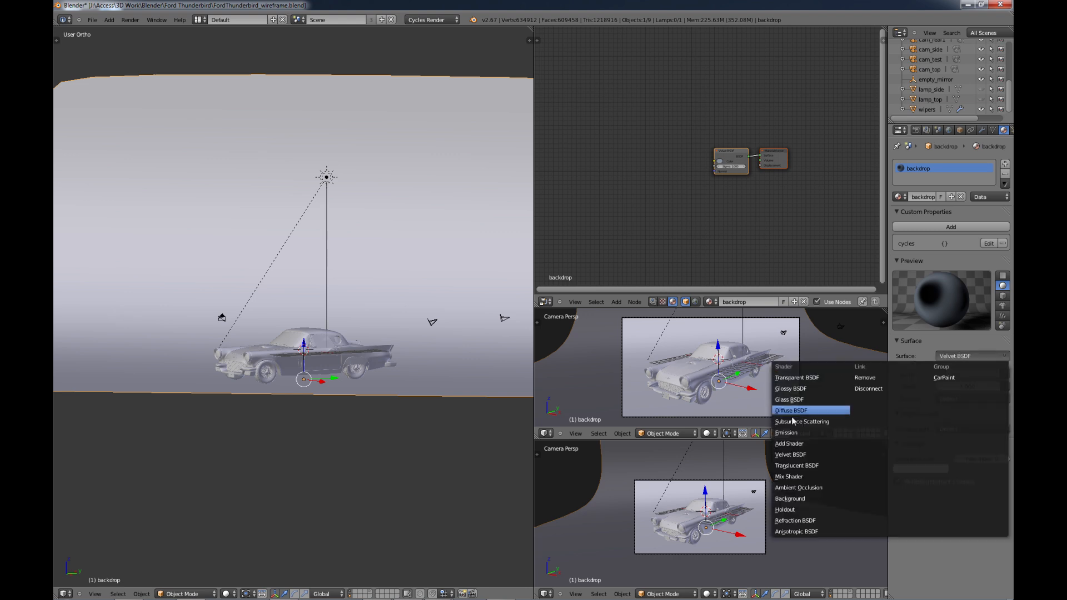
mouse_move(804, 469)
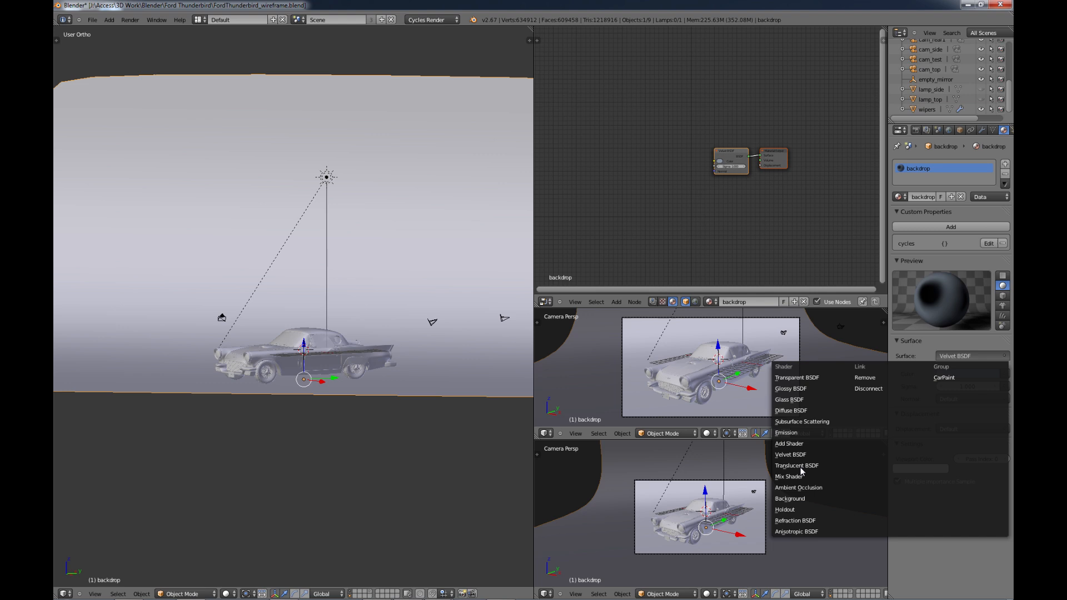
left_click(791, 455)
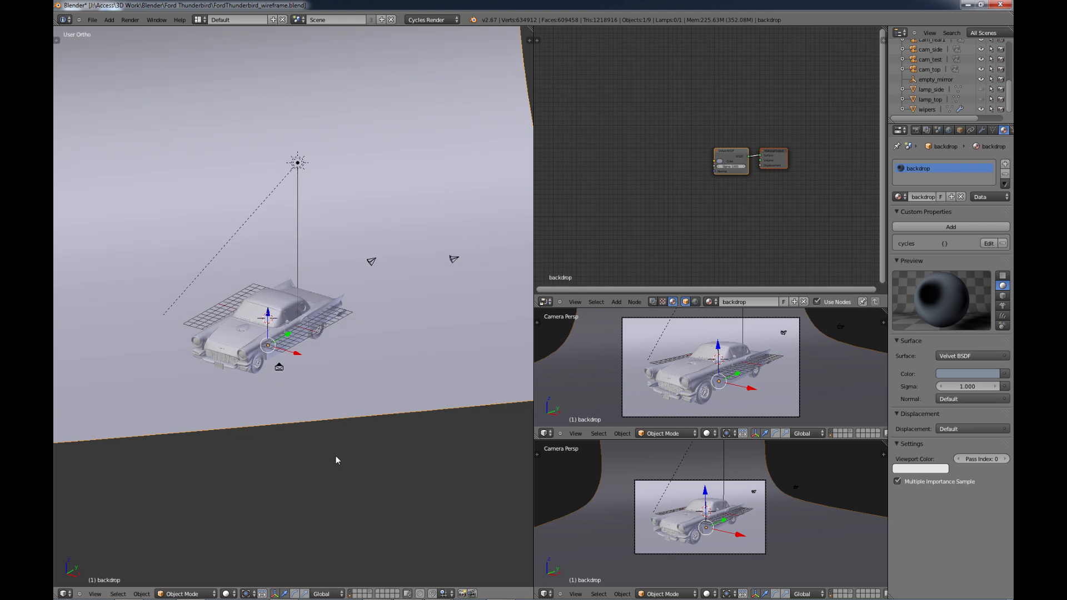
mouse_move(543, 247)
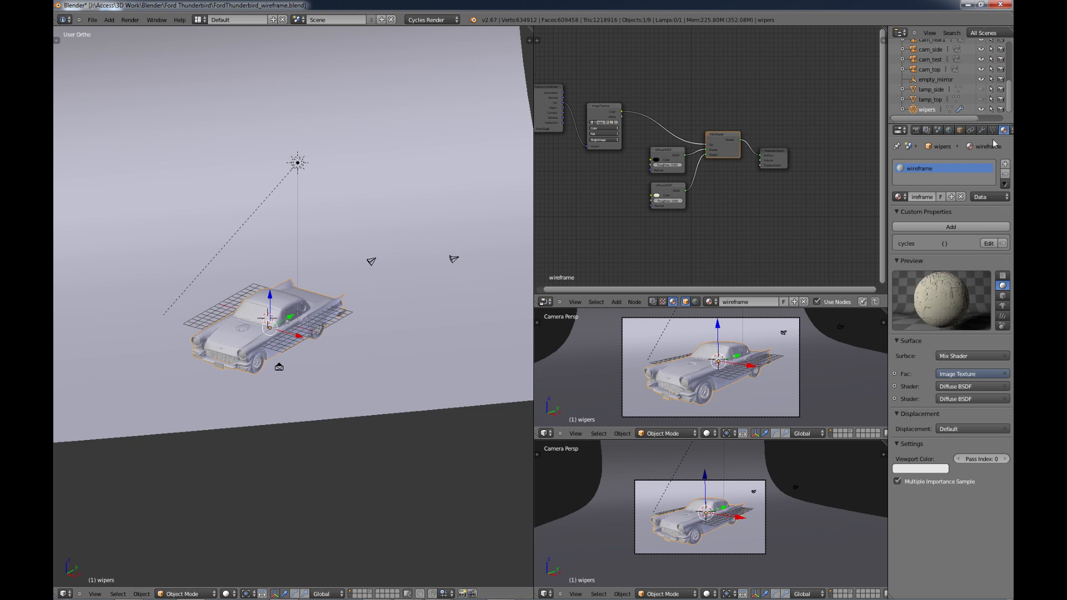
- Untick Subdivide UVs on the car's Subdivision Surface modifier
left_click(983, 130)
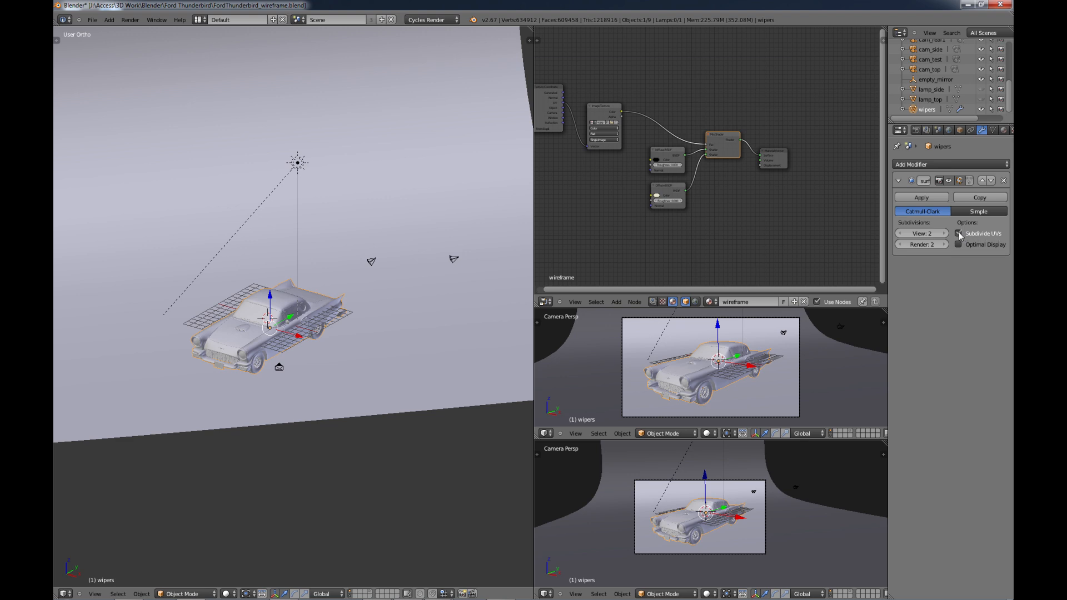
left_click(958, 233)
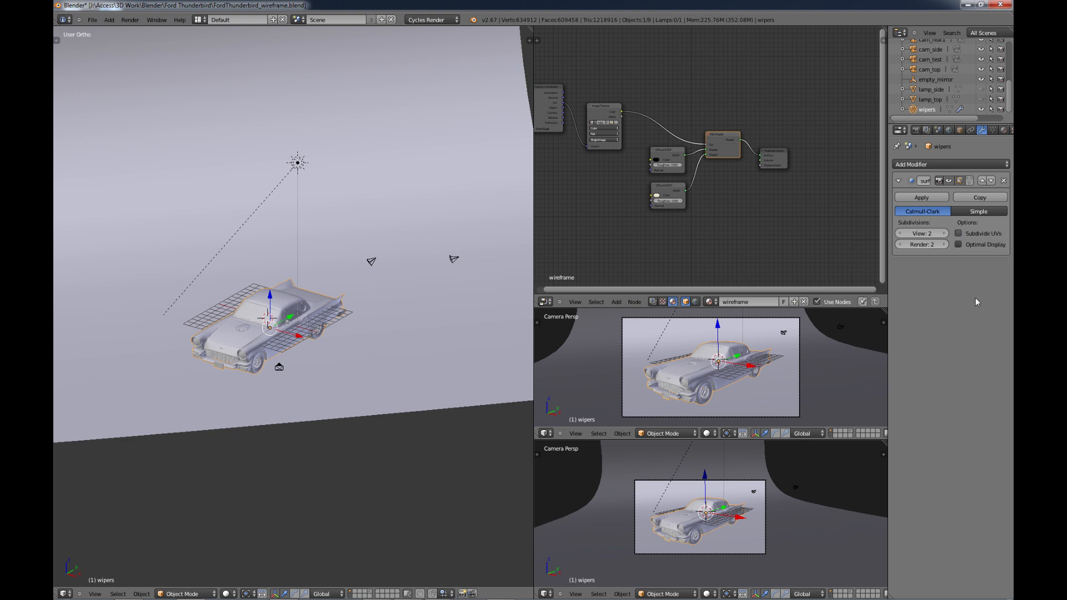
mouse_move(299, 394)
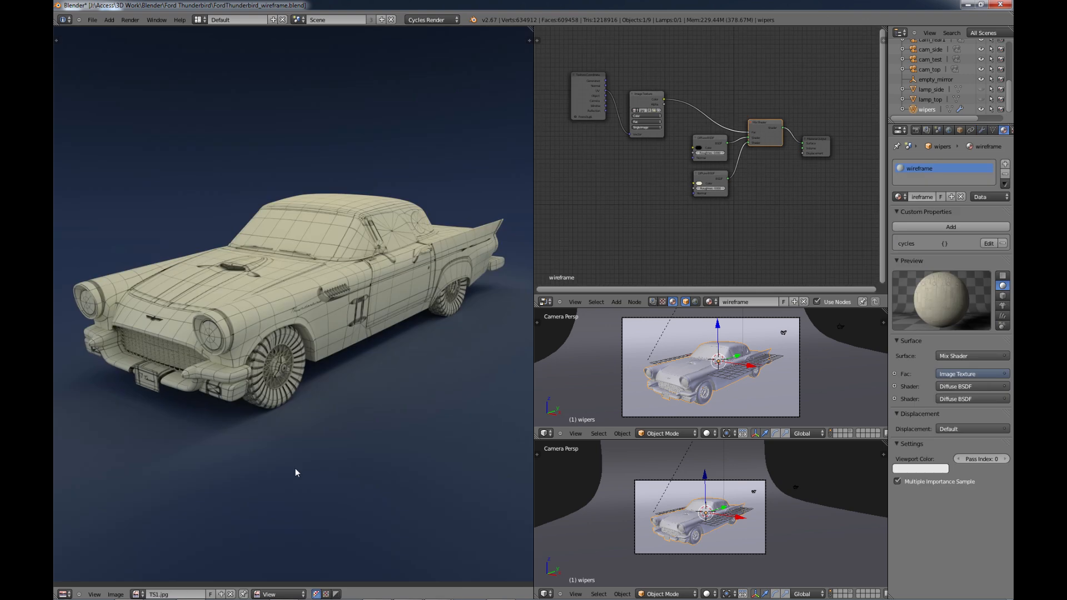
mouse_move(357, 380)
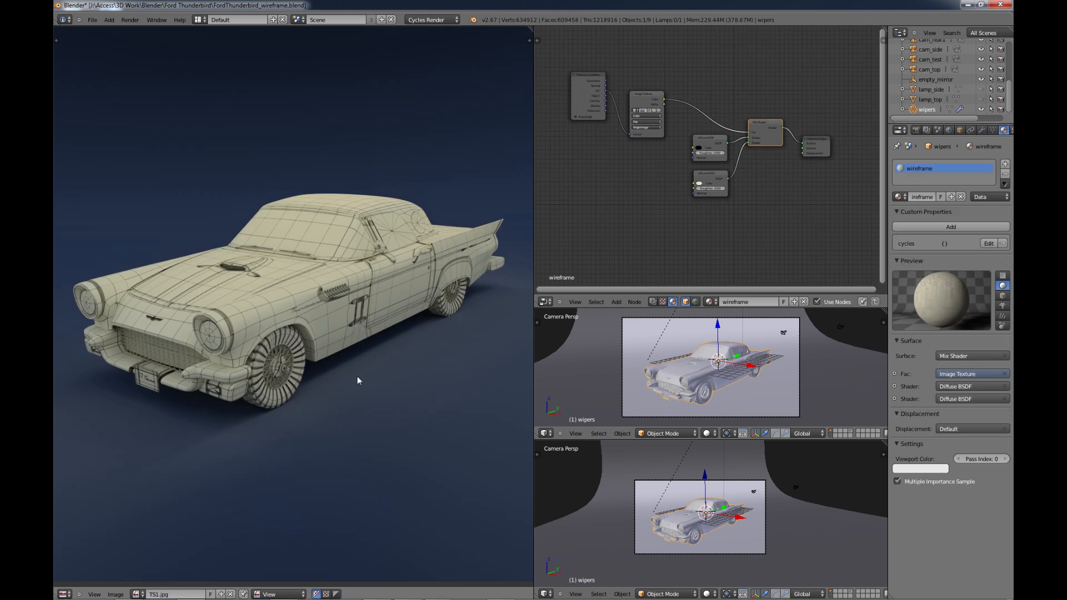
mouse_move(380, 378)
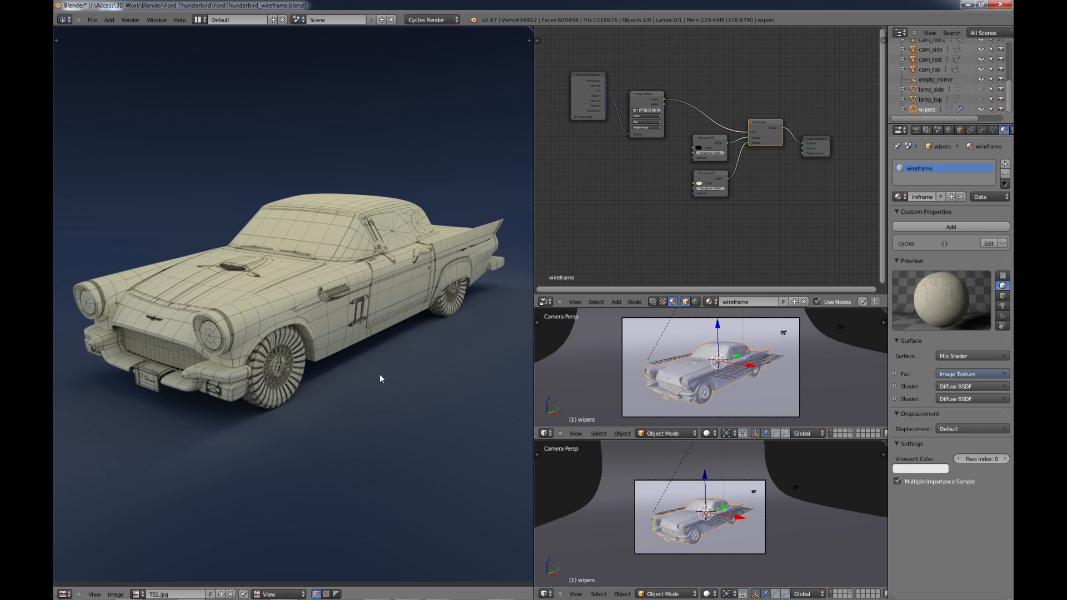
mouse_move(406, 367)
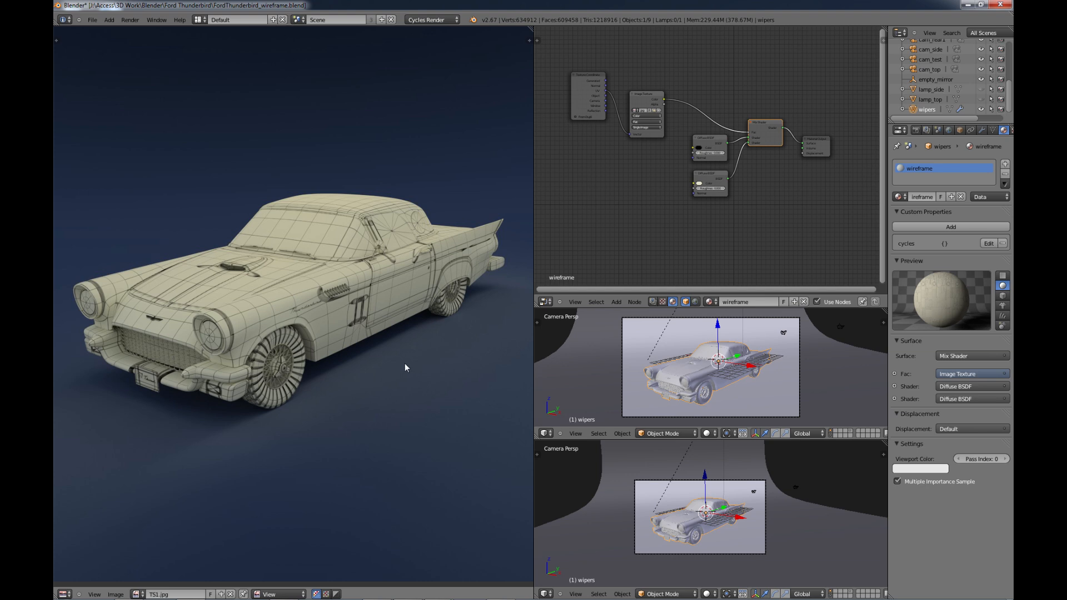
mouse_move(245, 340)
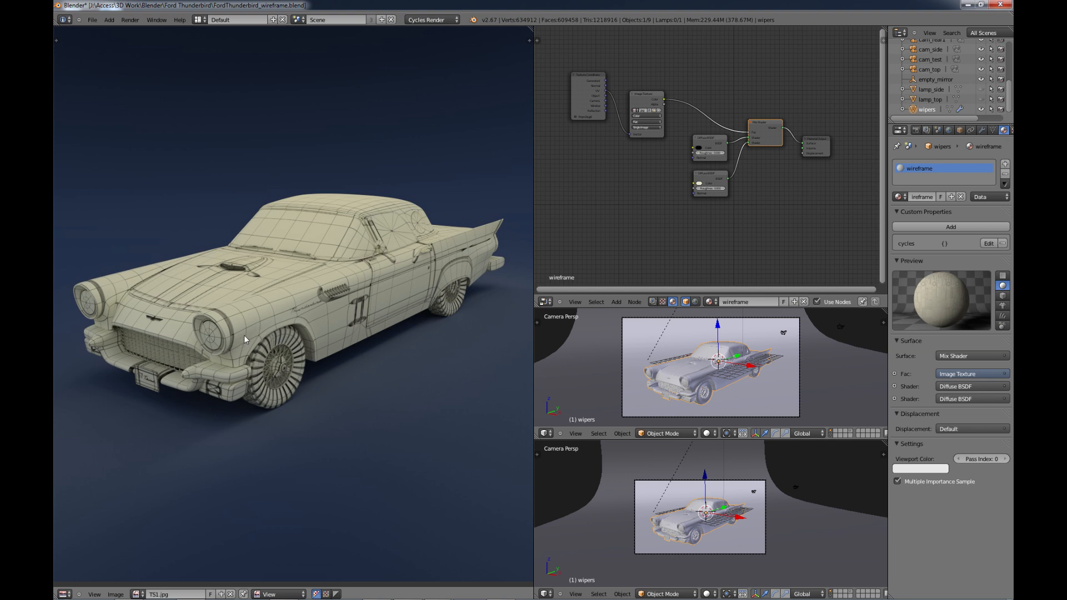
mouse_move(249, 350)
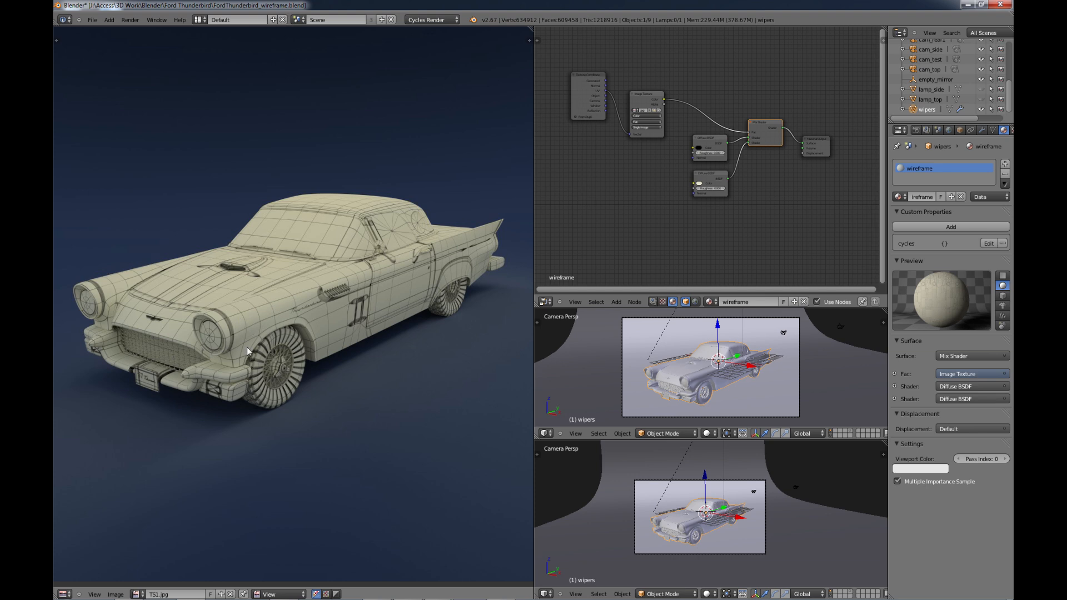
mouse_move(263, 319)
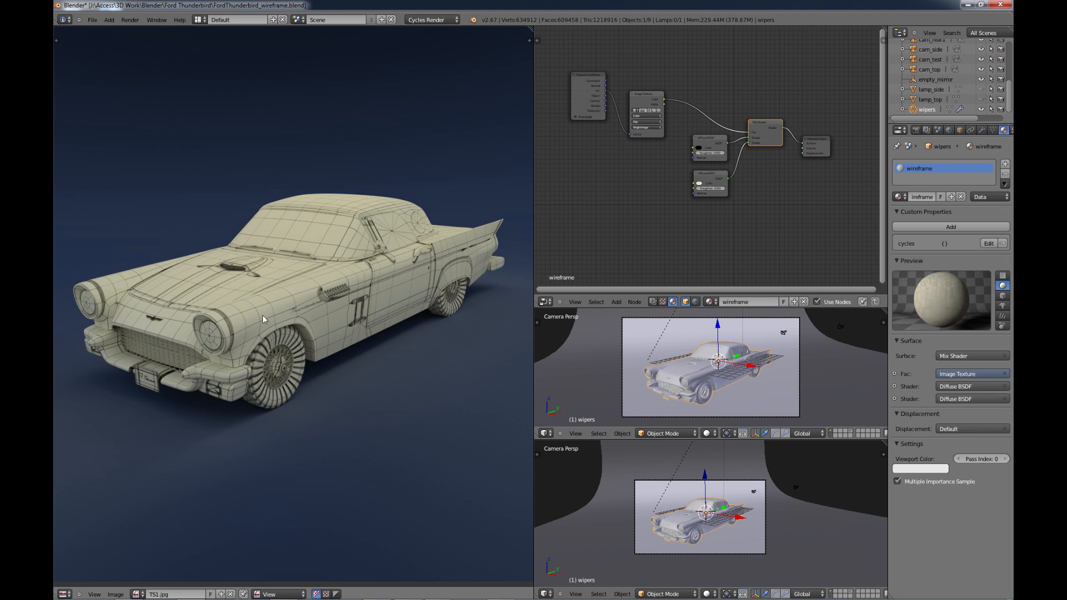
mouse_move(283, 306)
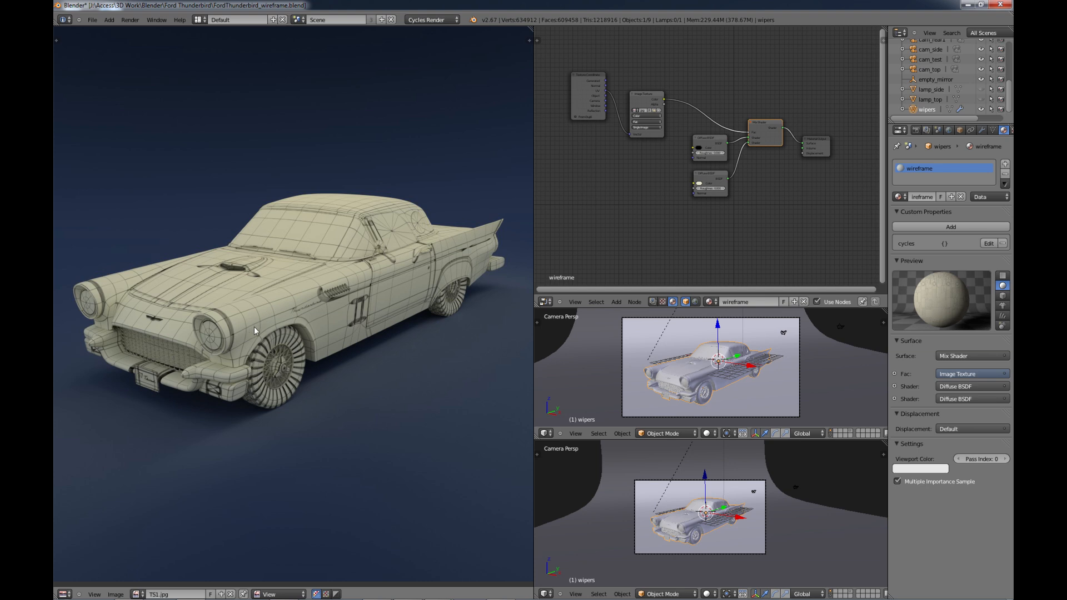
mouse_move(313, 286)
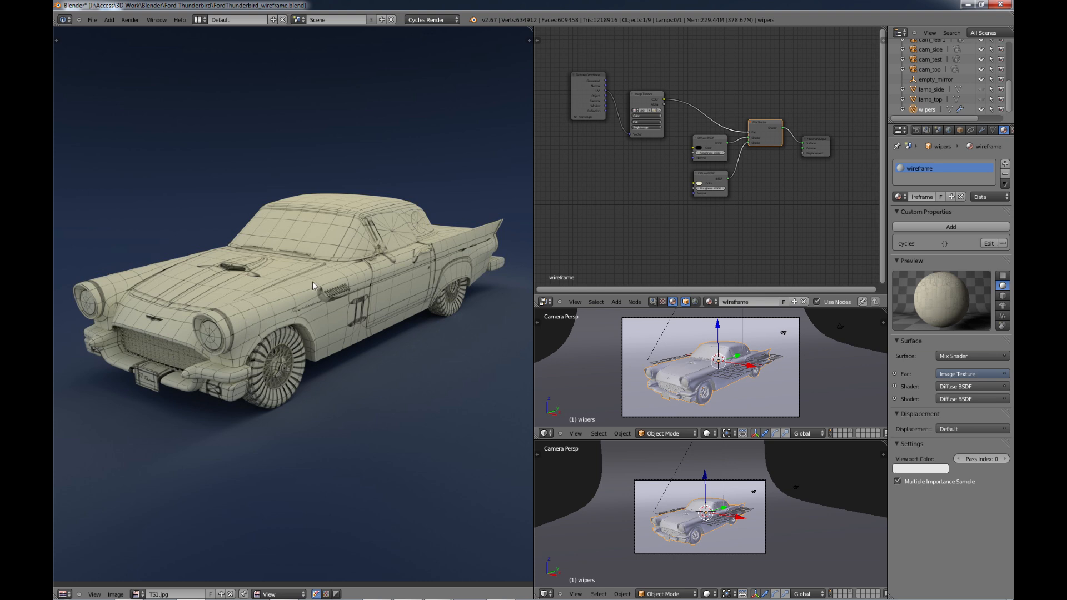
mouse_move(309, 303)
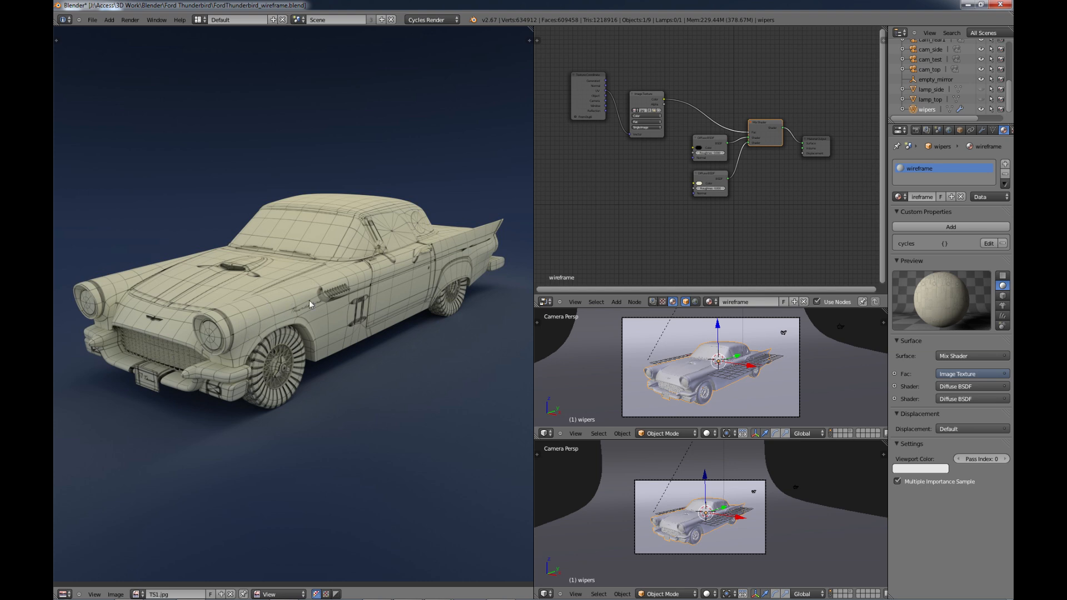
mouse_move(271, 307)
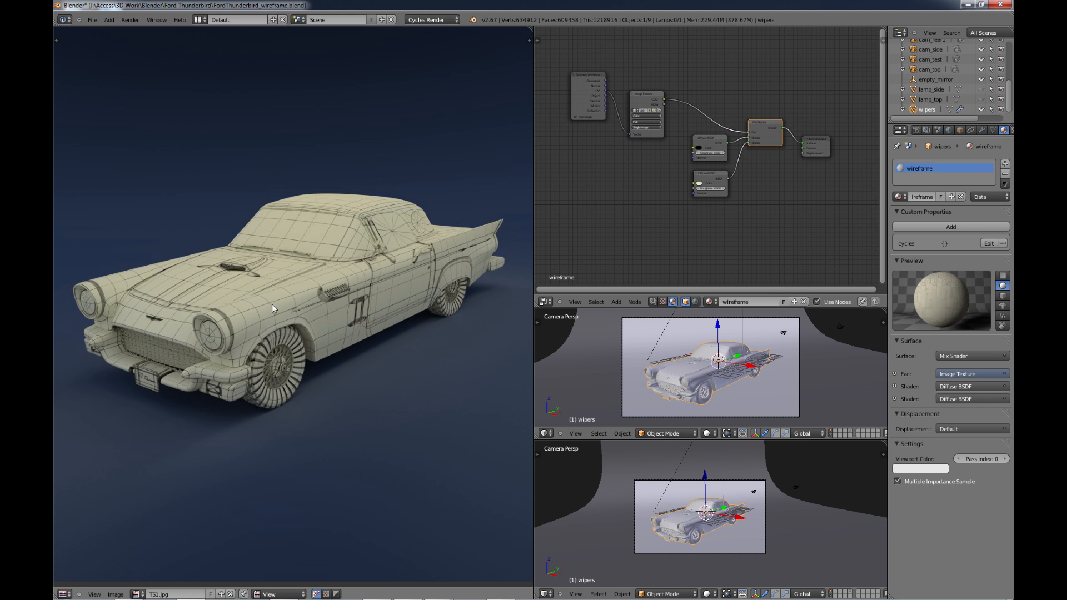